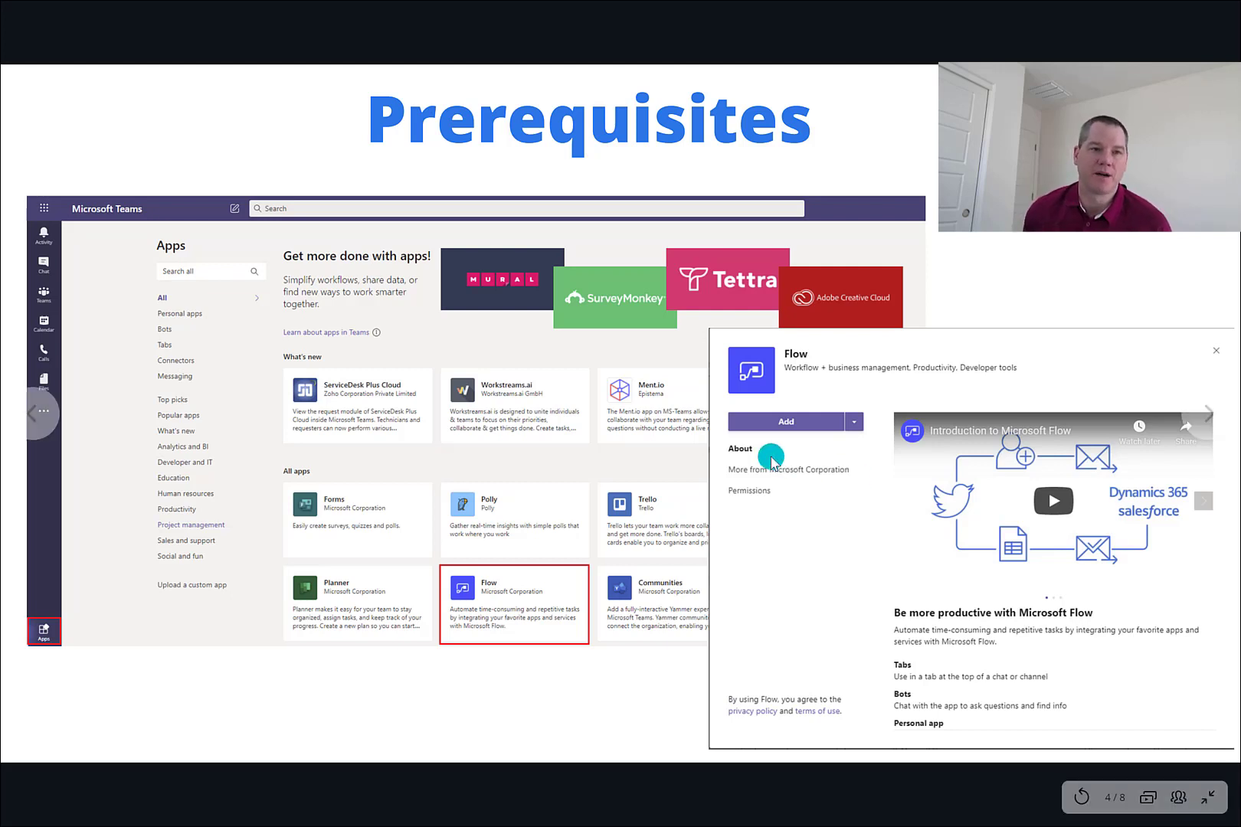
mouse_move(36, 673)
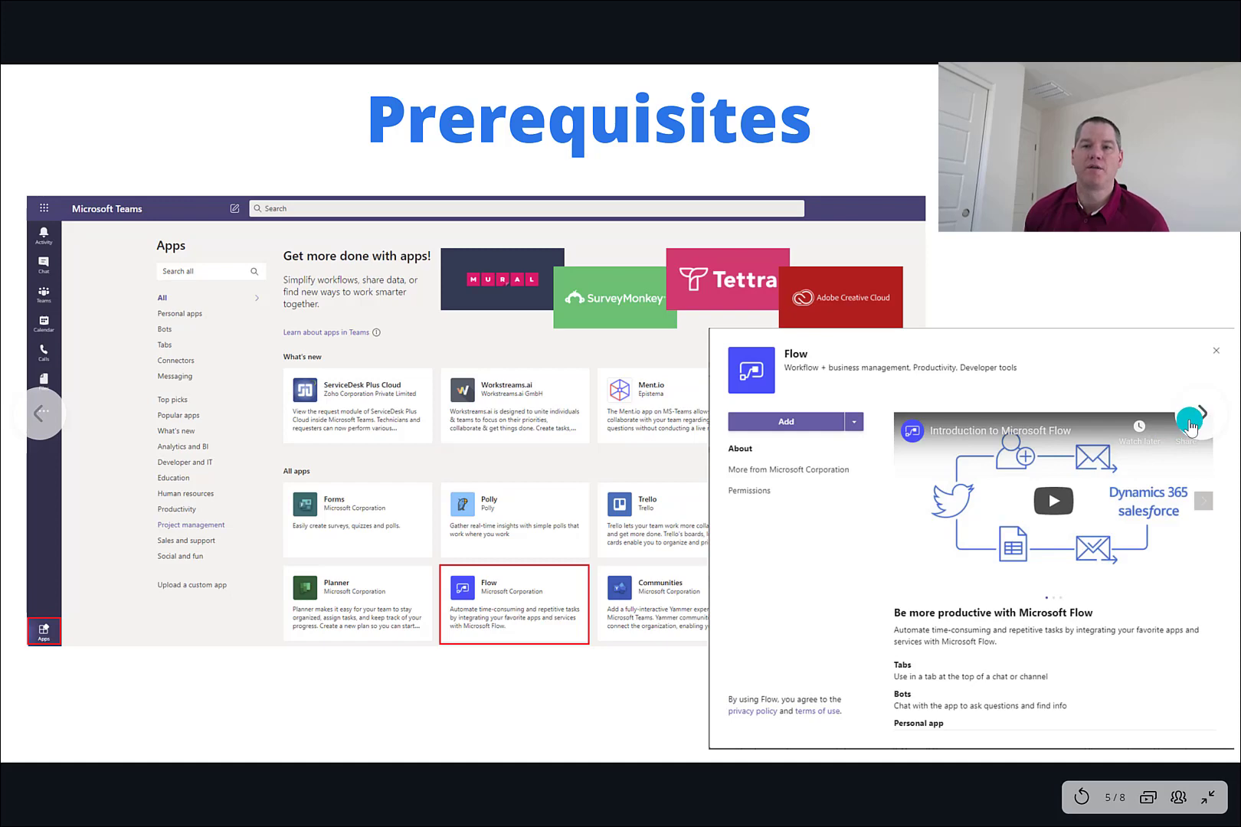
Step: Advance the slideshow past Prerequisites to the Default Environment slide
left_click(1203, 413)
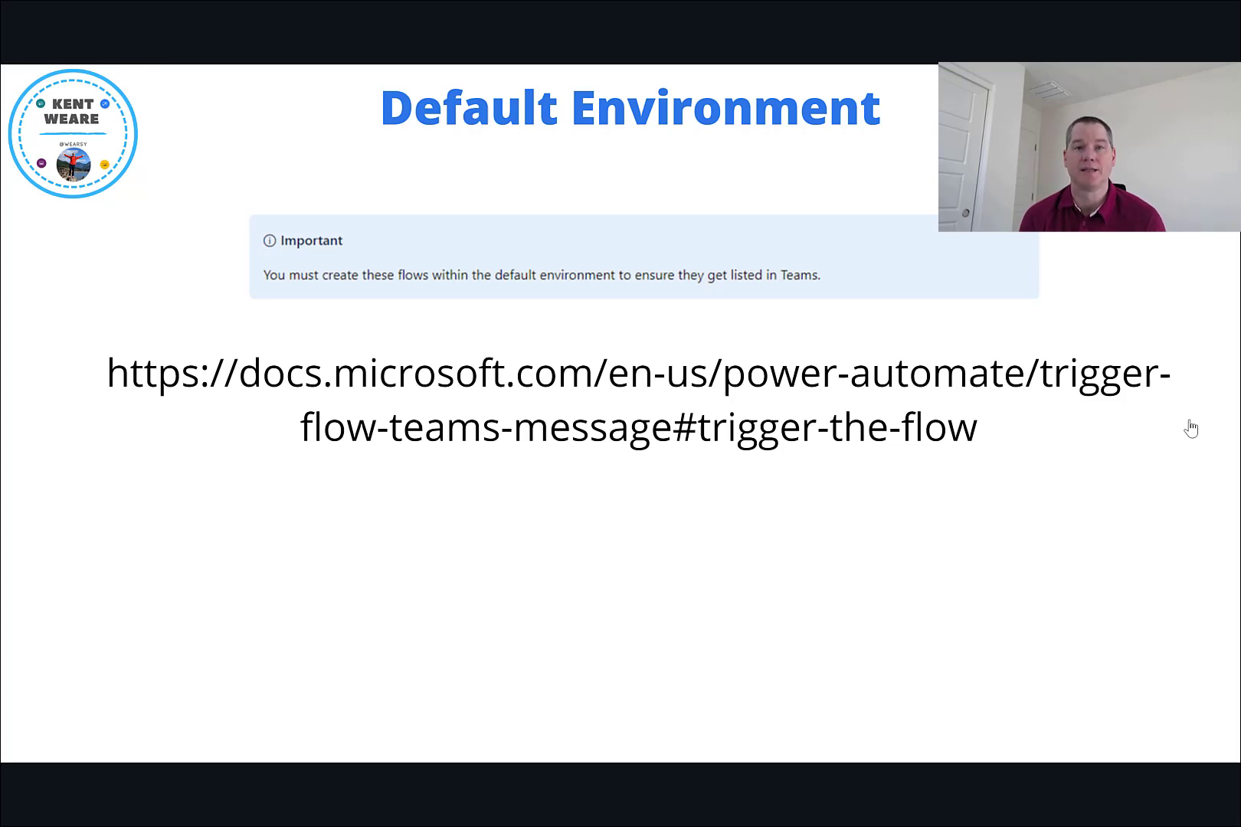
left_click(1199, 413)
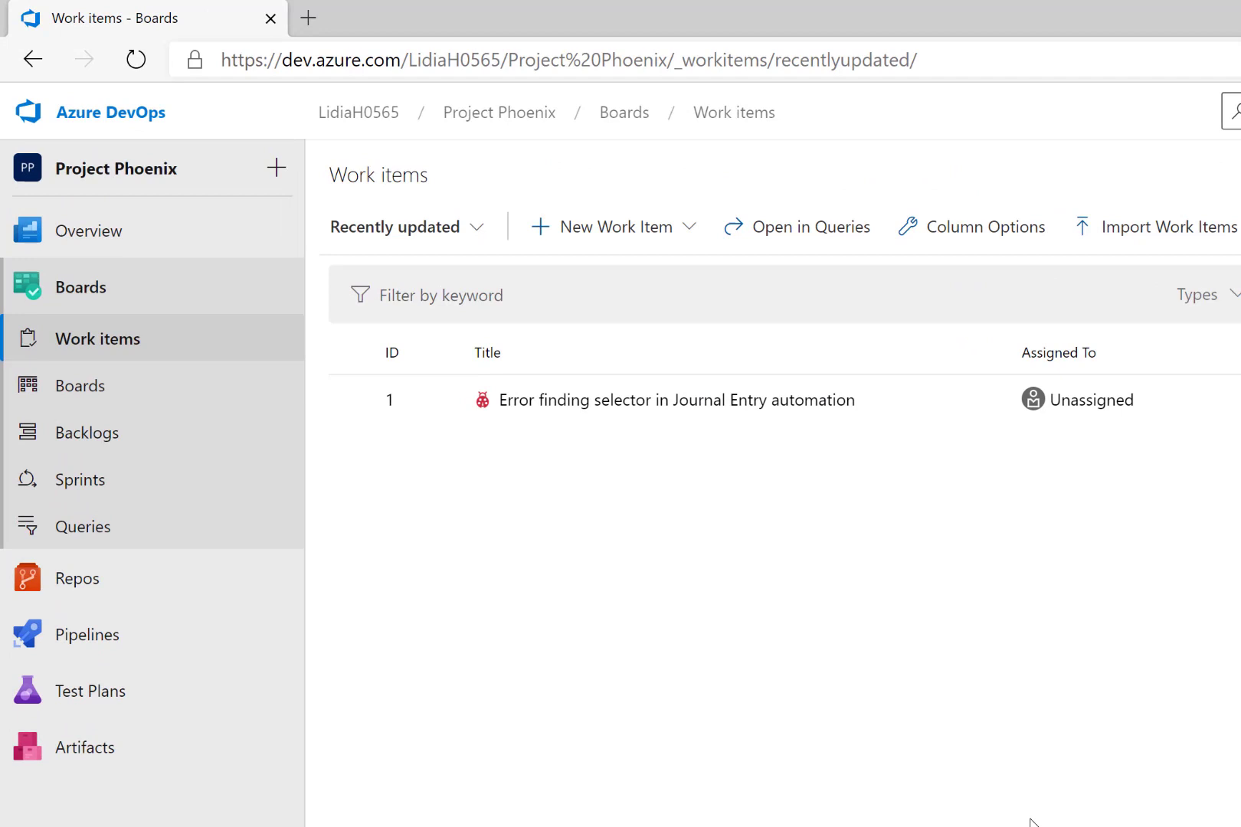
mouse_move(155, 156)
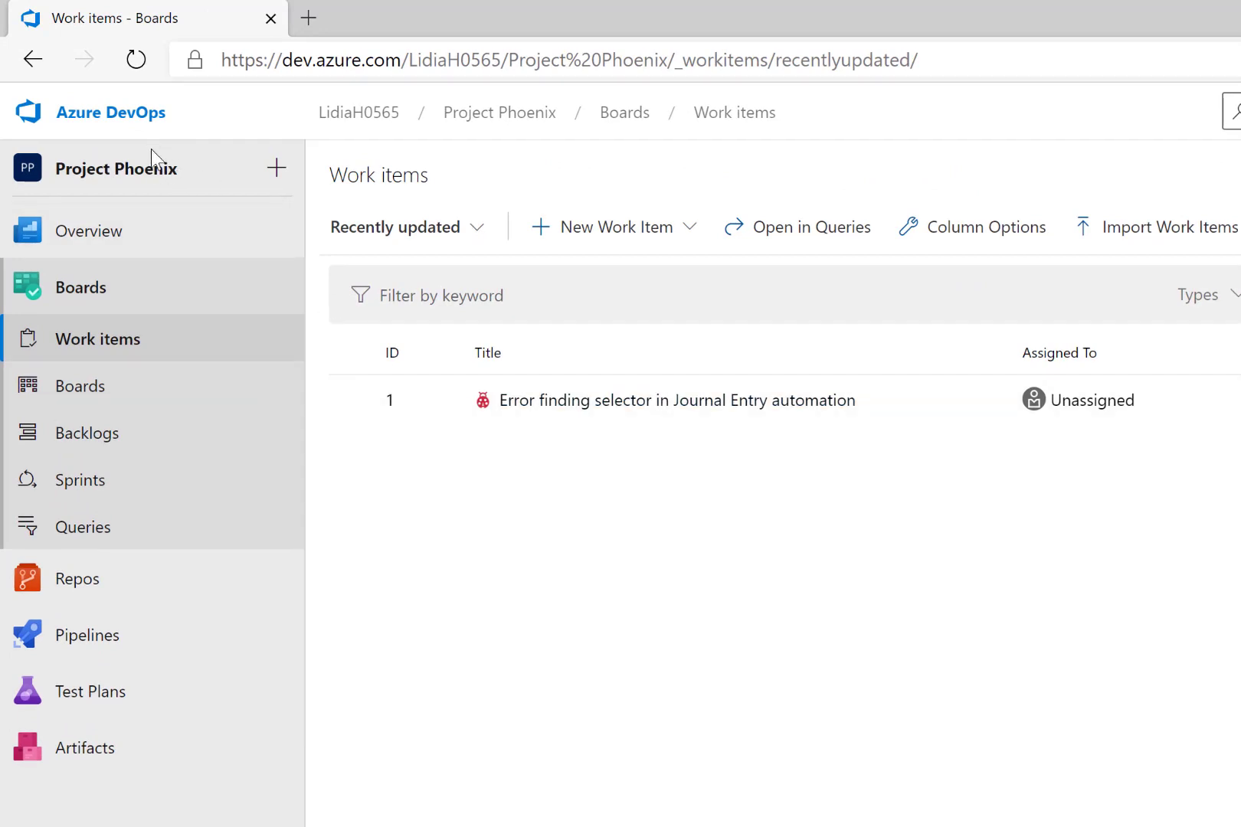
mouse_move(110, 112)
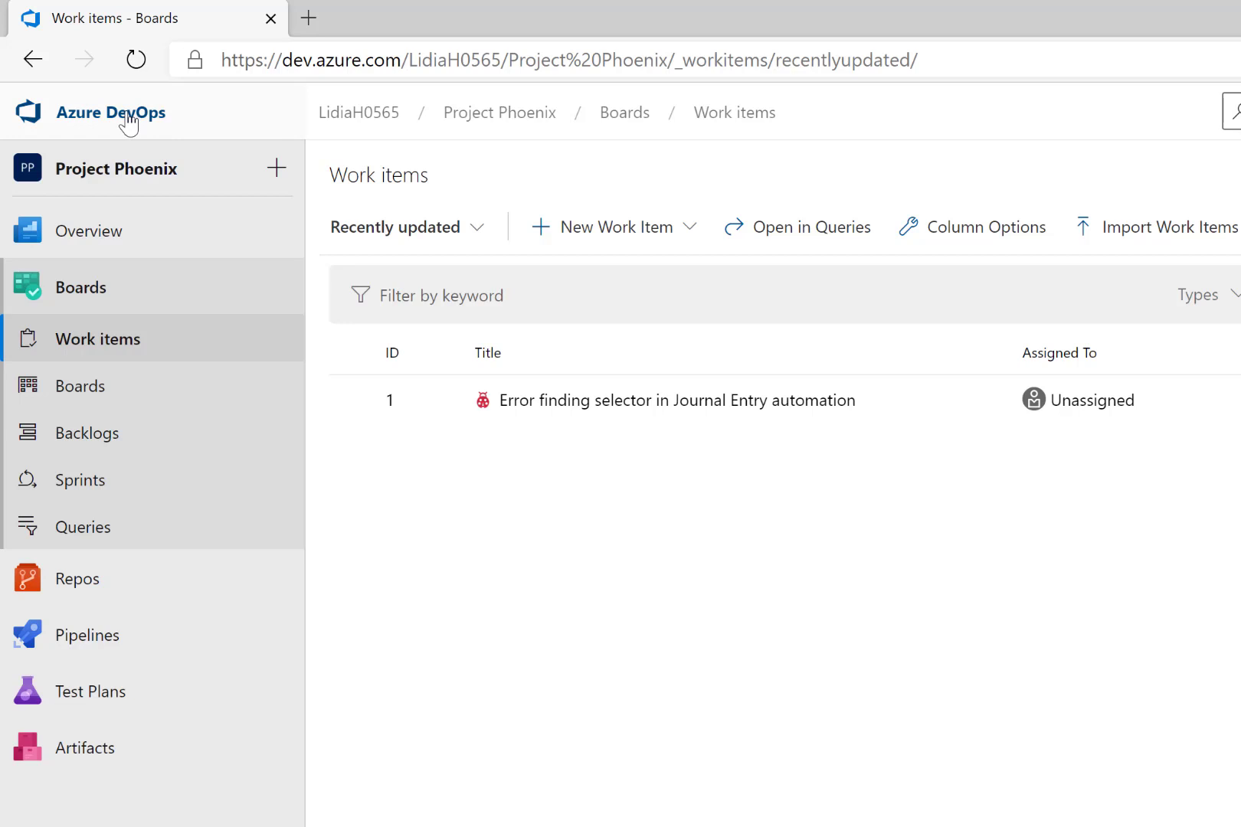
mouse_move(128, 117)
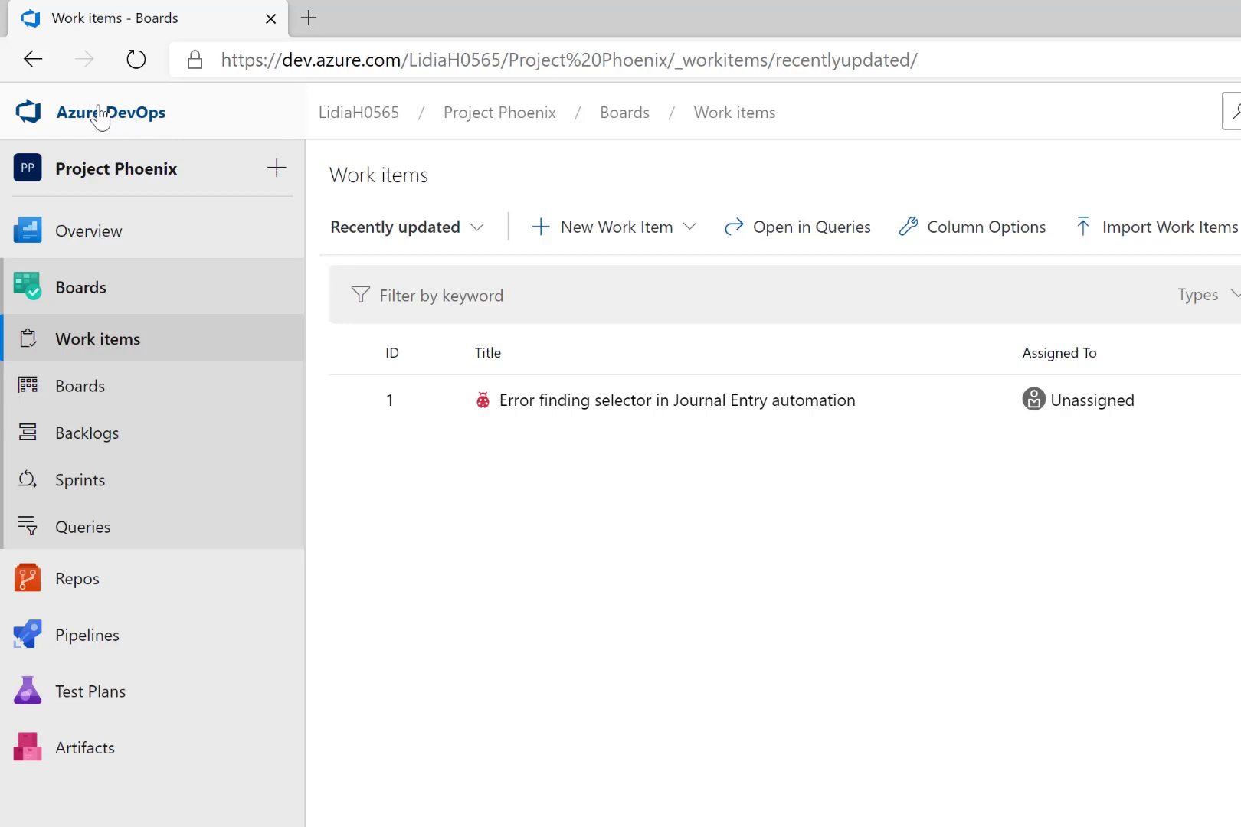
mouse_move(138, 178)
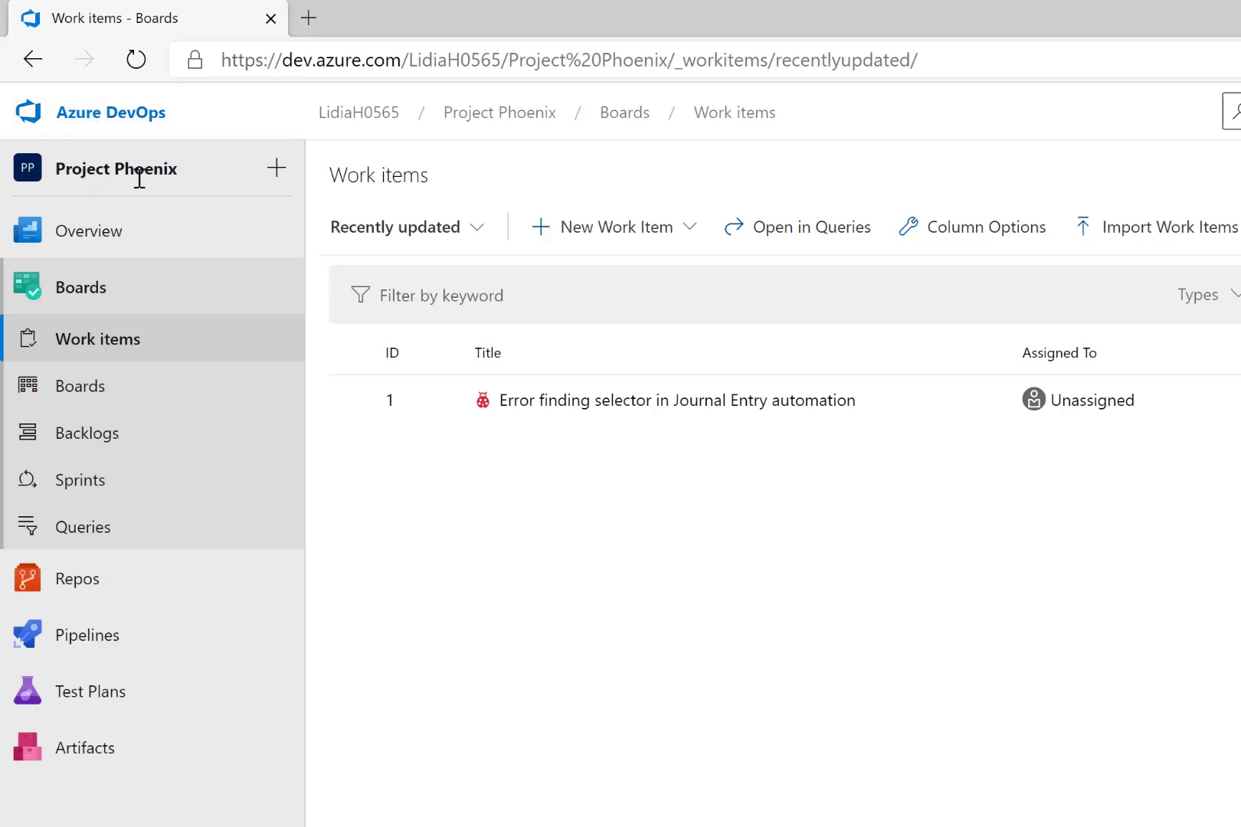
mouse_move(127, 395)
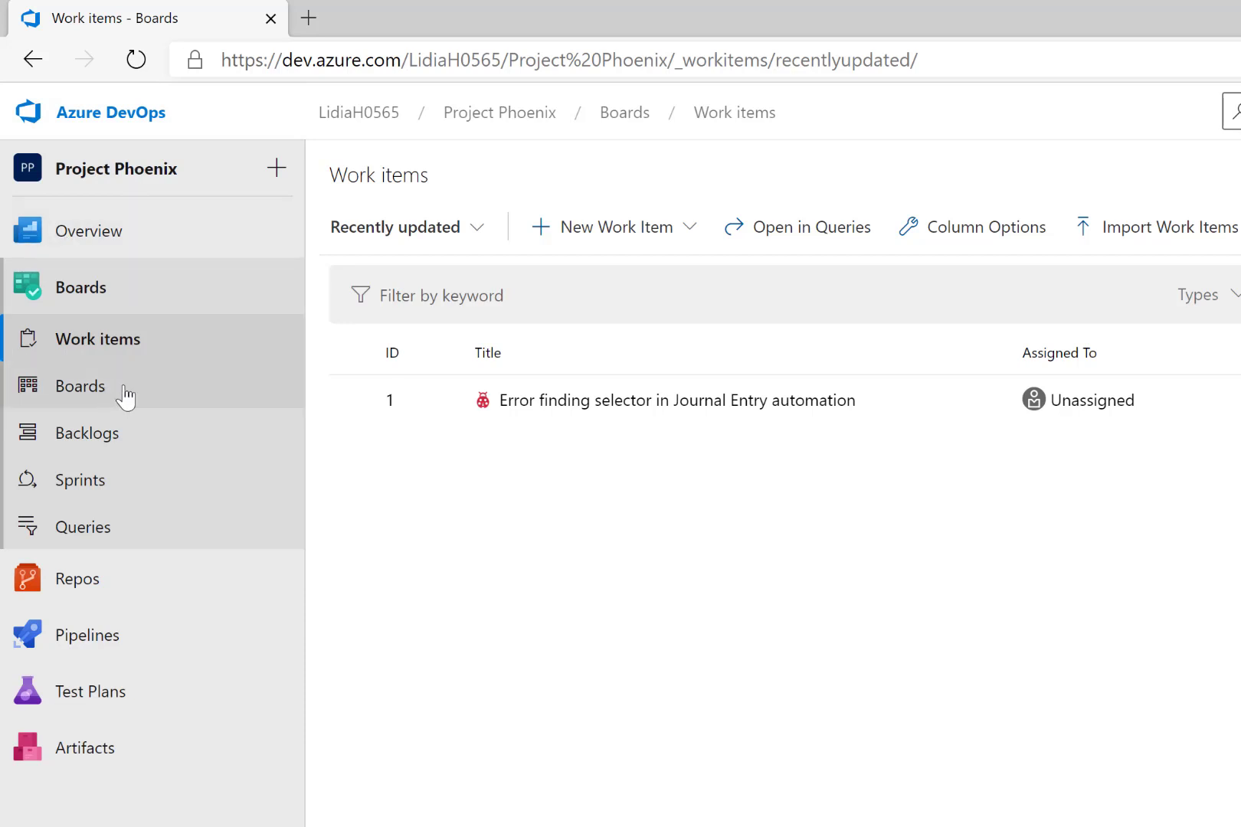
mouse_move(103, 353)
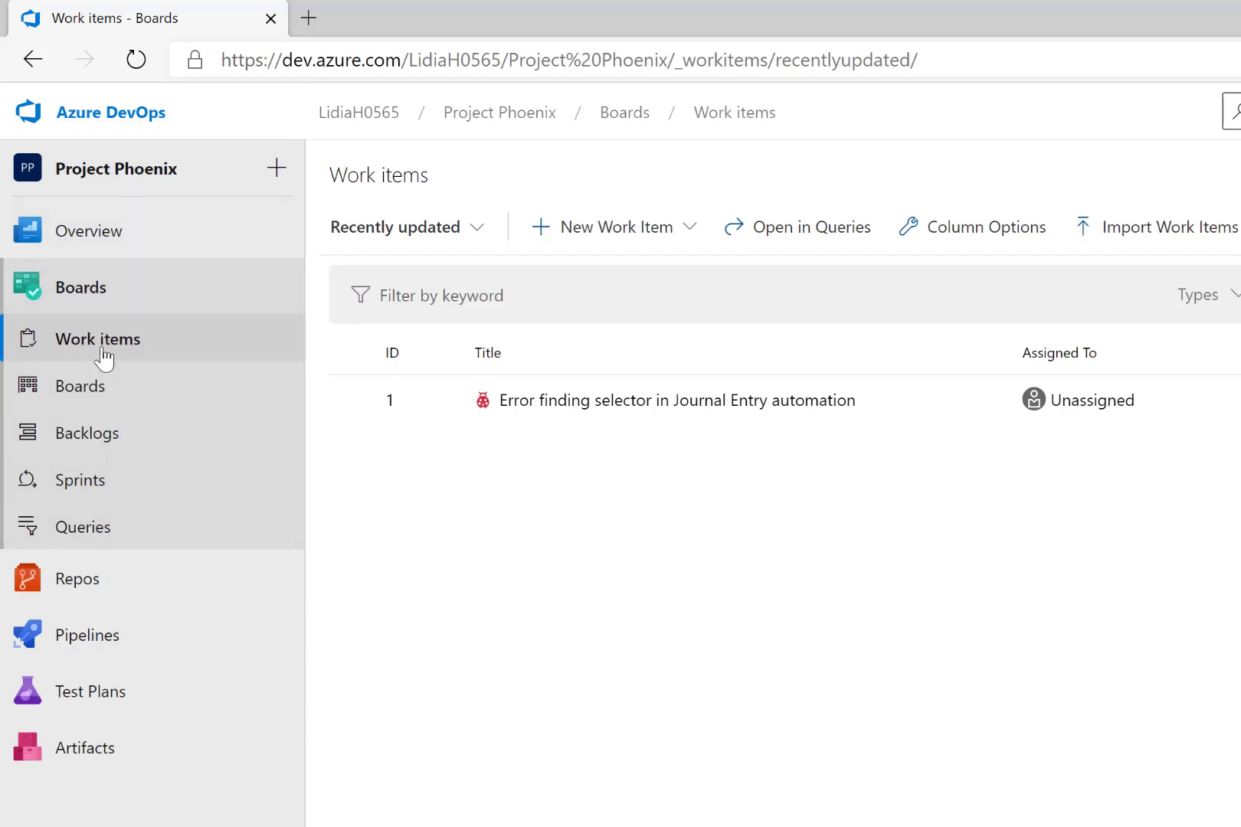
mouse_move(106, 464)
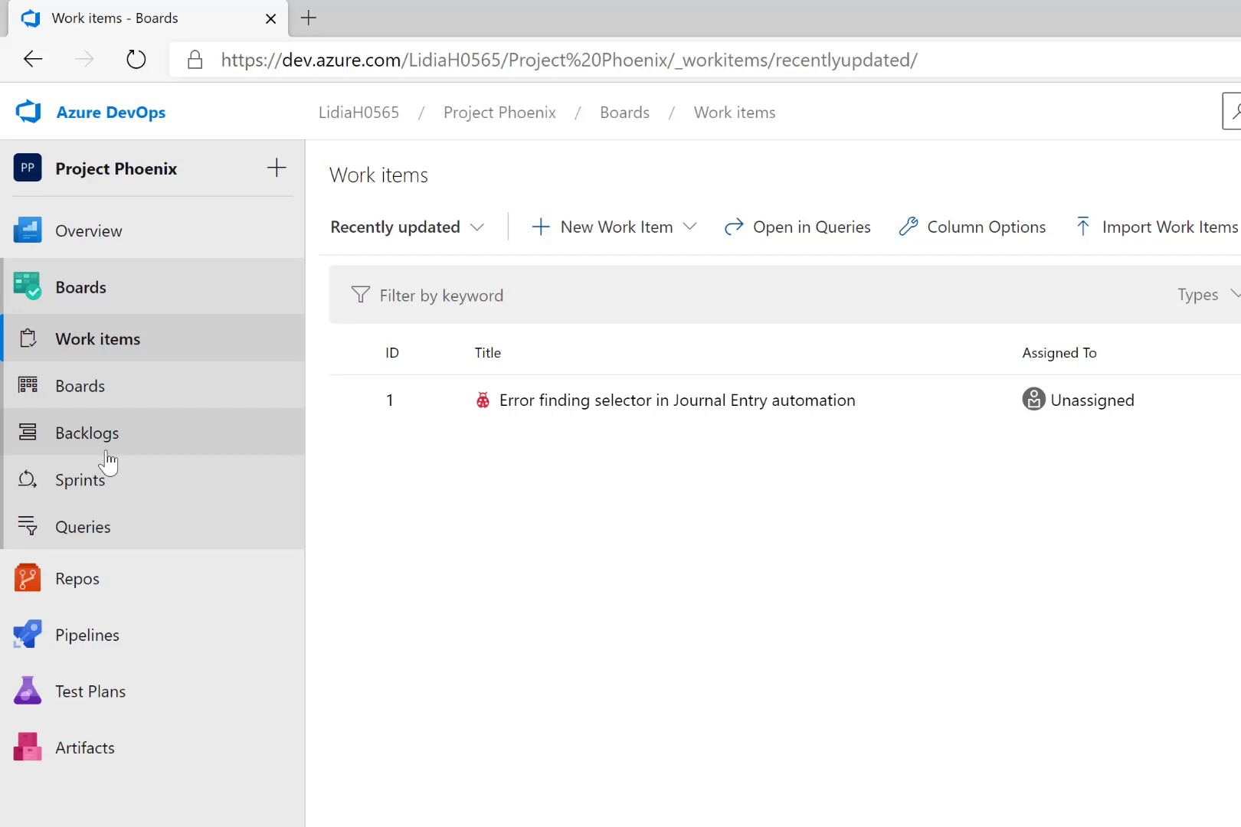
mouse_move(173, 473)
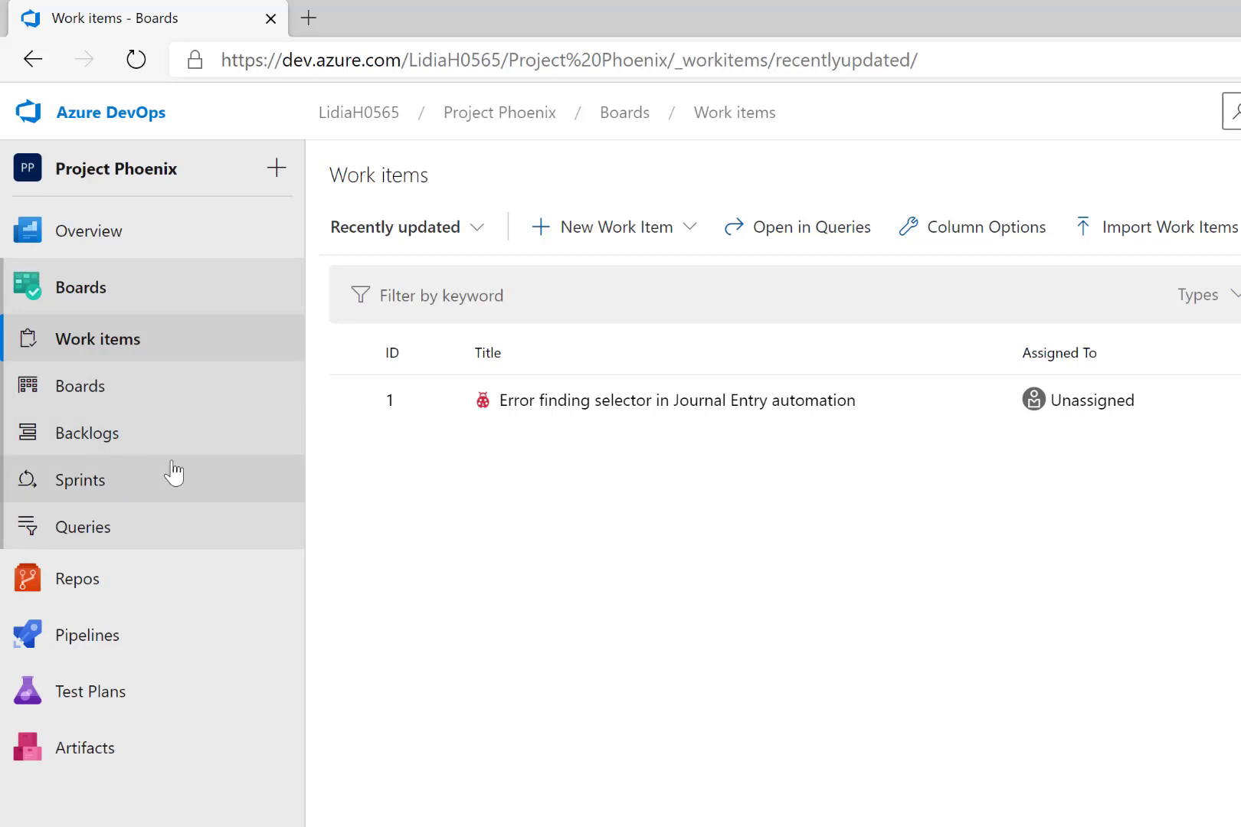
mouse_move(349, 410)
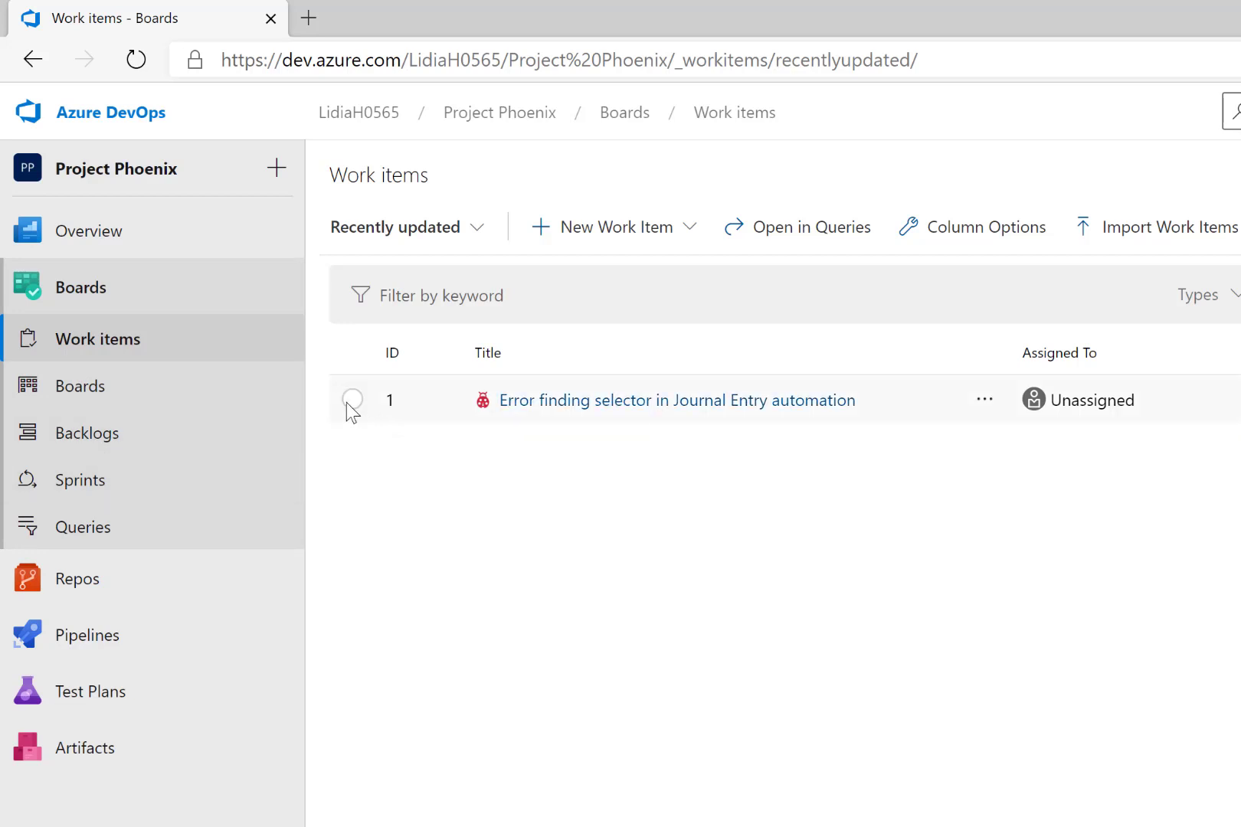
mouse_move(1223, 421)
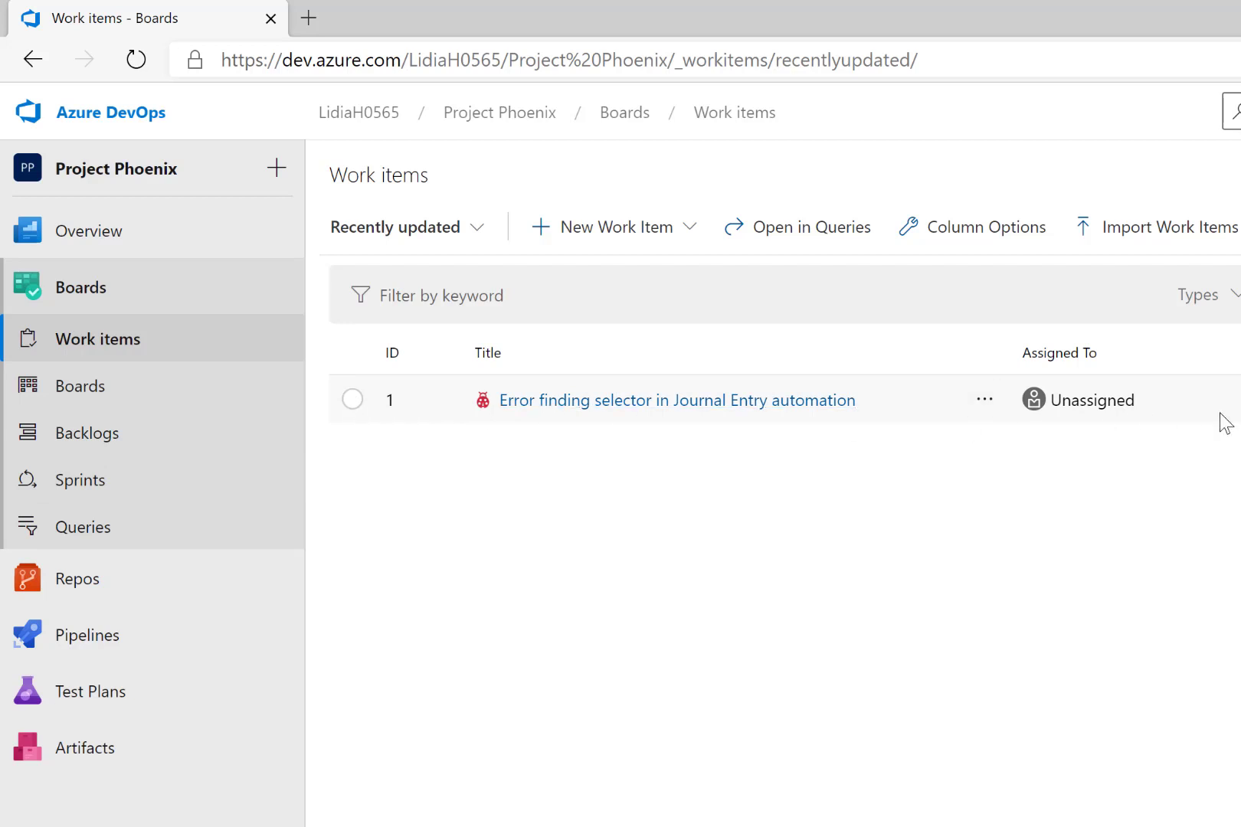
mouse_move(605, 443)
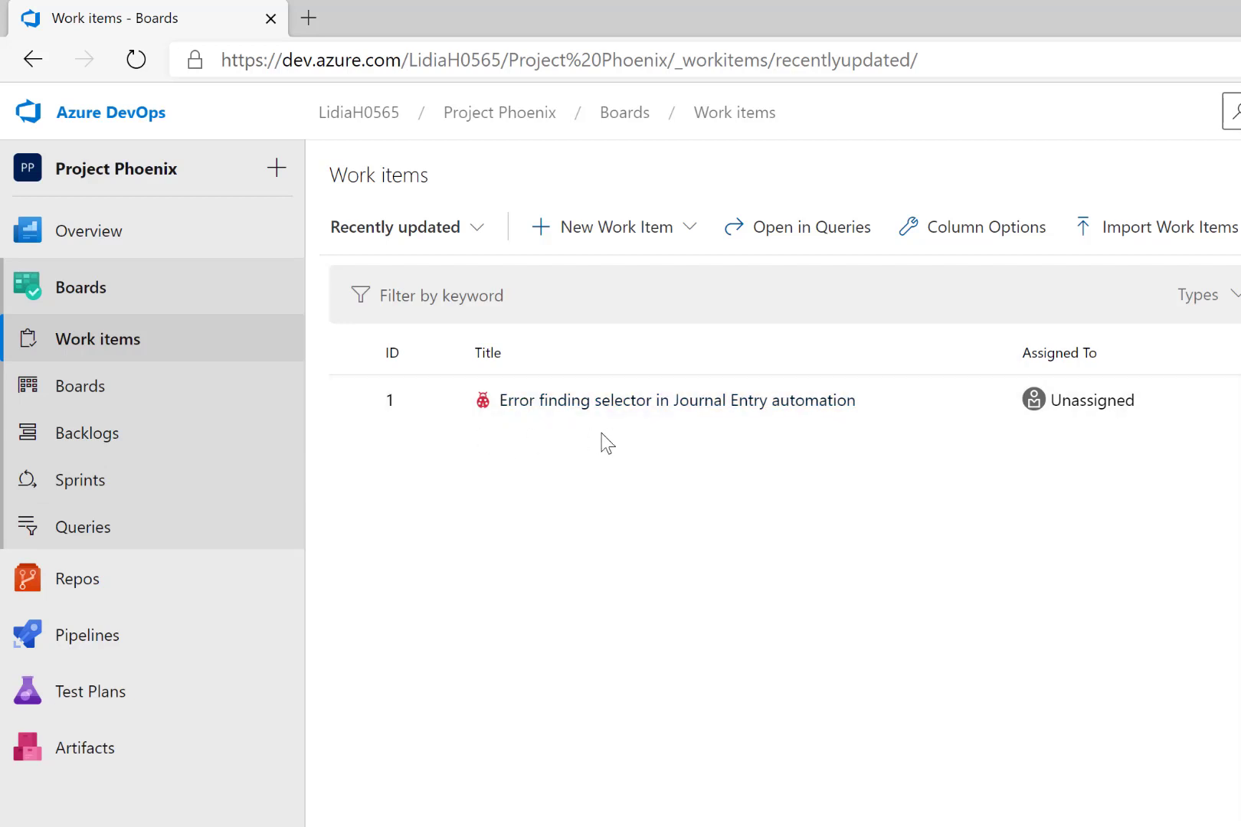
mouse_move(583, 446)
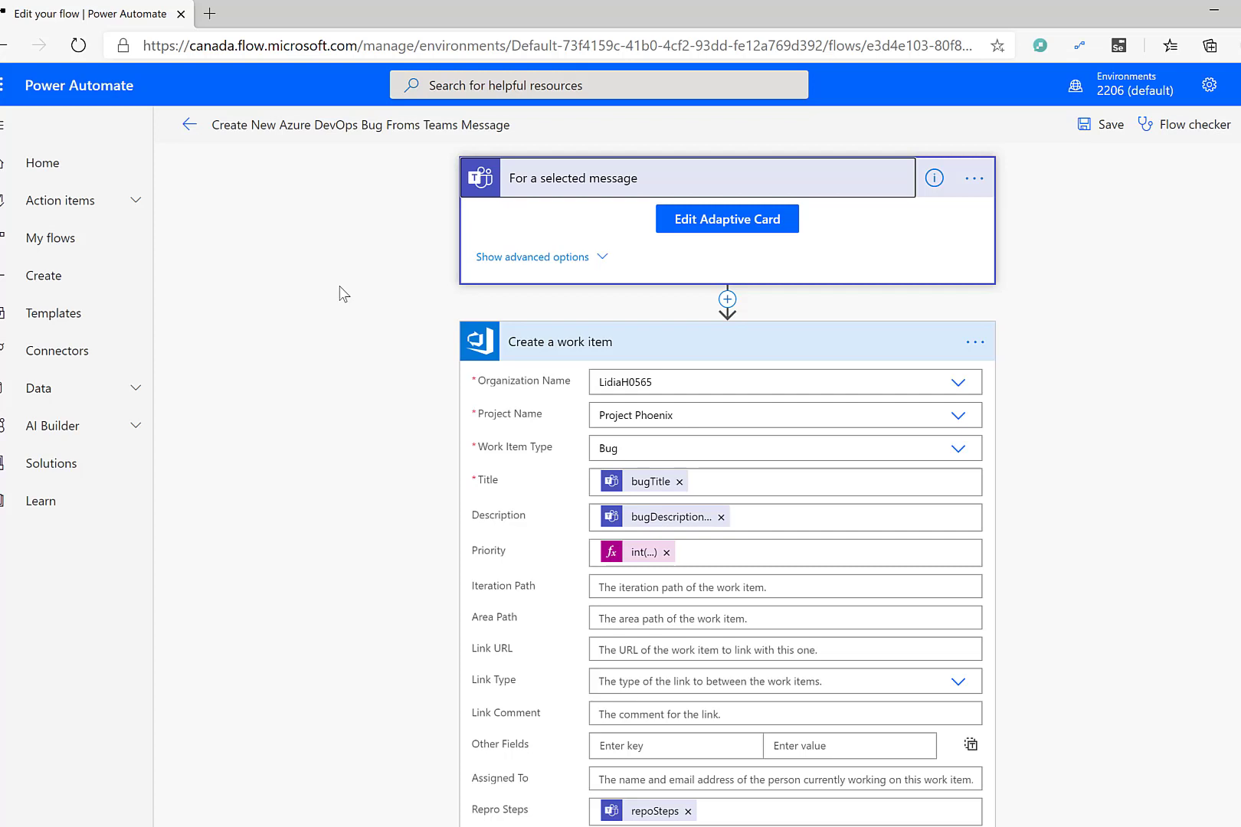
mouse_move(551, 196)
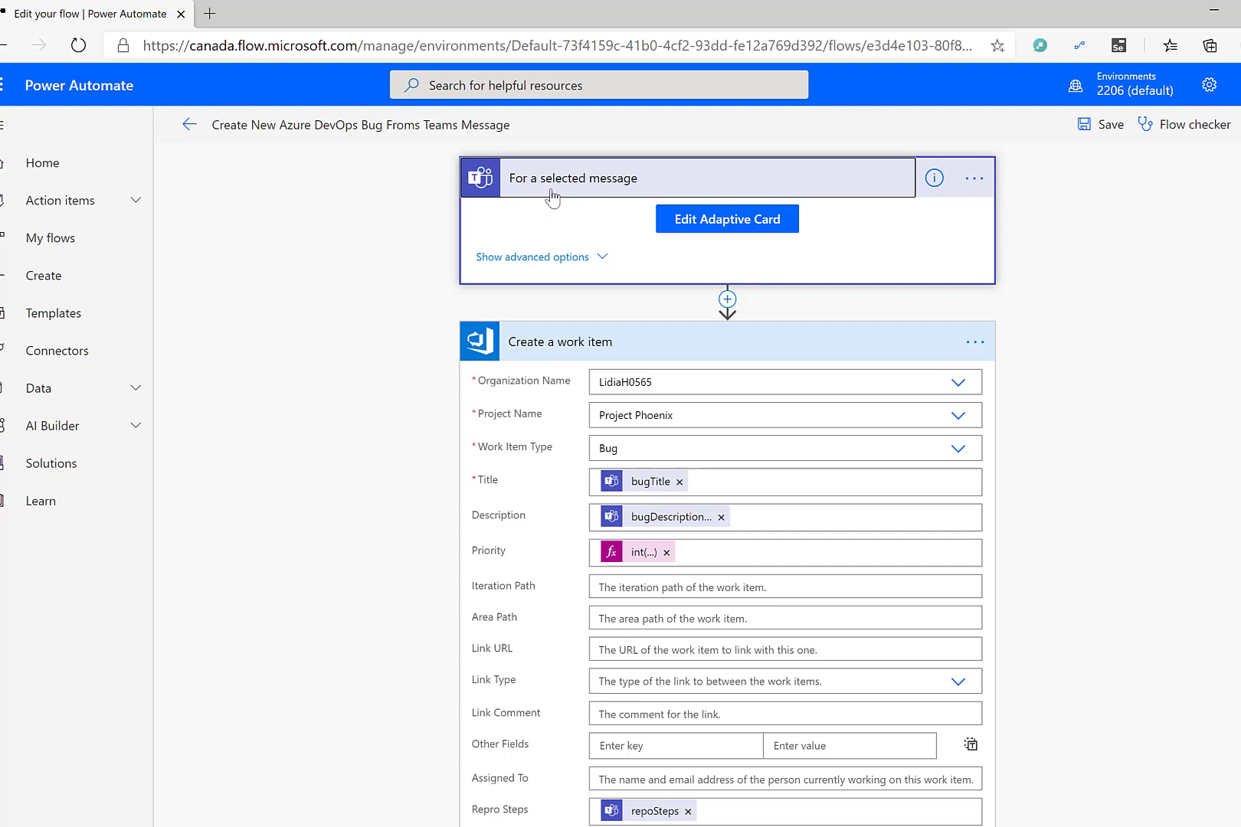
mouse_move(504, 198)
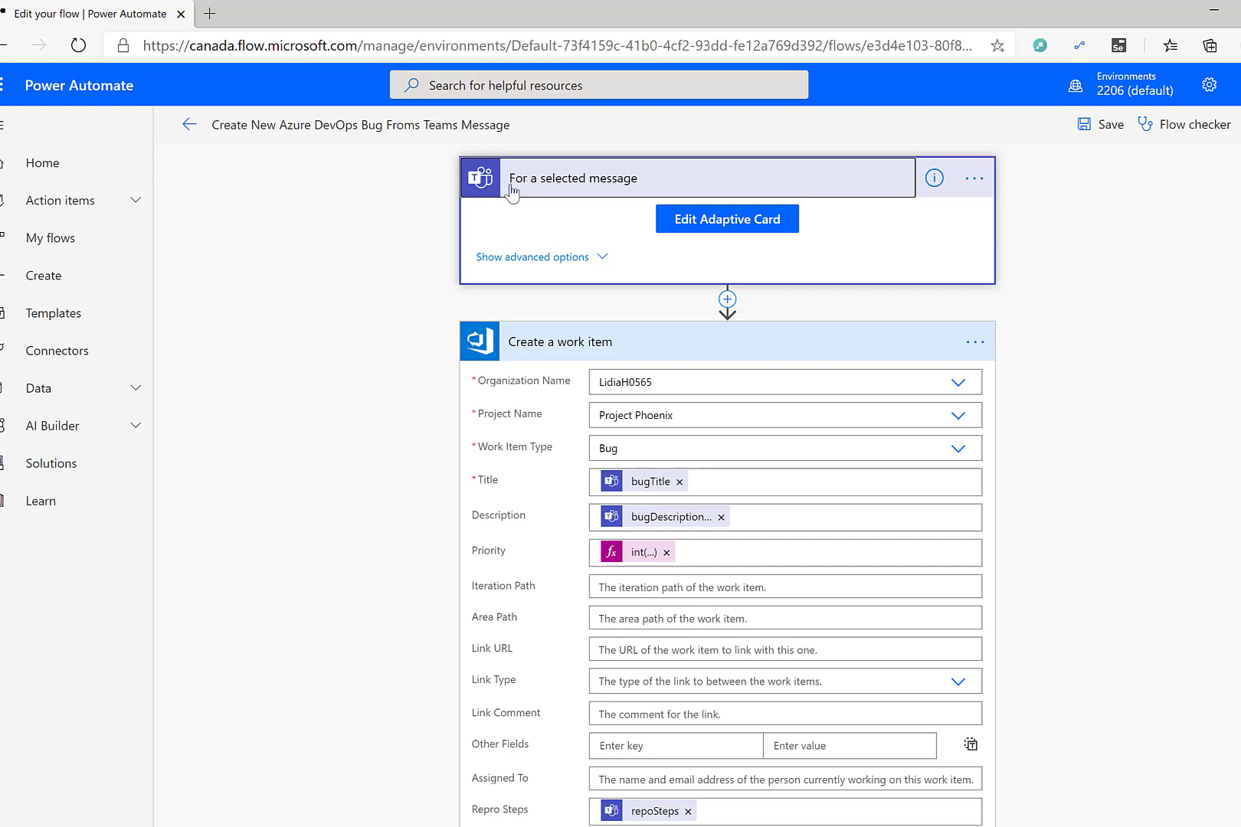
mouse_move(594, 193)
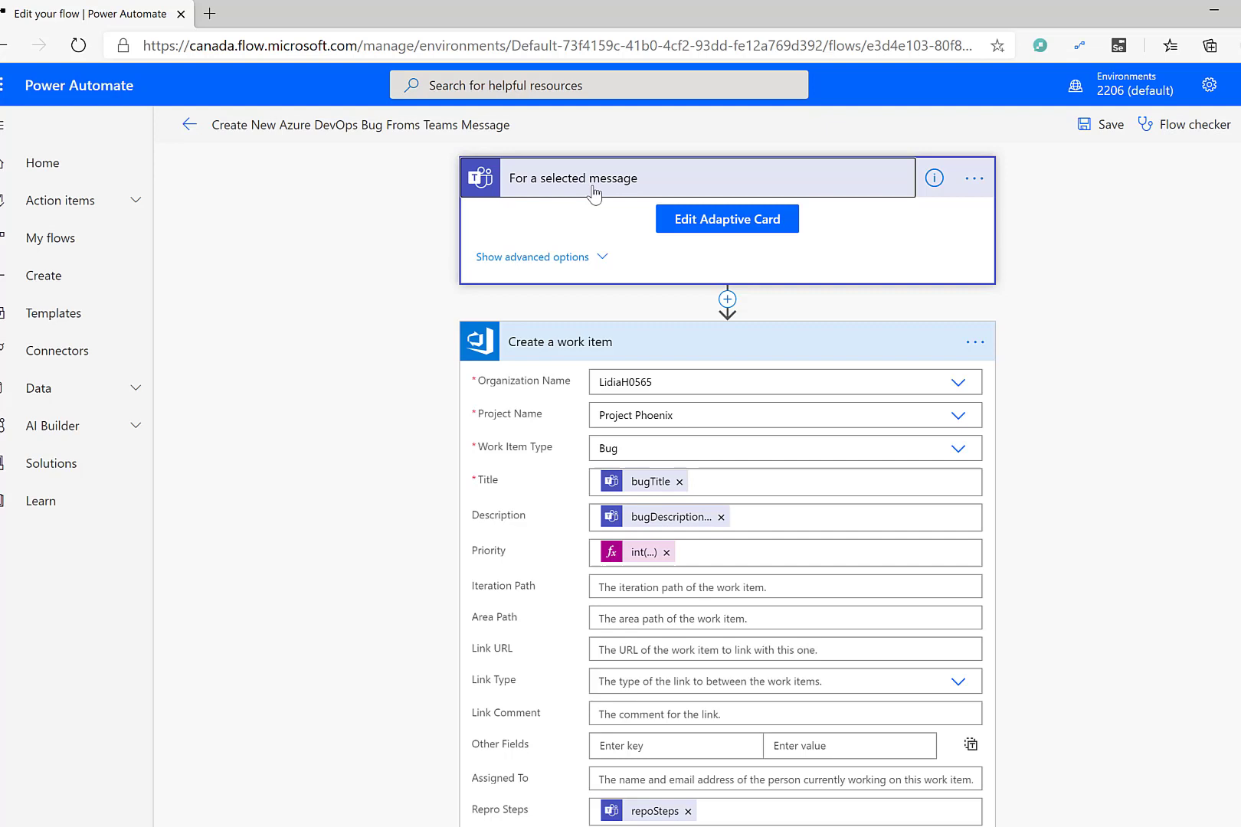
mouse_move(564, 182)
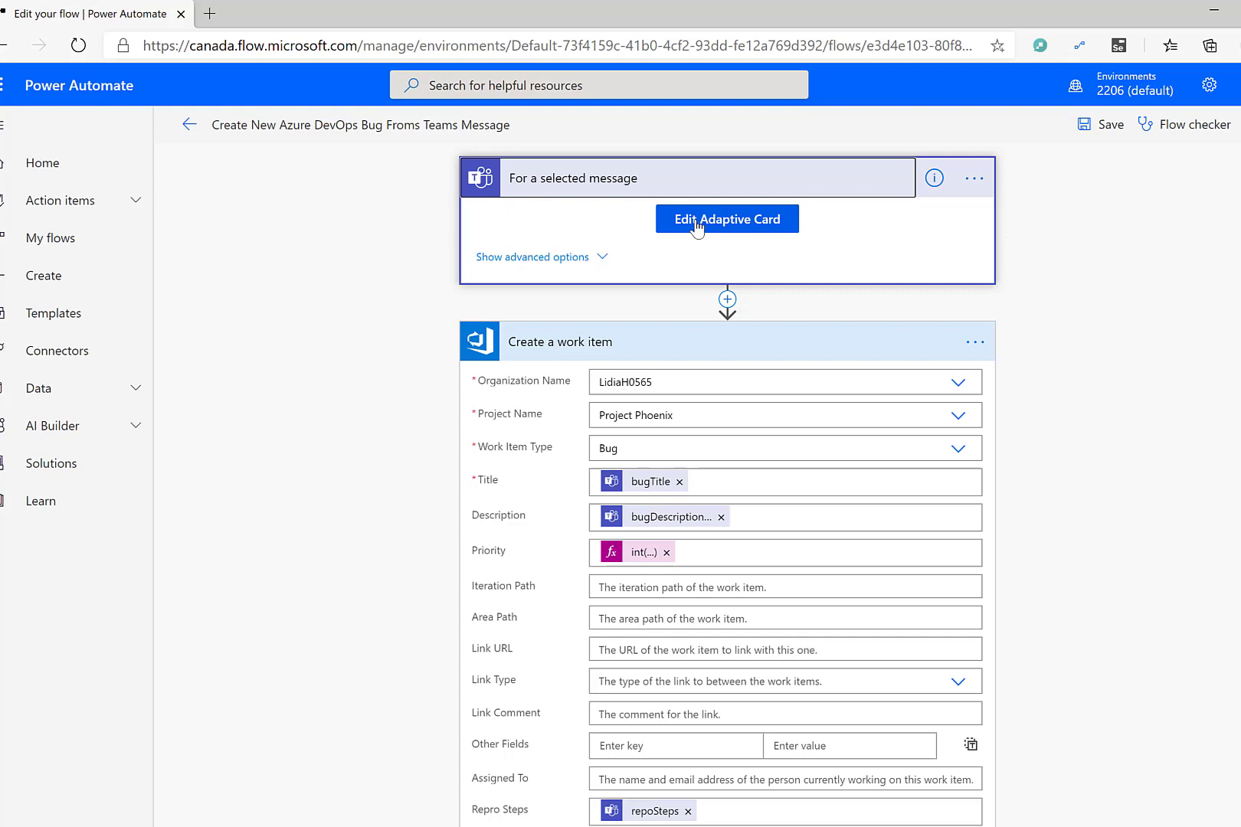
Step: Inspect the adaptive card's Bug Title input and confirm its Id is bugTitle
left_click(726, 219)
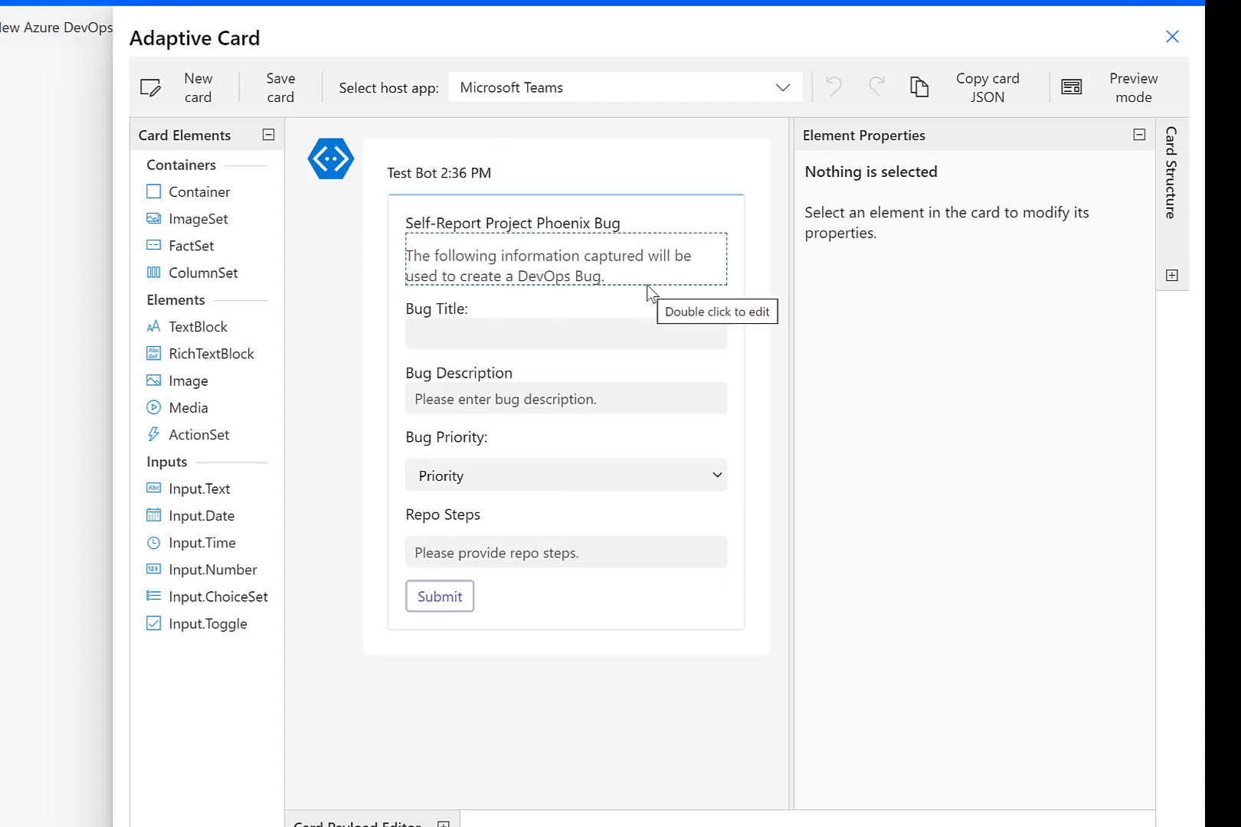
mouse_move(213, 88)
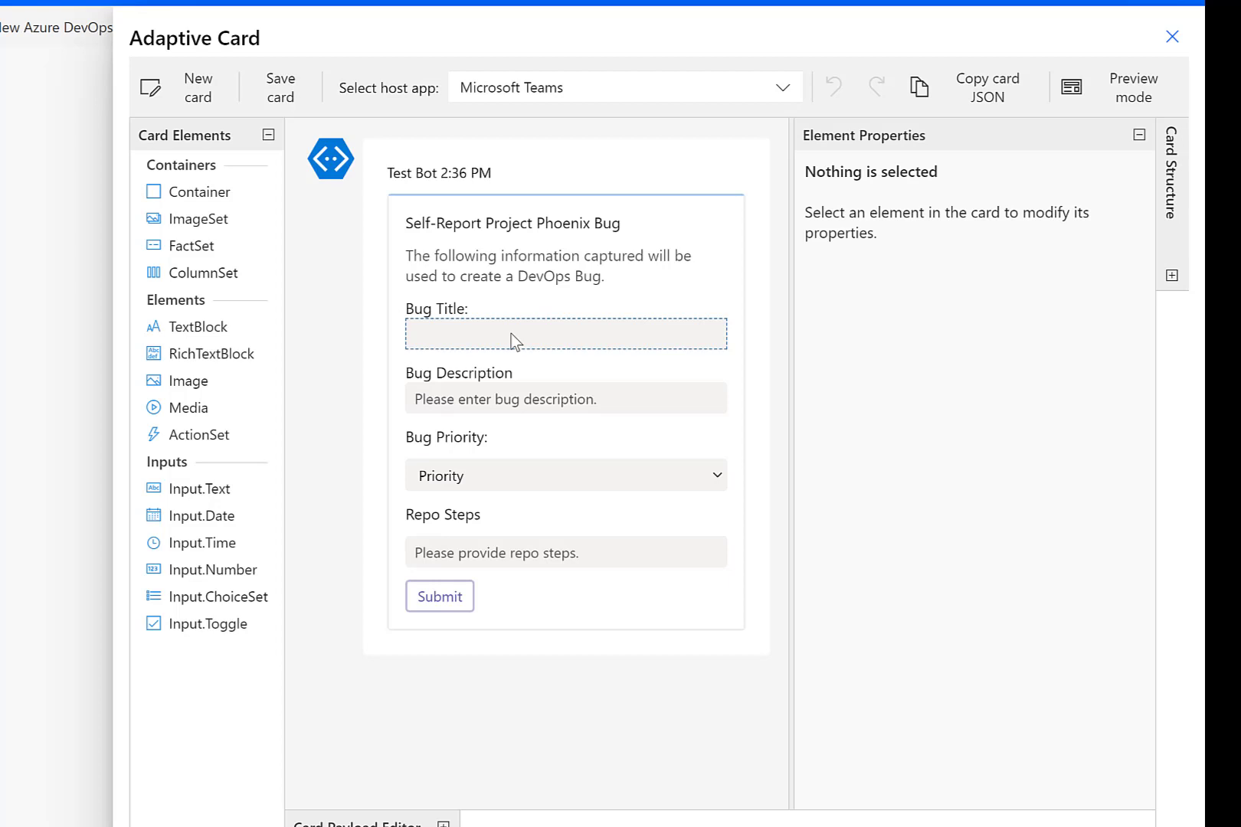
left_click(565, 334)
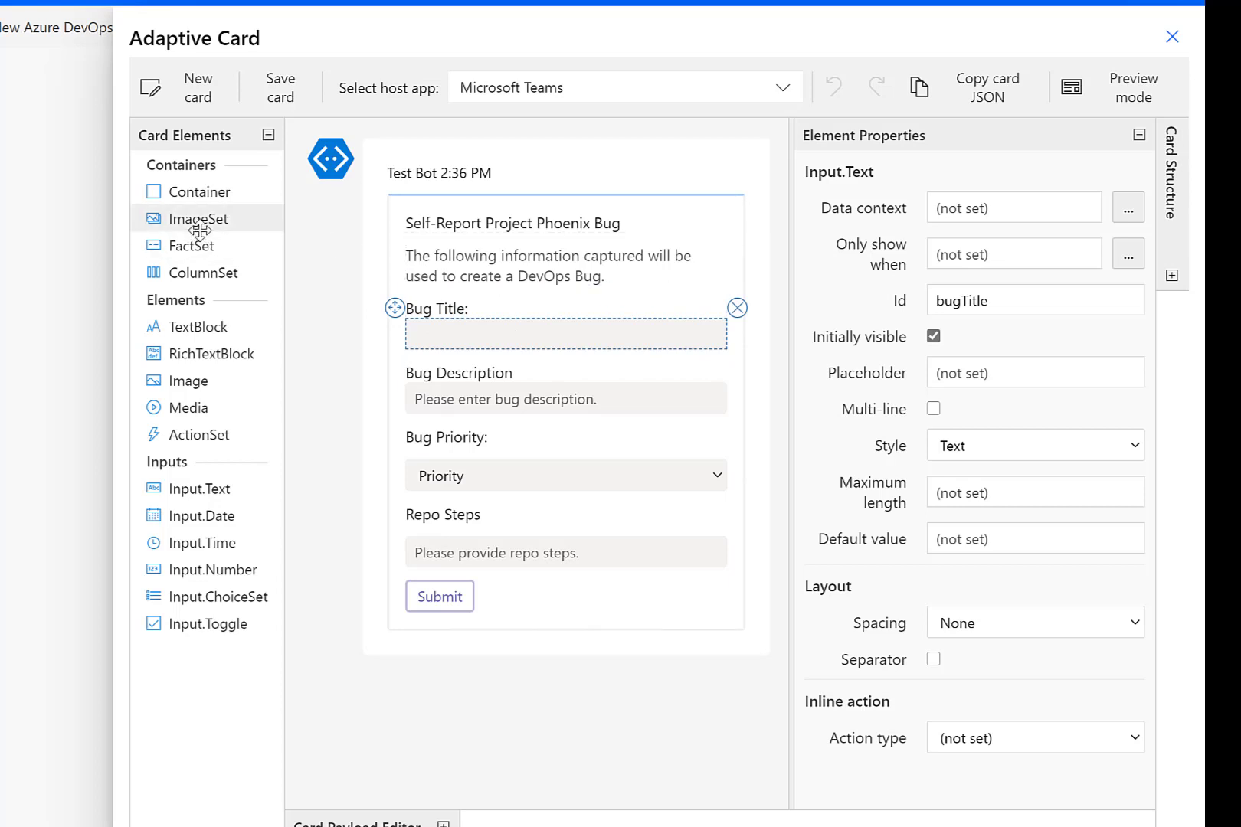
mouse_move(427, 231)
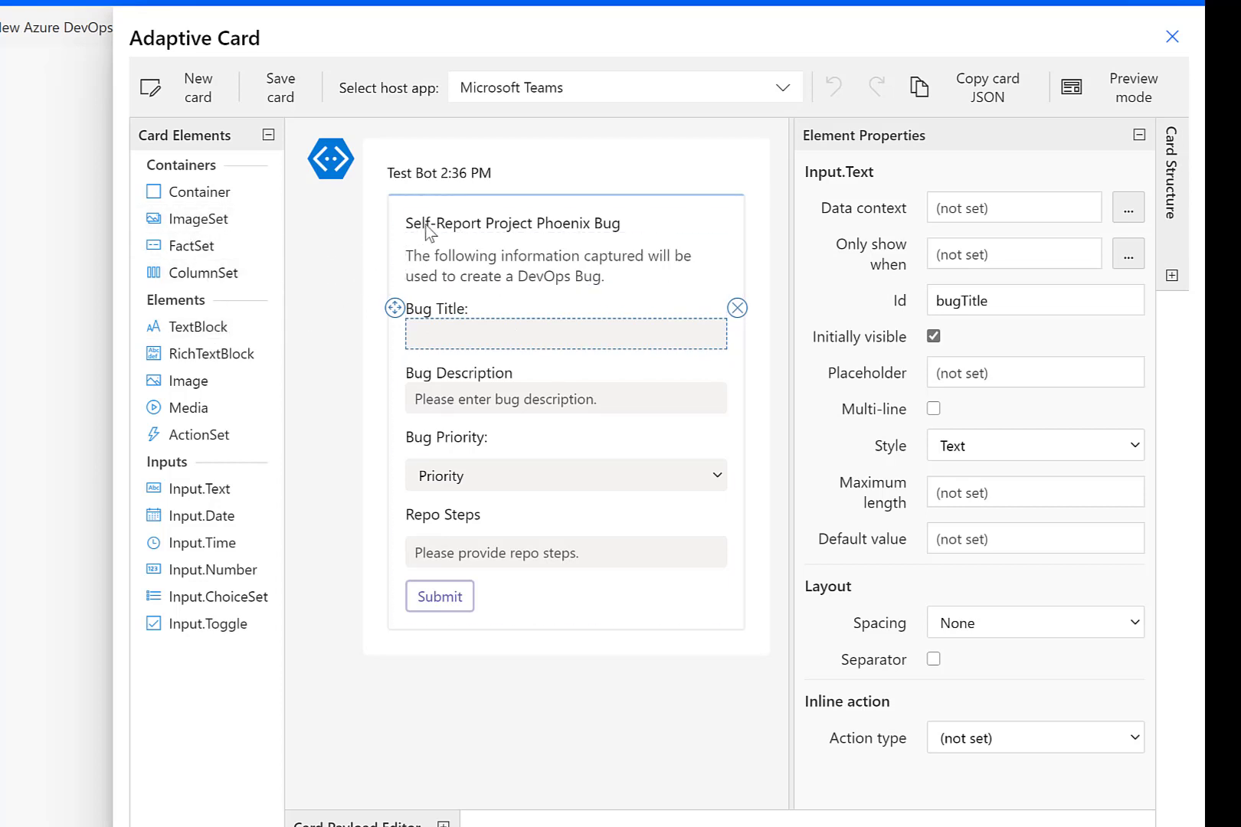
left_click(512, 224)
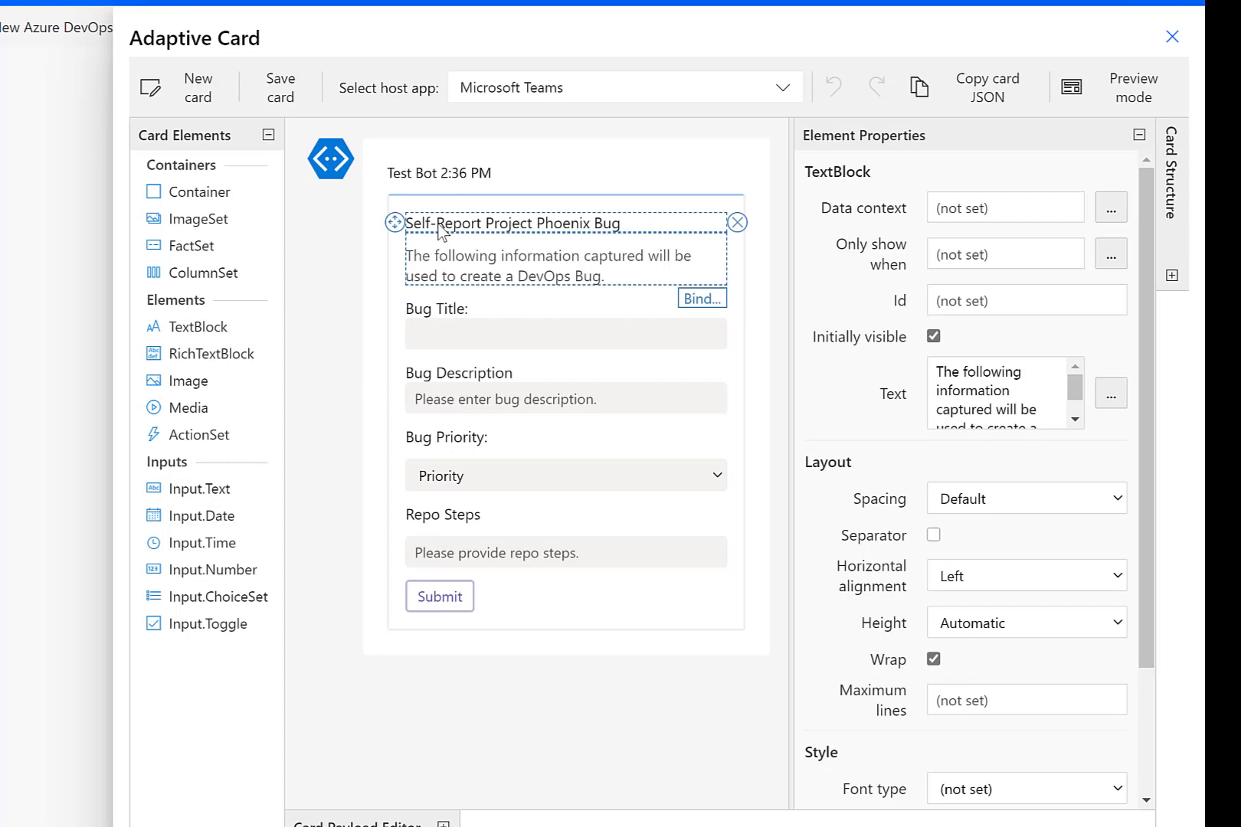
mouse_move(199, 489)
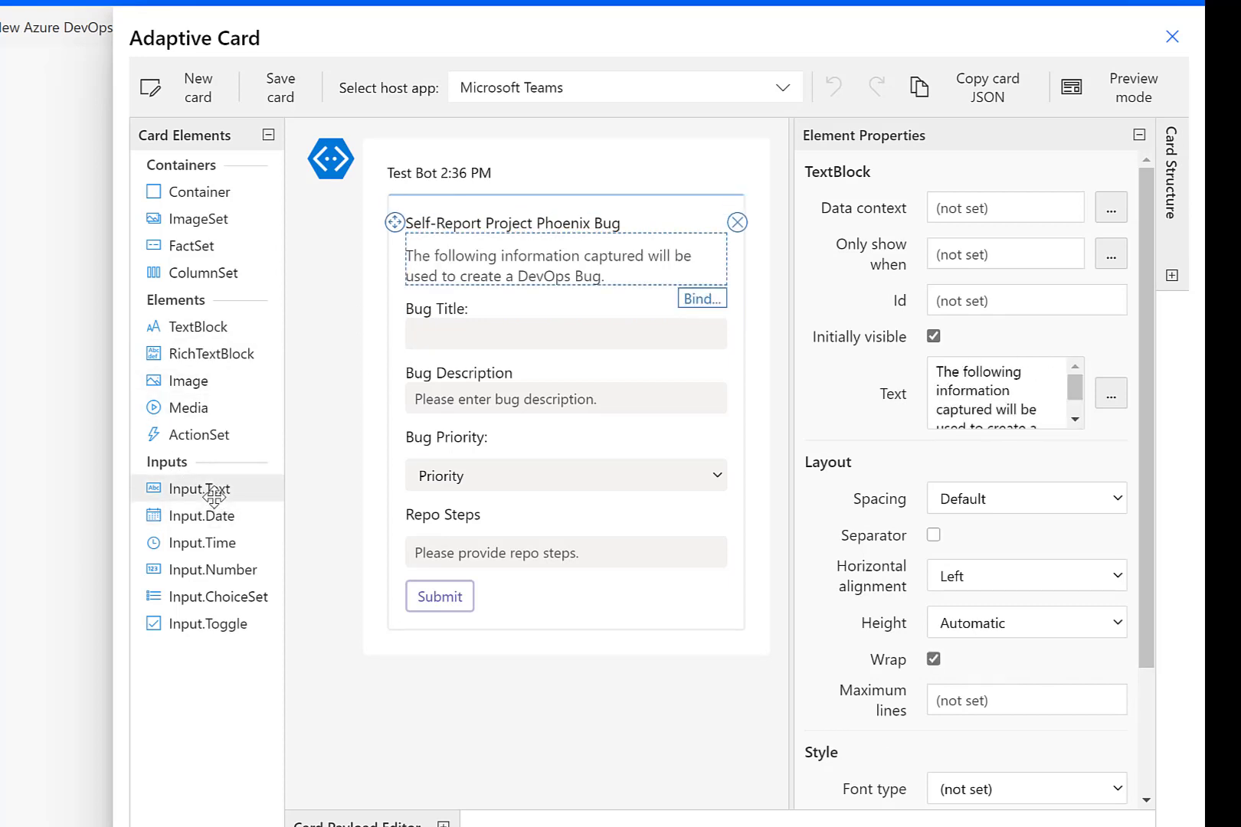
left_click(566, 333)
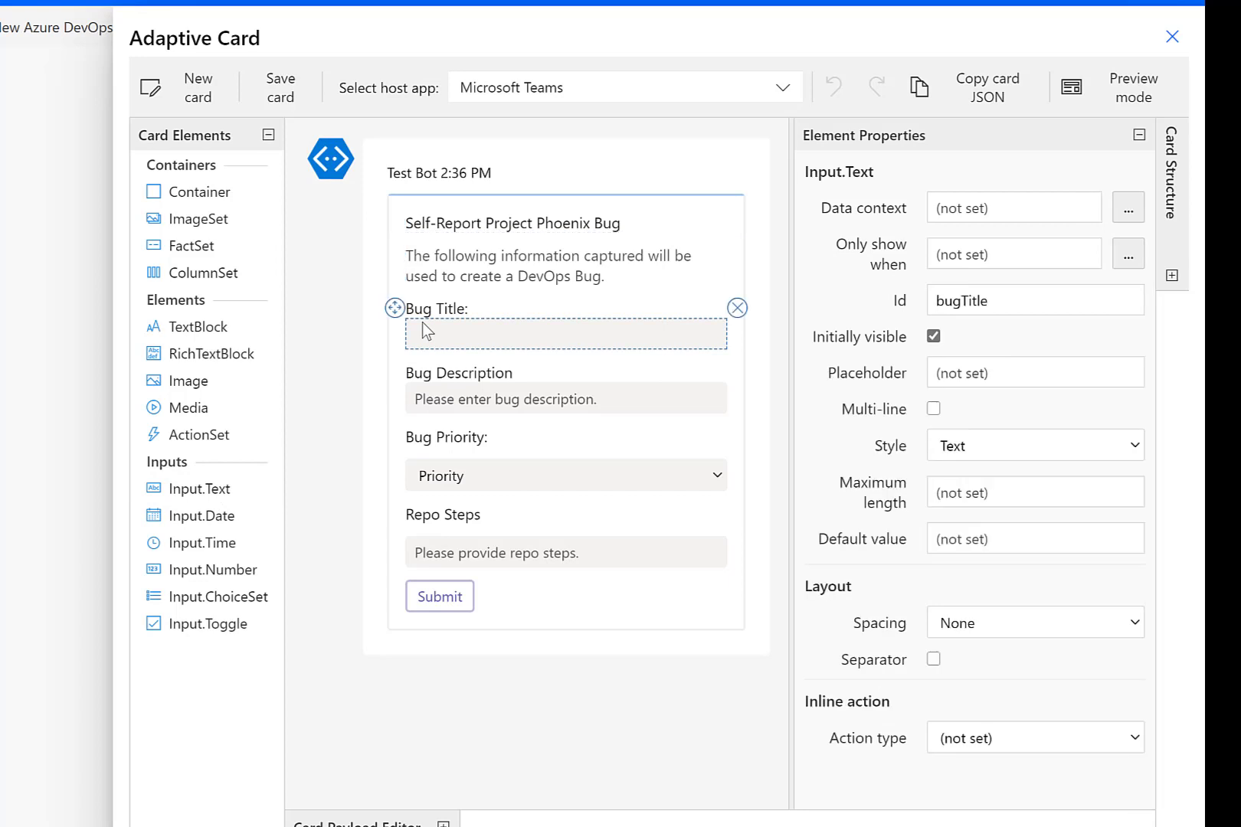
mouse_move(909, 343)
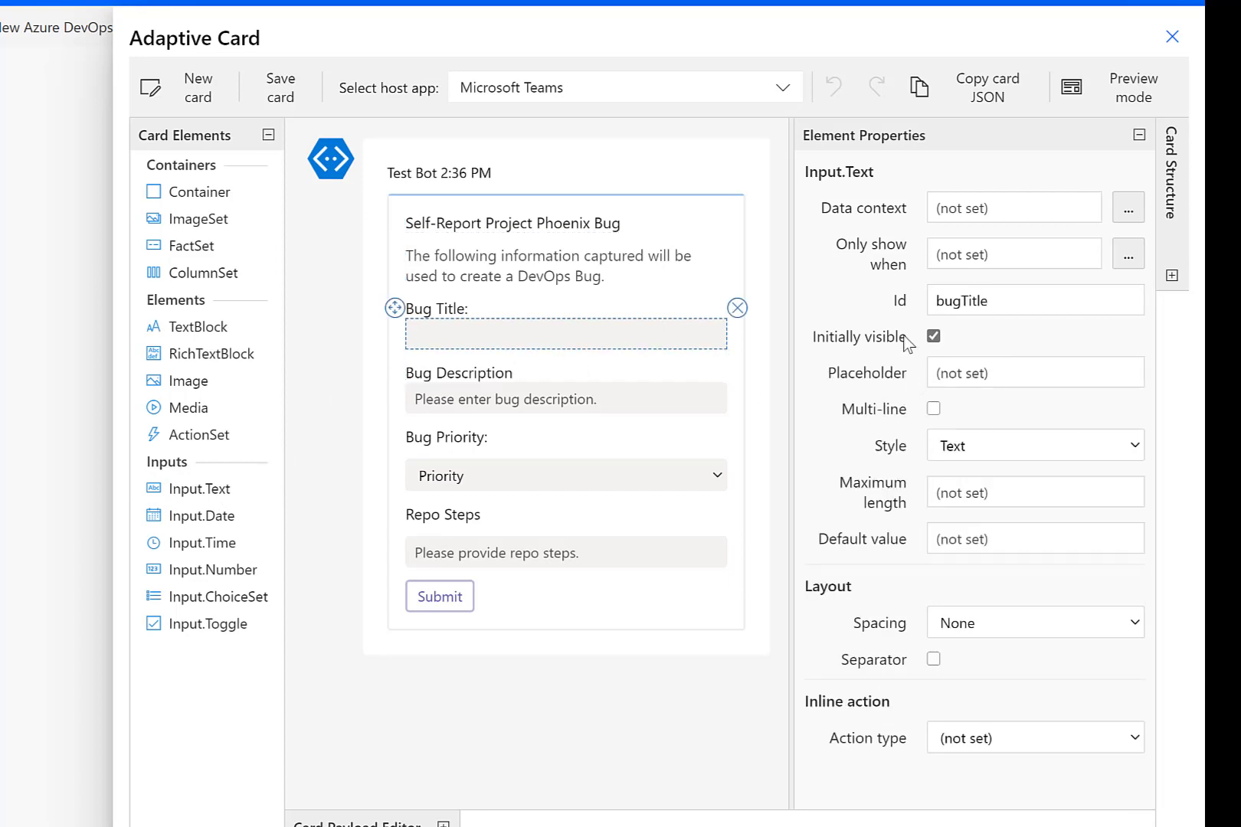
mouse_move(906, 314)
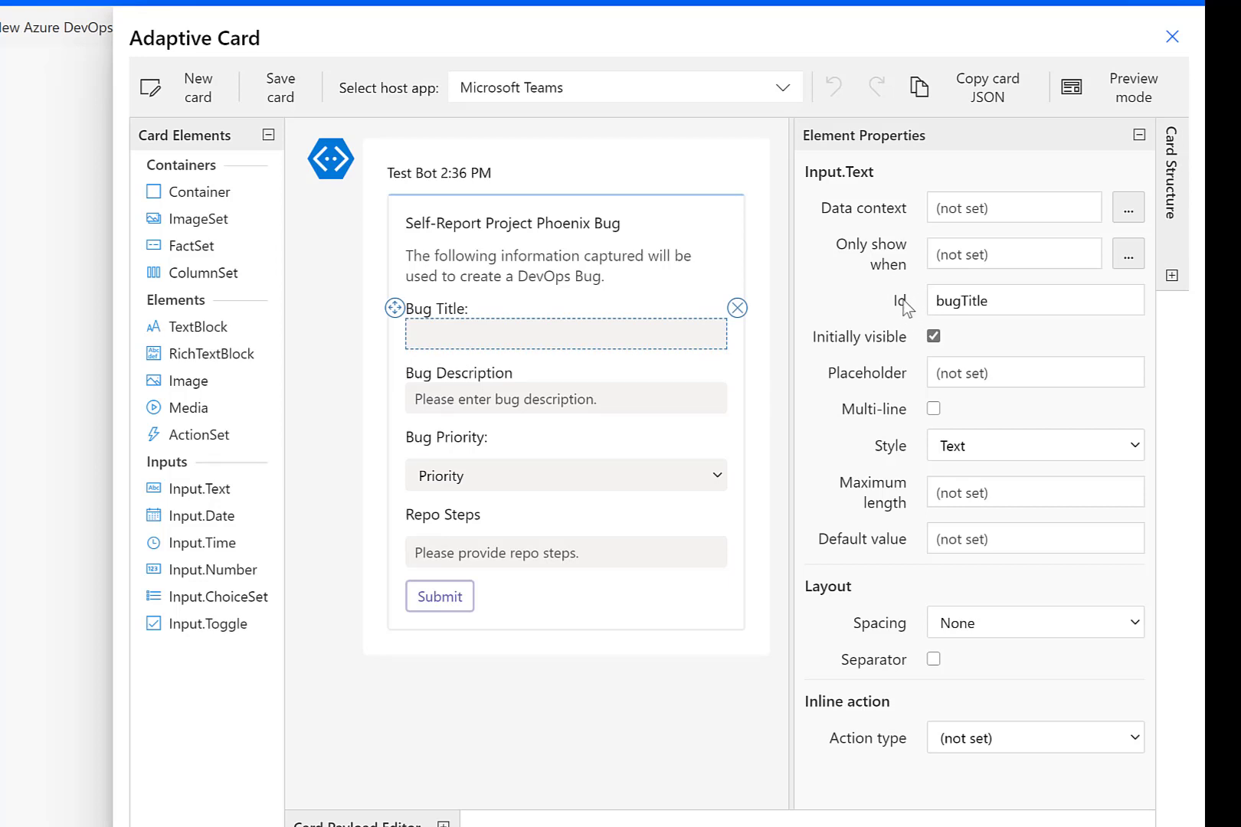
mouse_move(1013, 307)
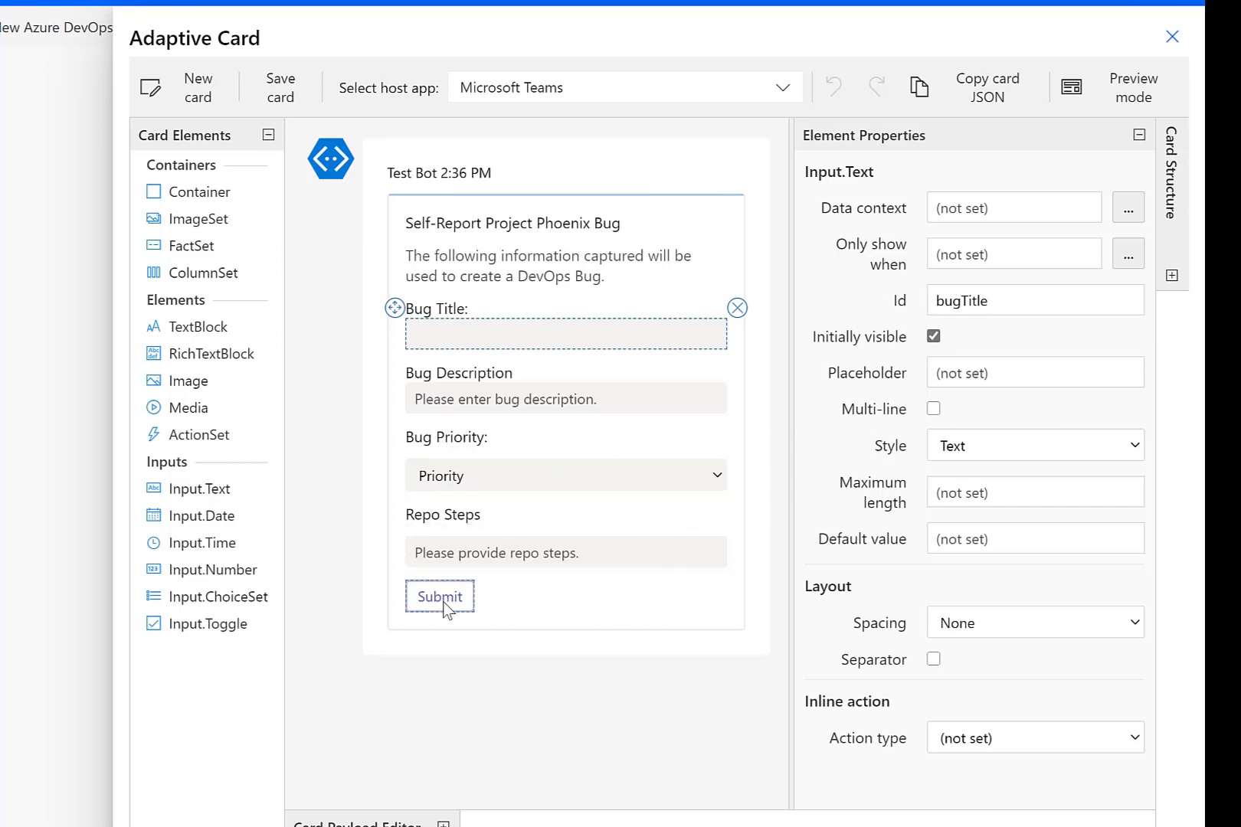
mouse_move(446, 605)
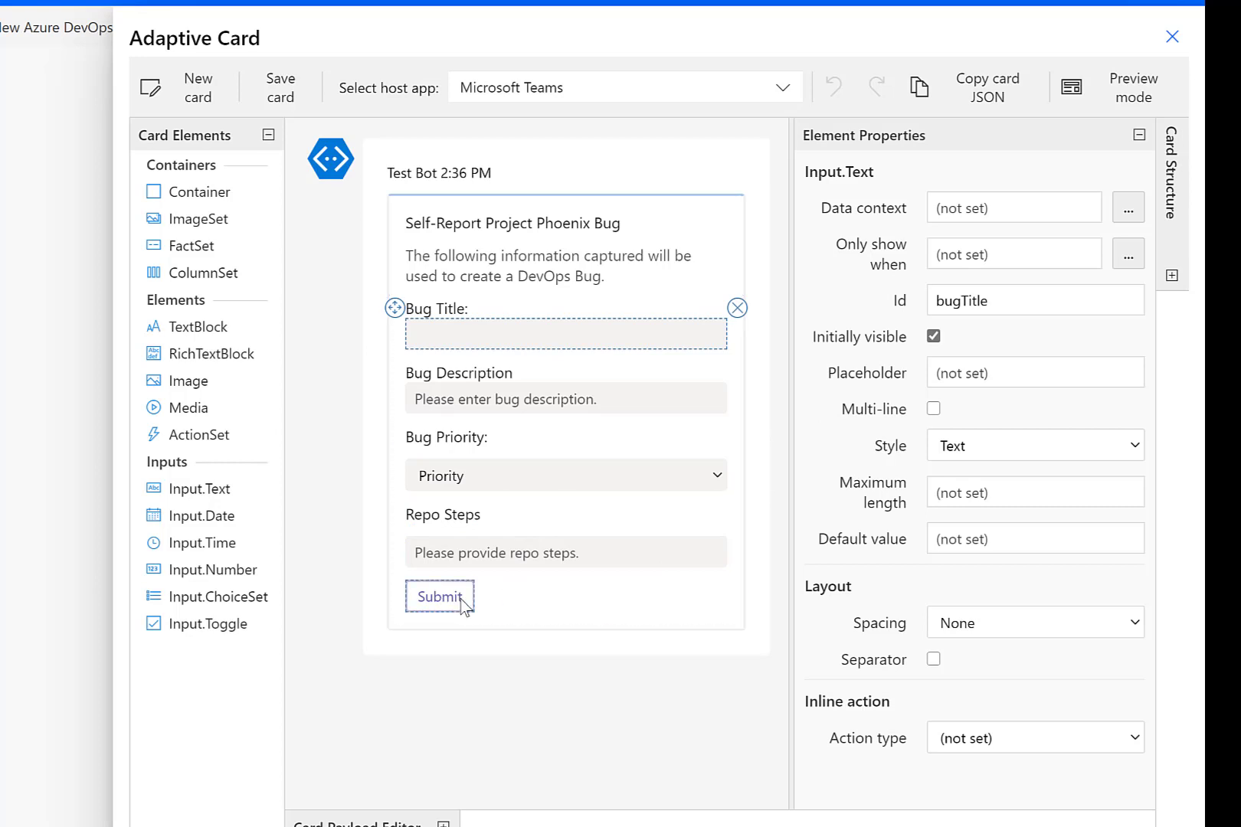
mouse_move(247, 110)
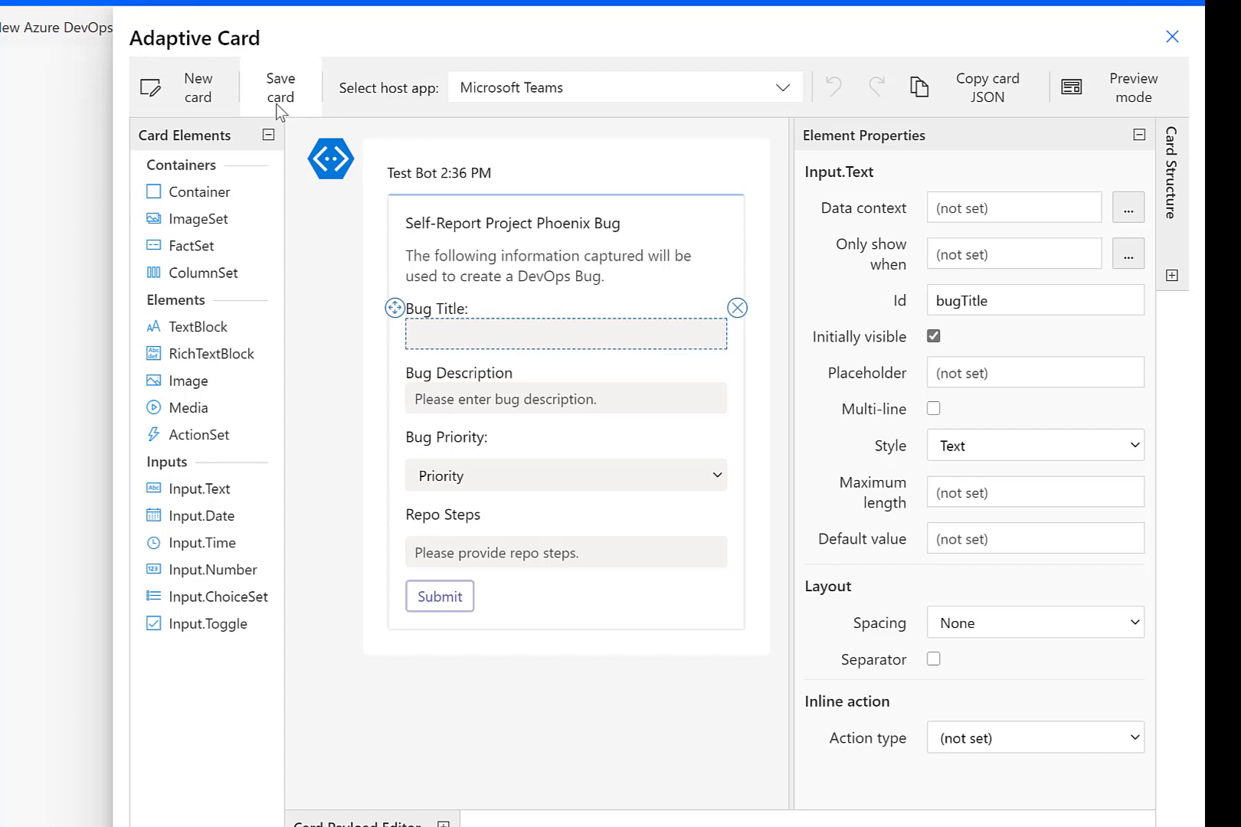
mouse_move(278, 86)
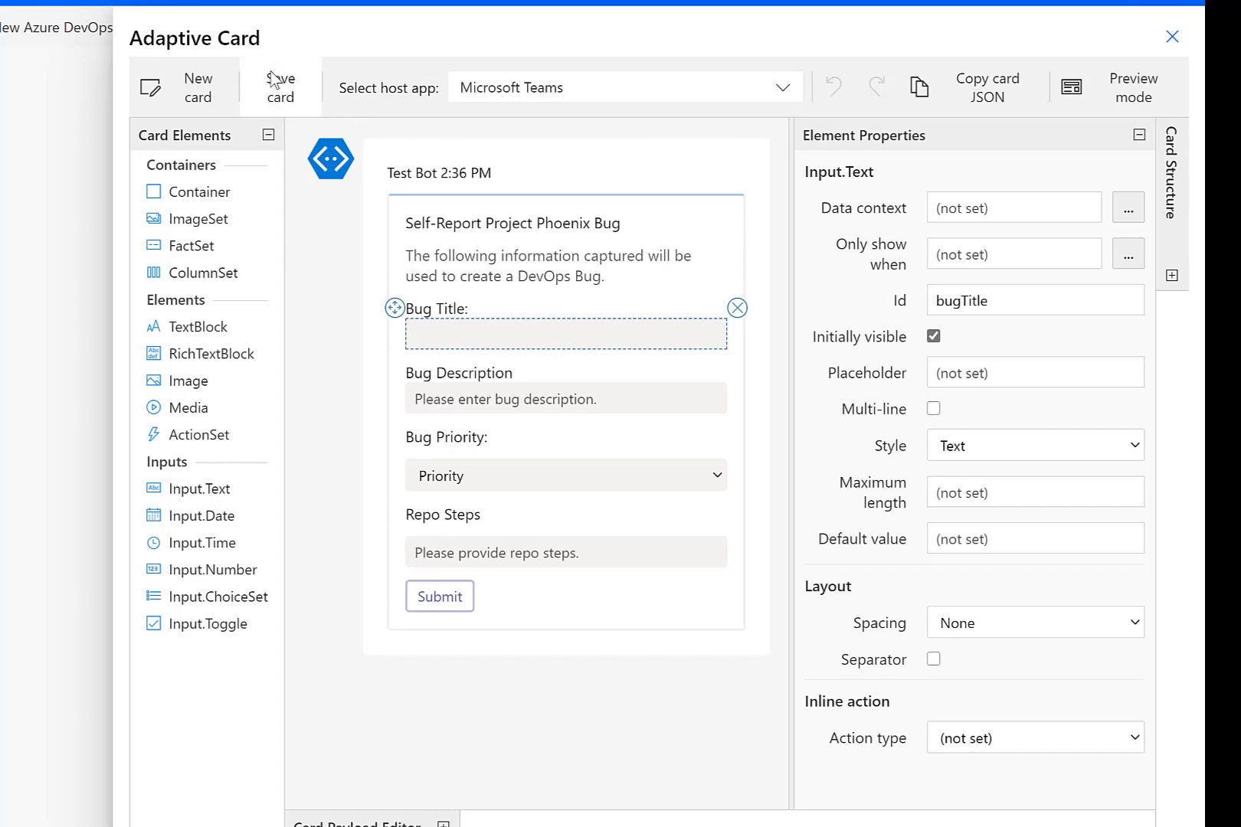
mouse_move(1173, 37)
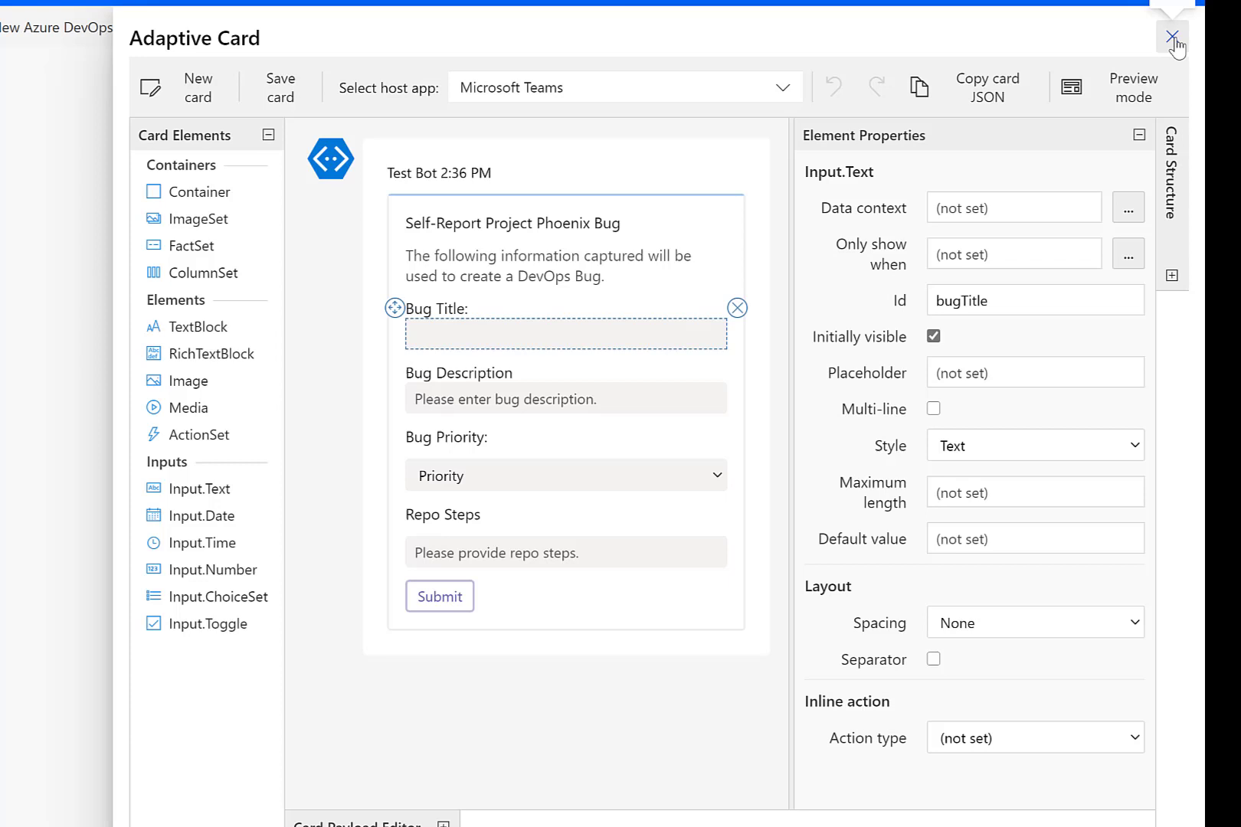
Step: Close the adaptive card designer and search the flow's actions for 'devops'
left_click(1175, 37)
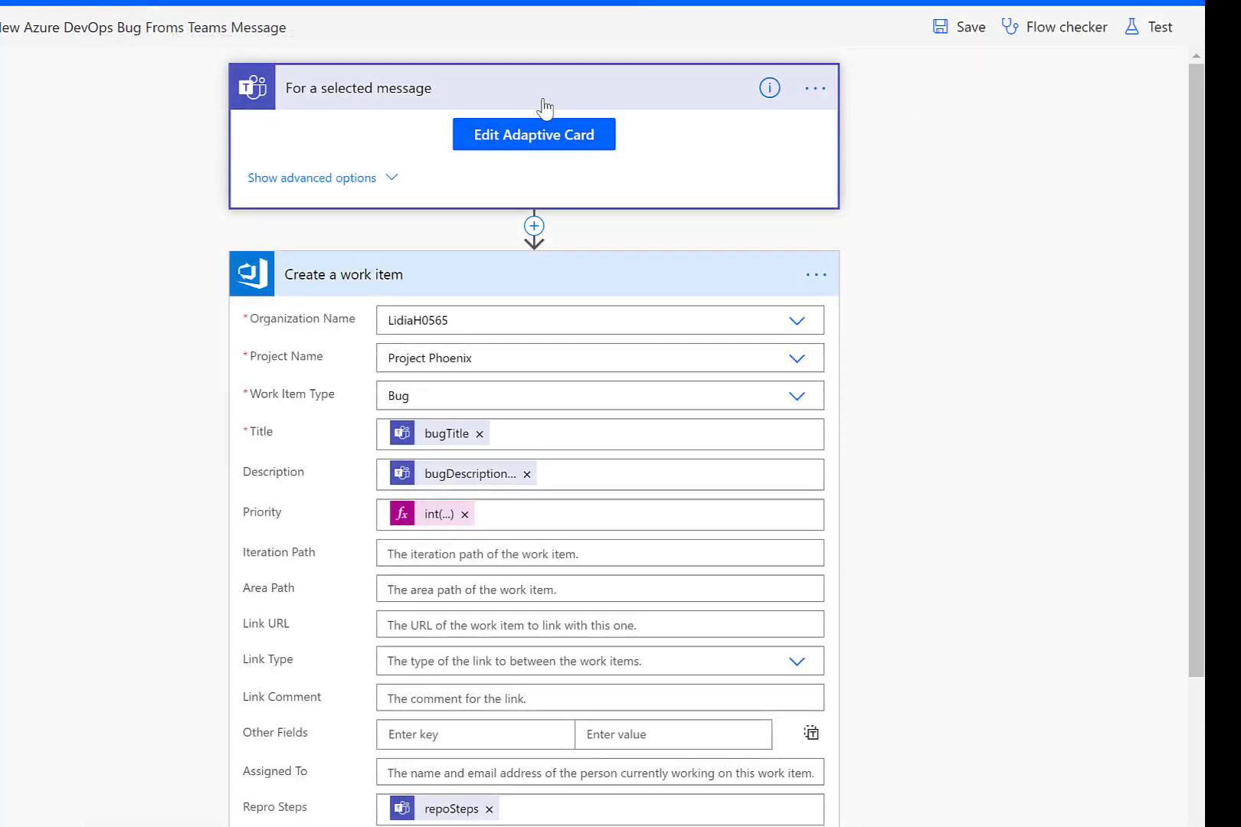
mouse_move(783, 121)
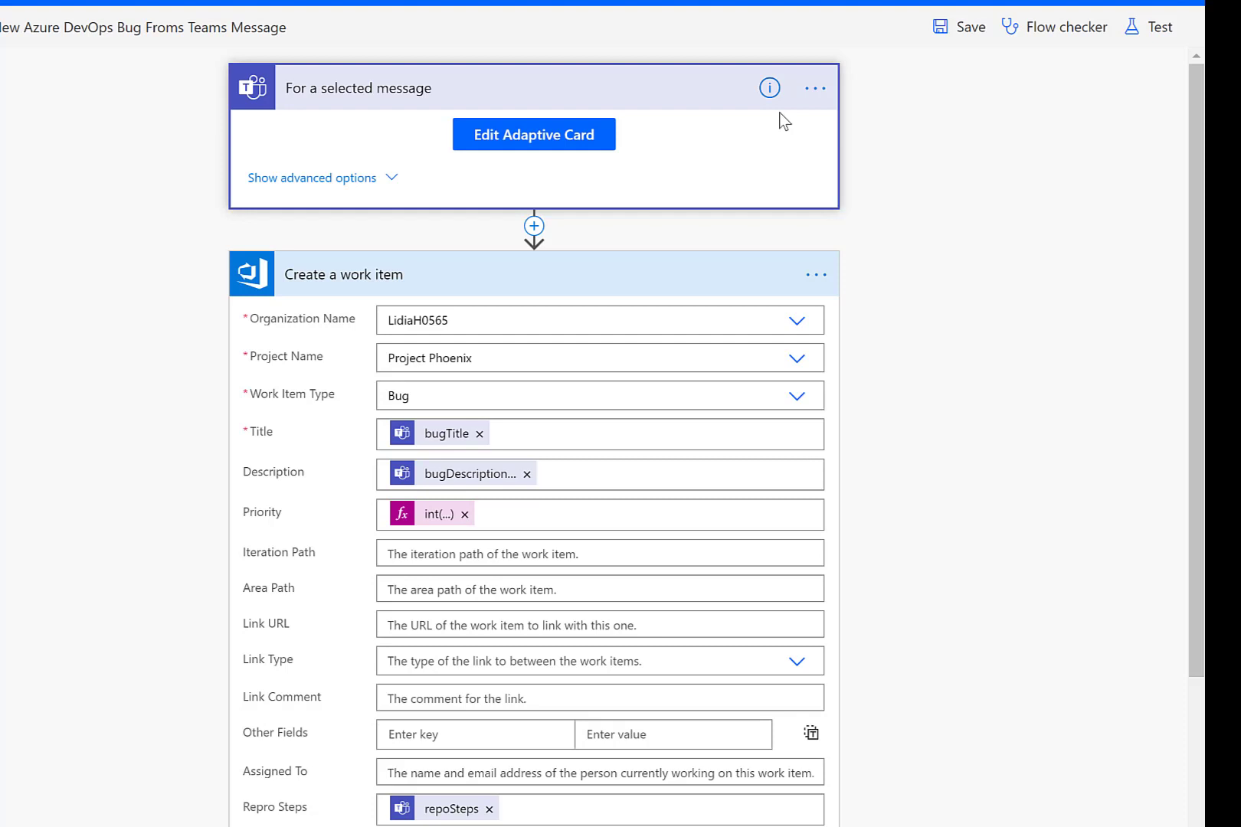
scroll("down", 3)
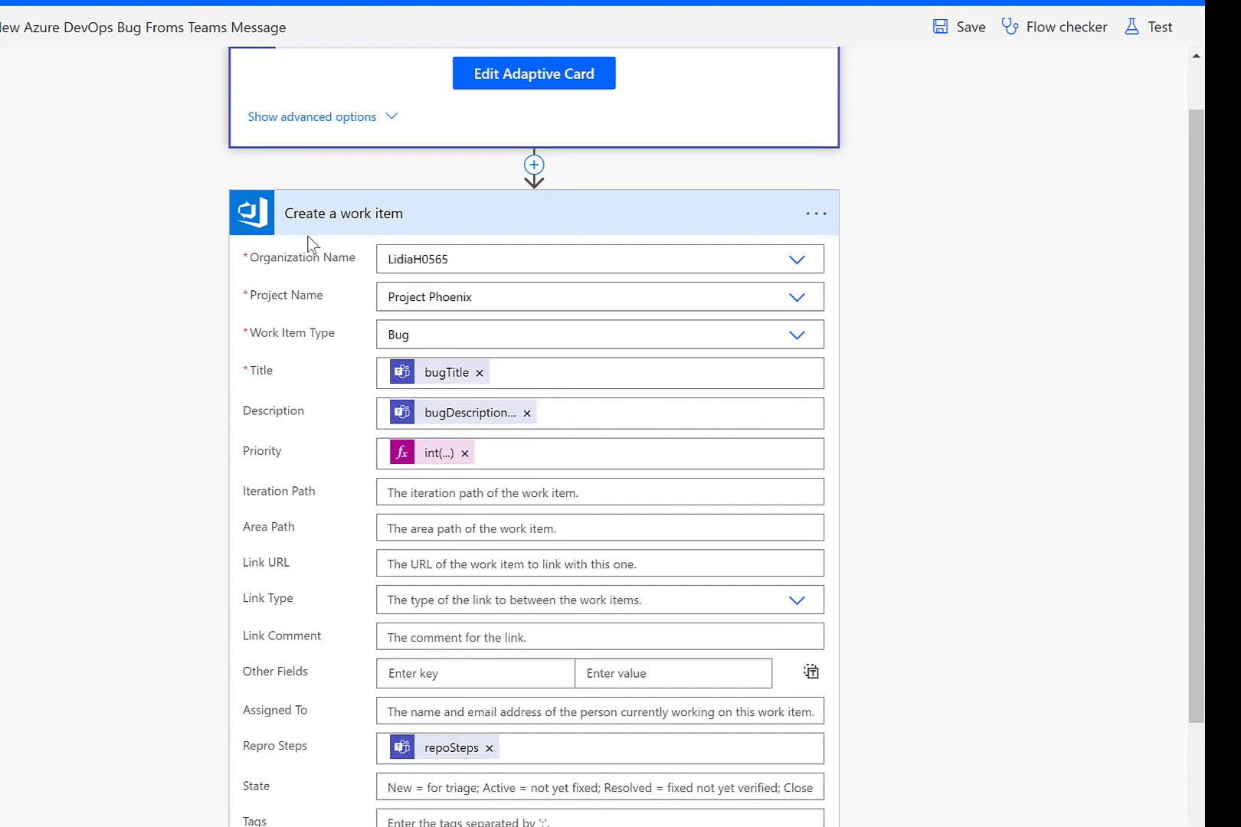
mouse_move(534, 199)
type("de")
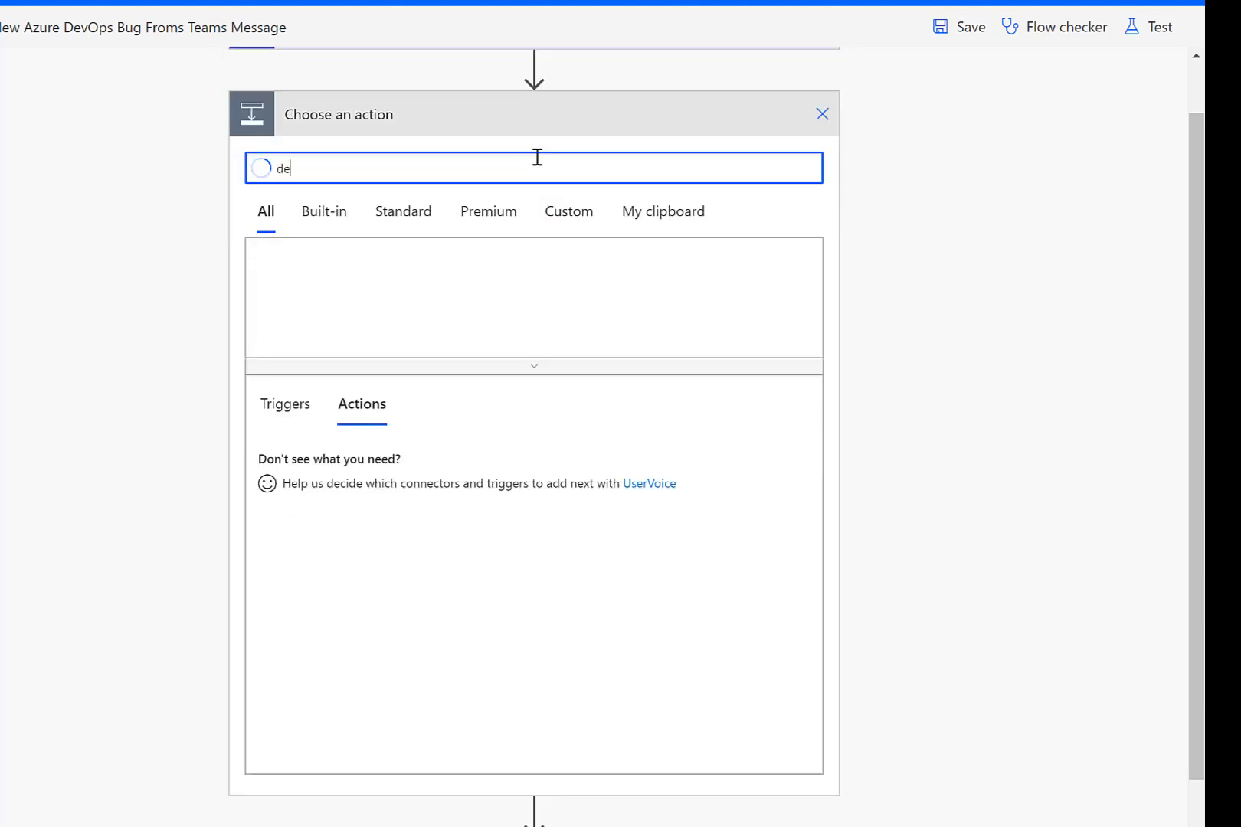
type("vops")
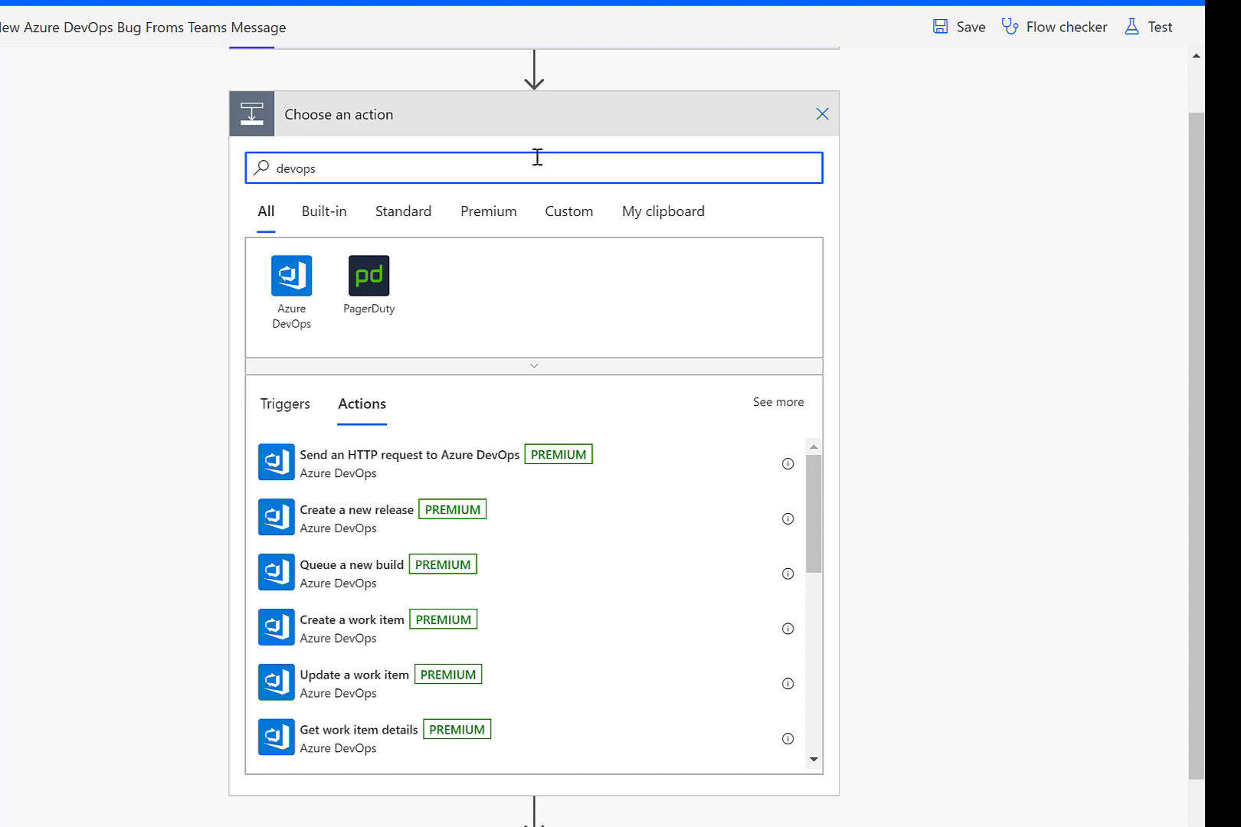
mouse_move(293, 285)
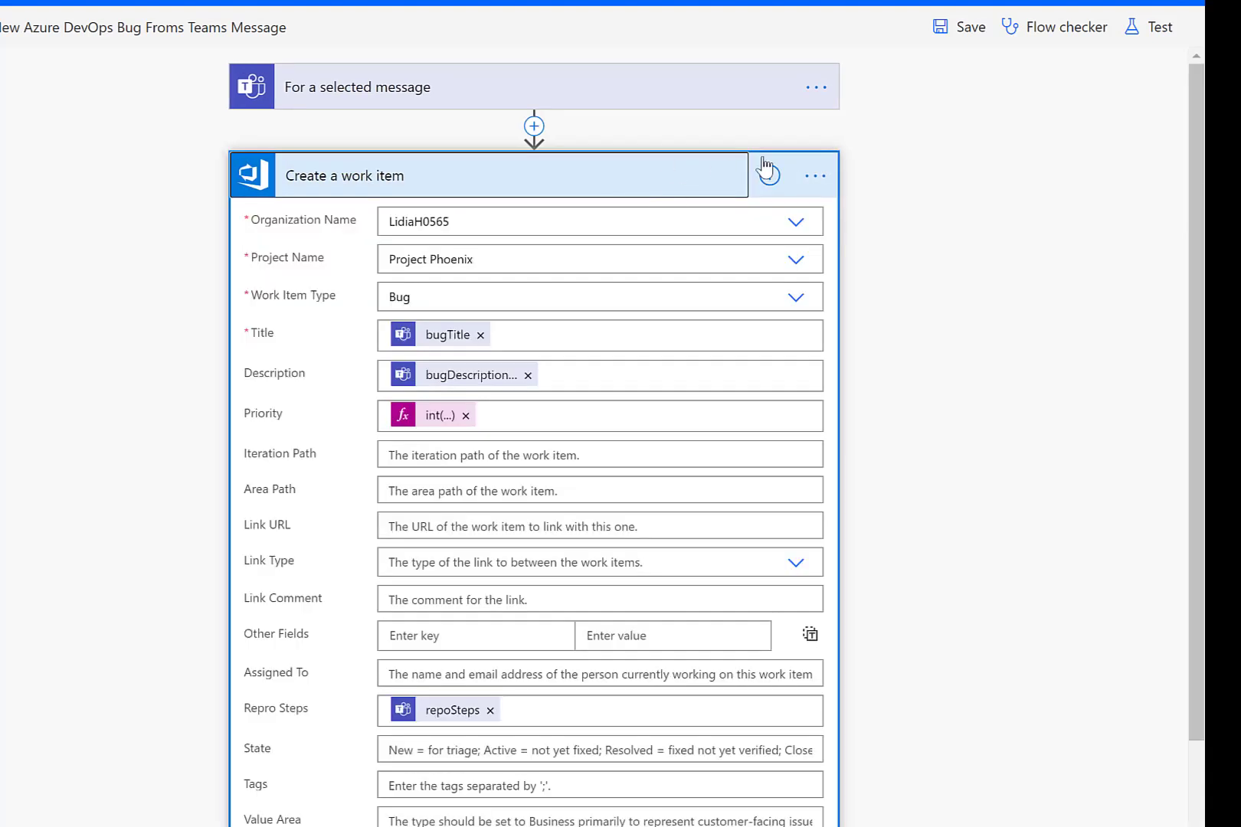
Step: Expand Create a work item's advanced options and select the empty Repro Steps field
left_click(815, 174)
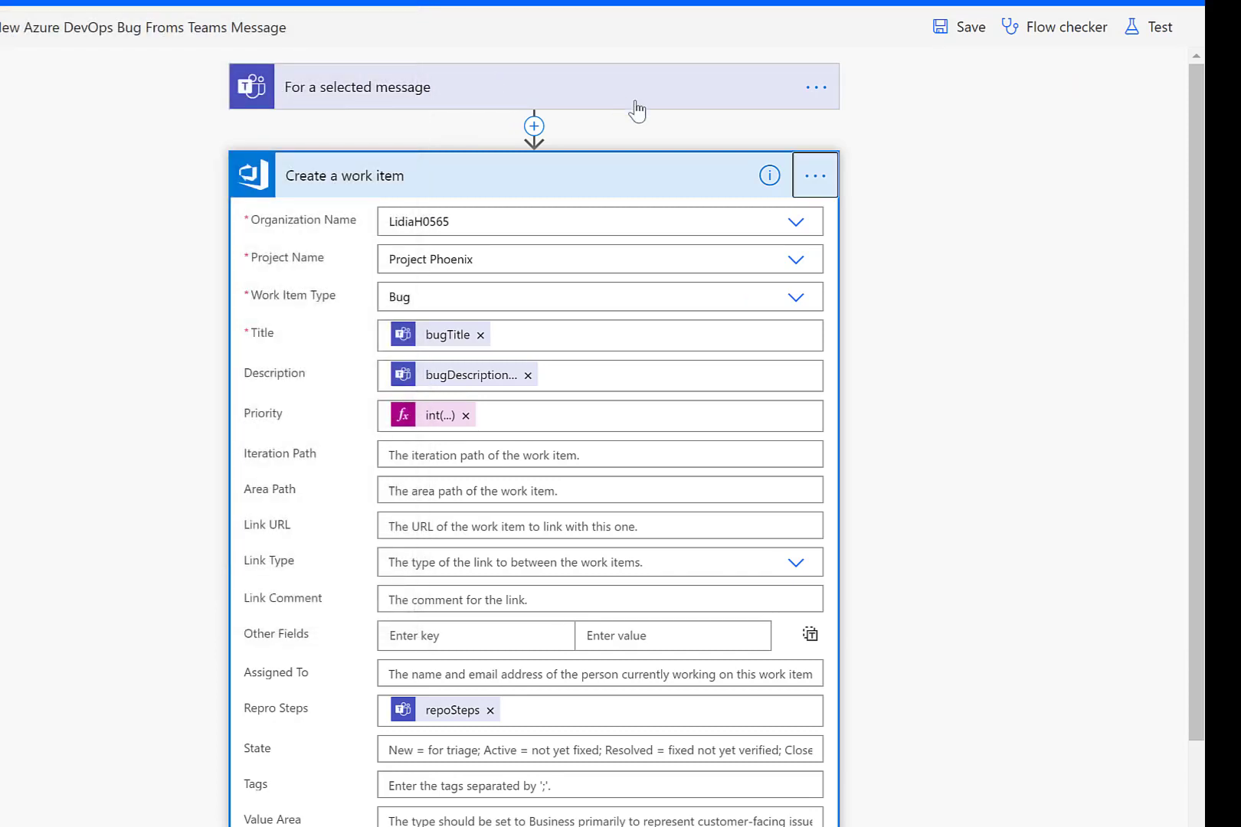
left_click(317, 679)
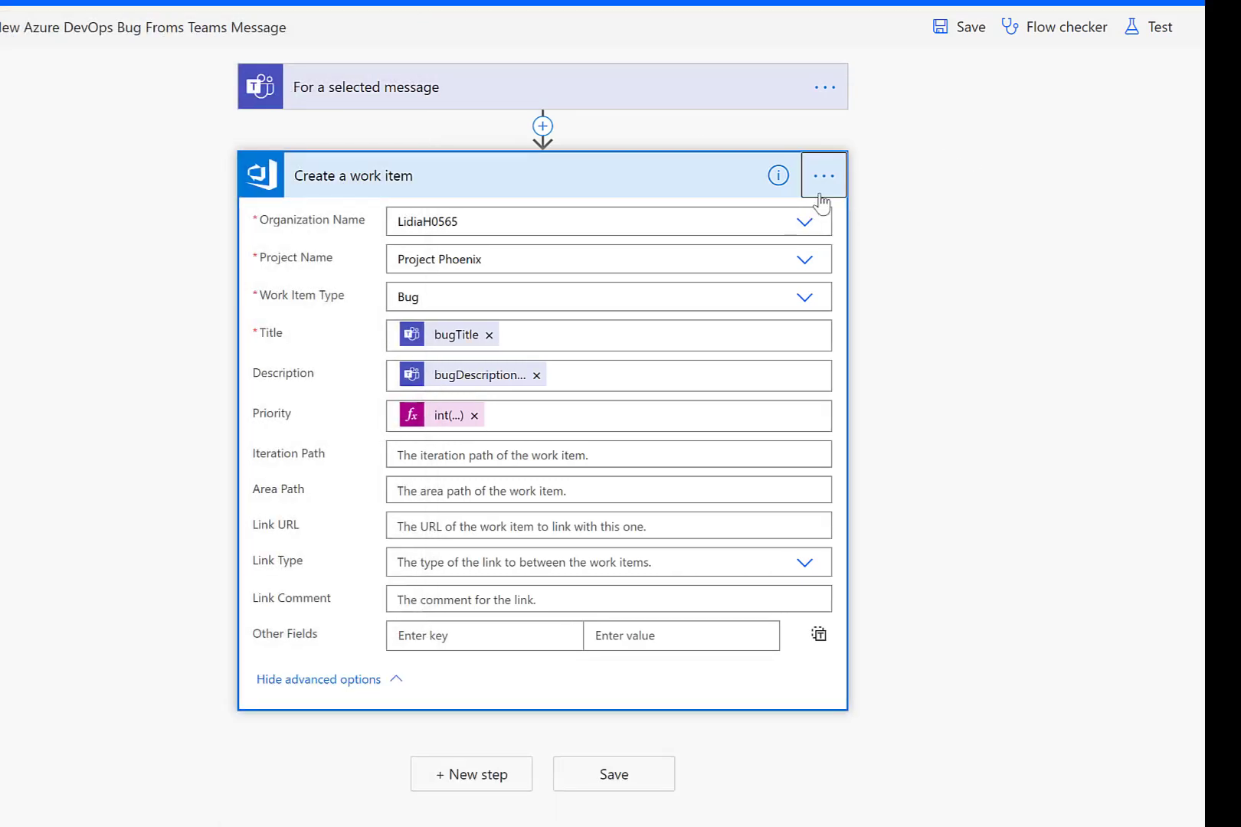
scroll("down", 3)
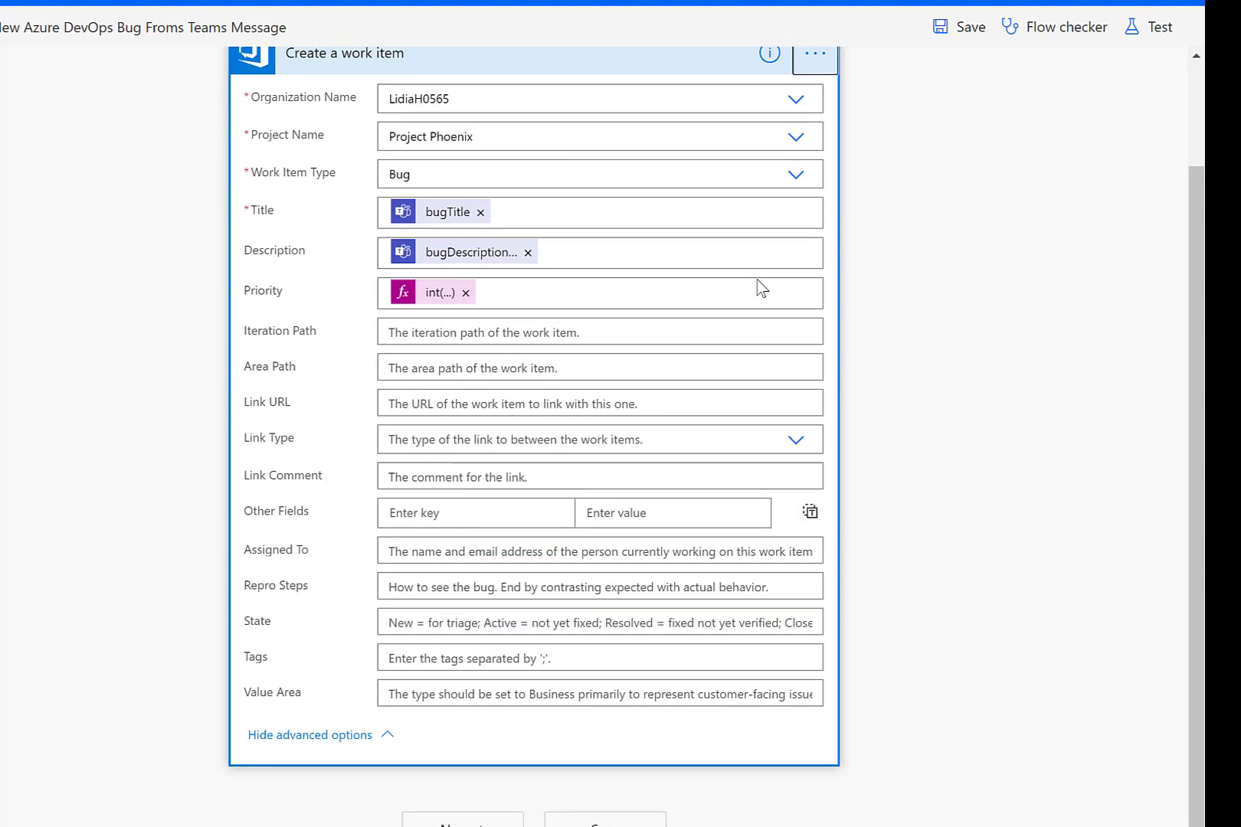
scroll("up", 3)
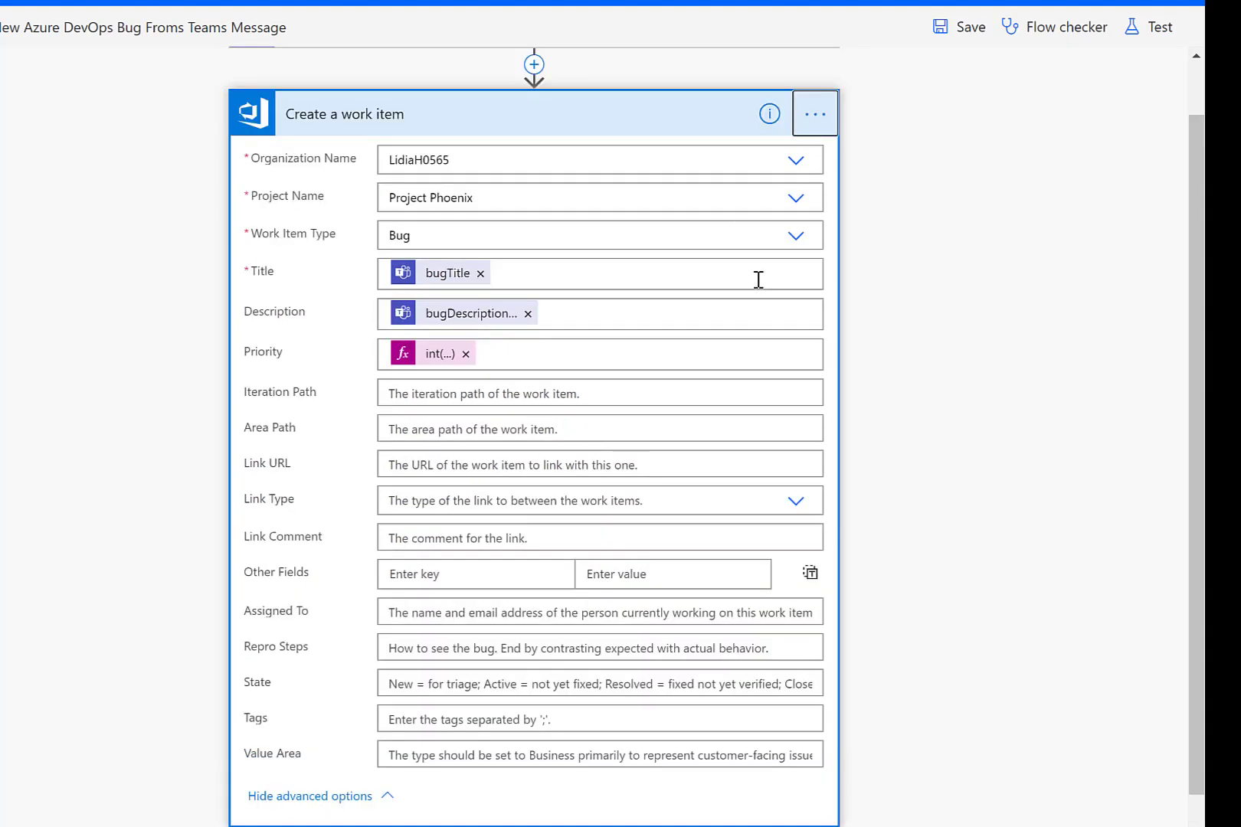
mouse_move(570, 282)
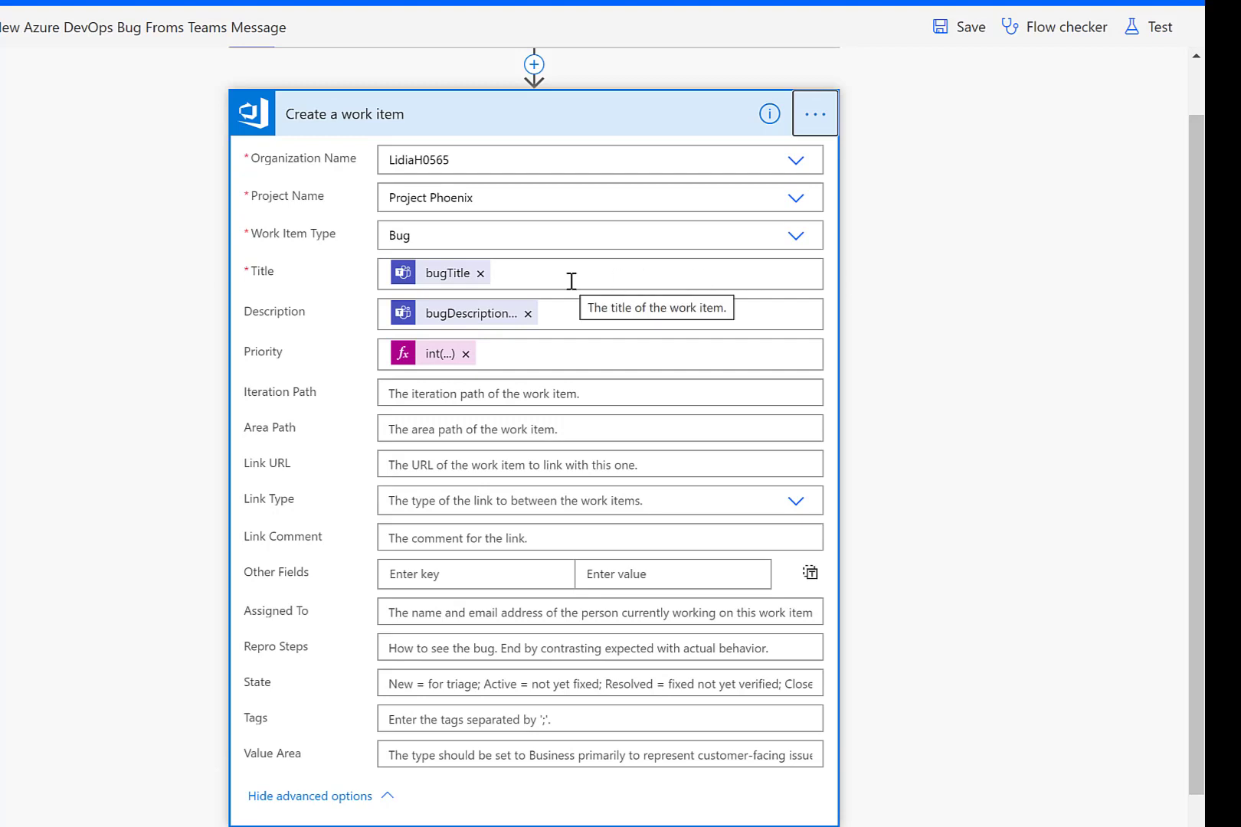
mouse_move(578, 196)
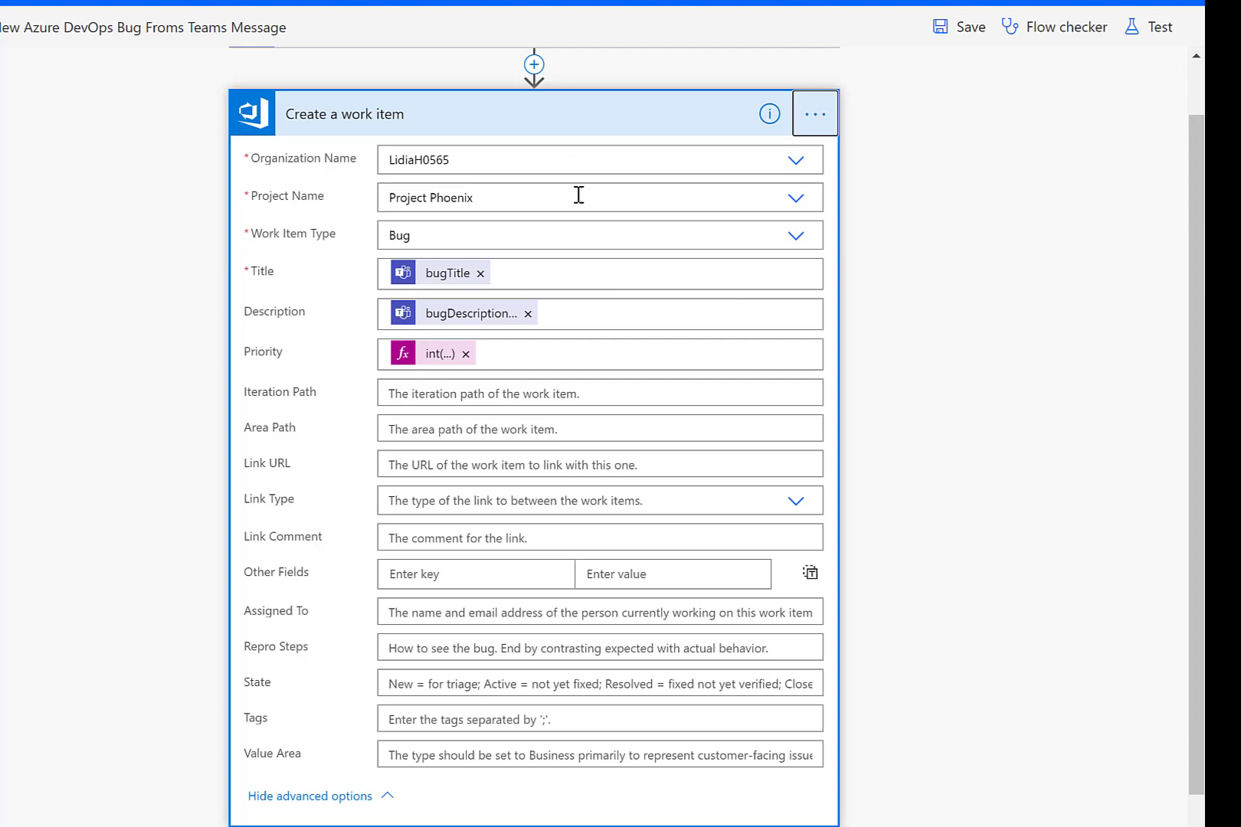
mouse_move(578, 205)
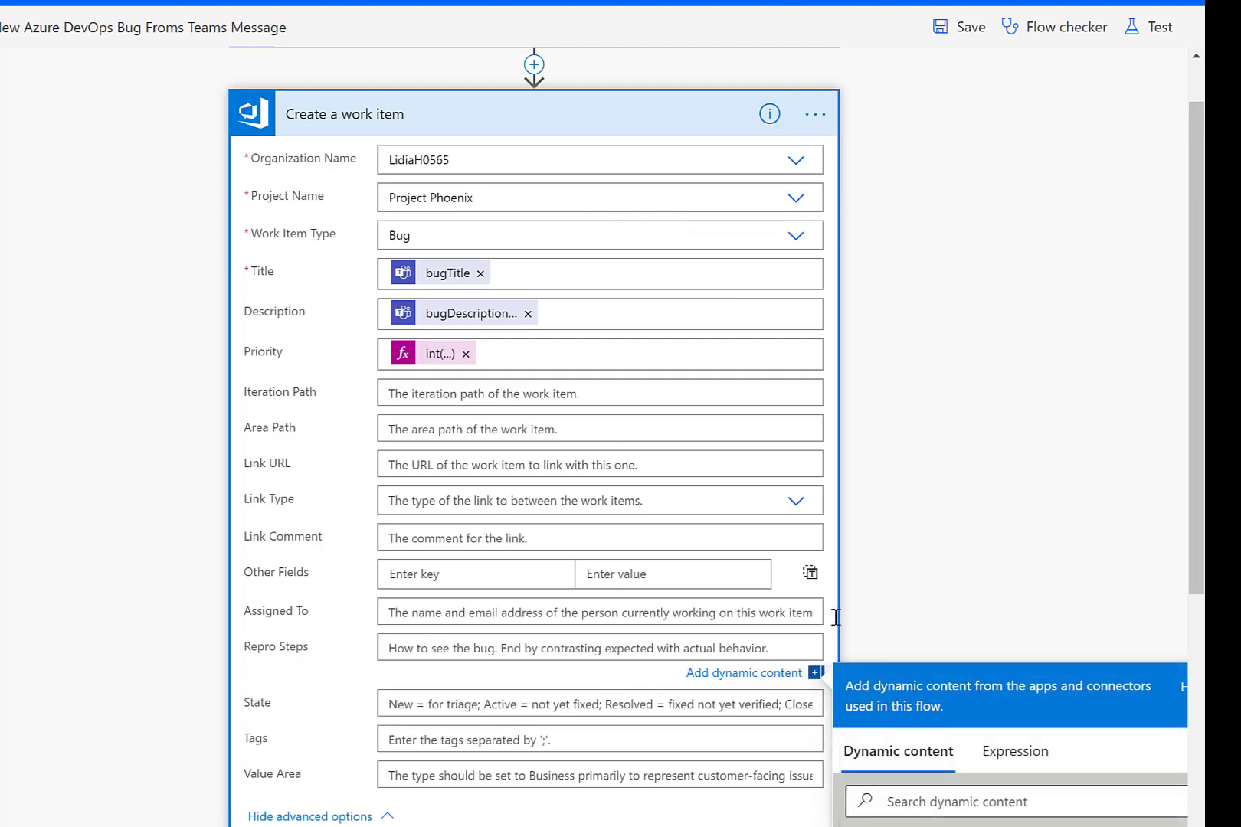
Step: Map Repro Steps to the card's repoSteps value via a 'rep' dynamic content search
scroll("down", 3)
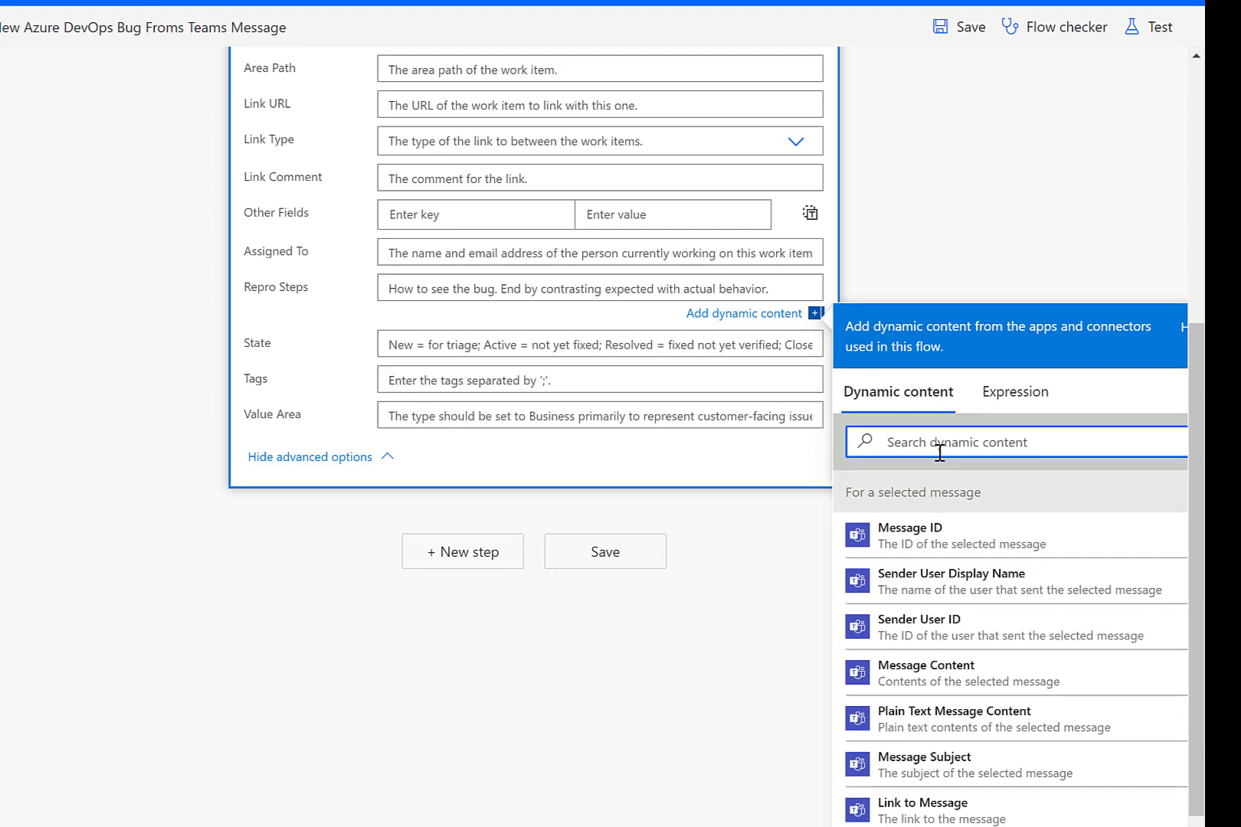
type("rep")
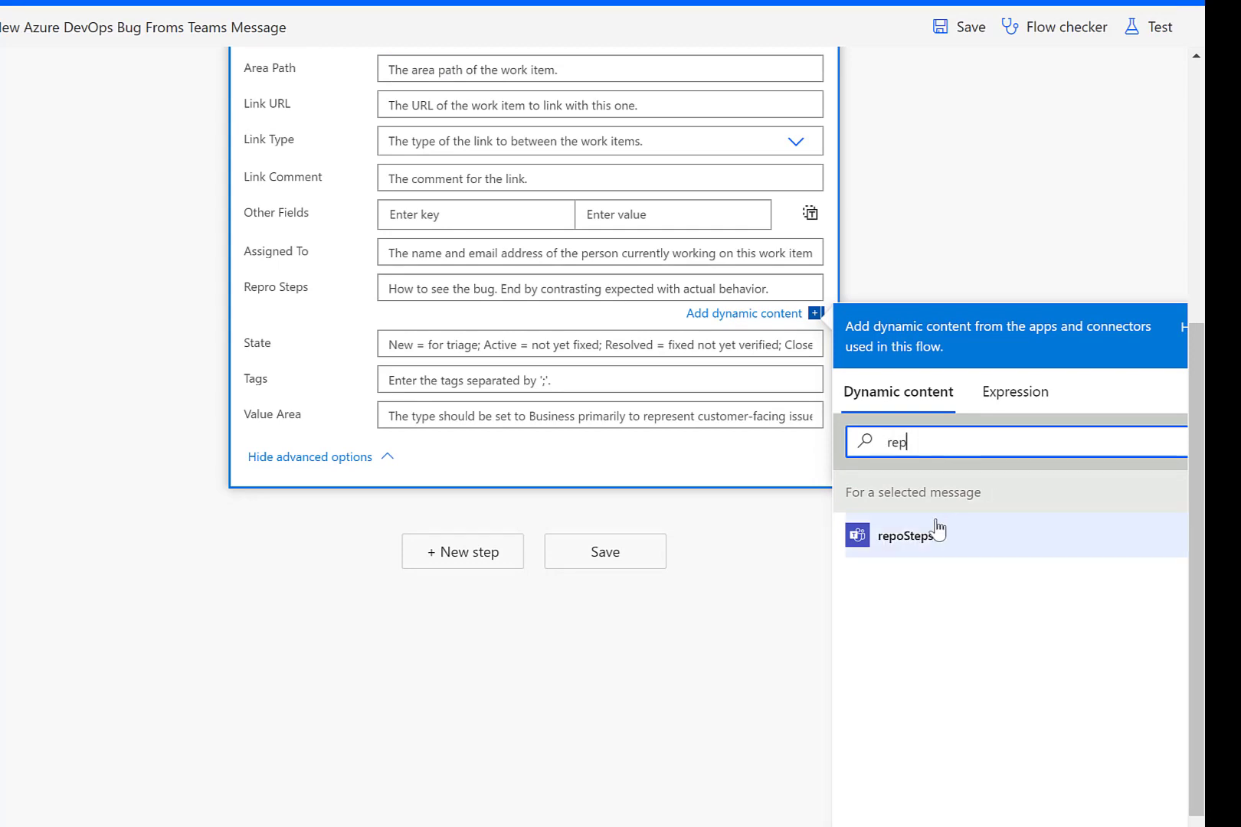
left_click(910, 534)
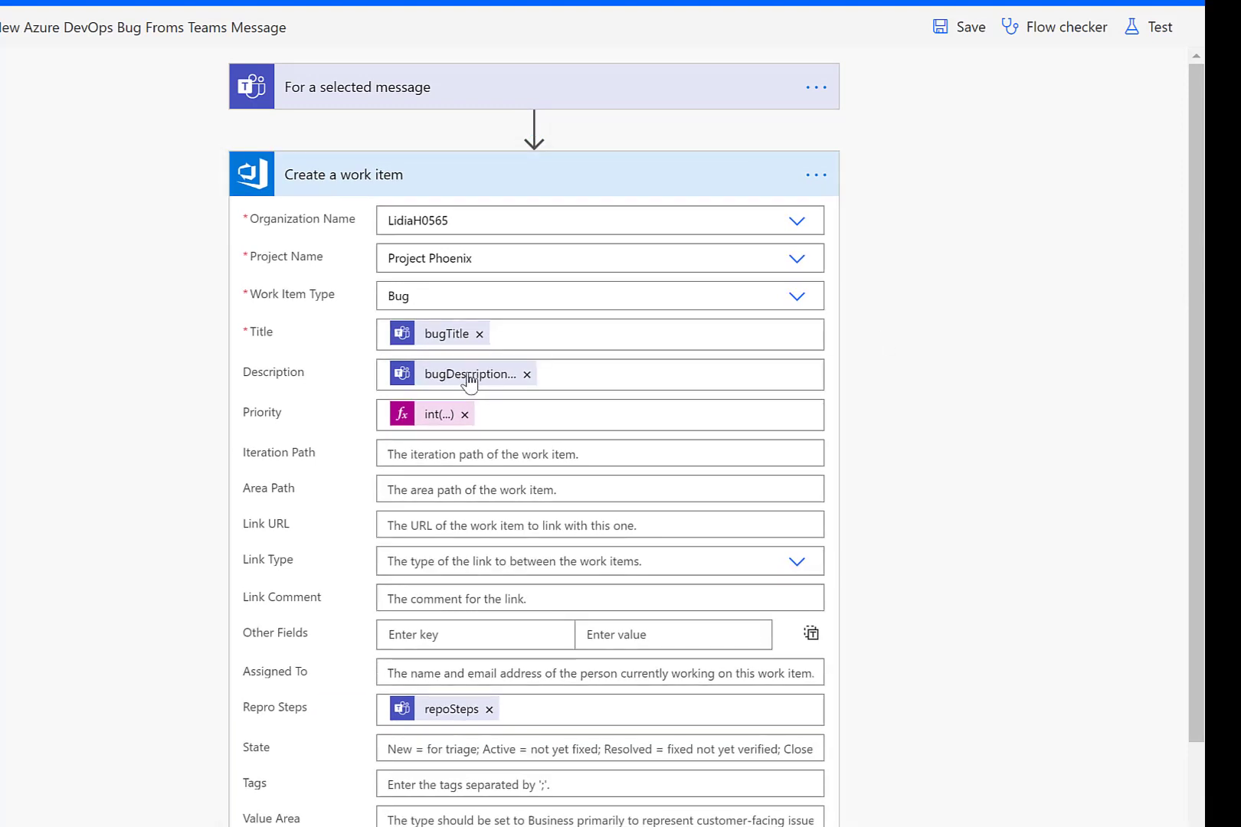
mouse_move(265, 347)
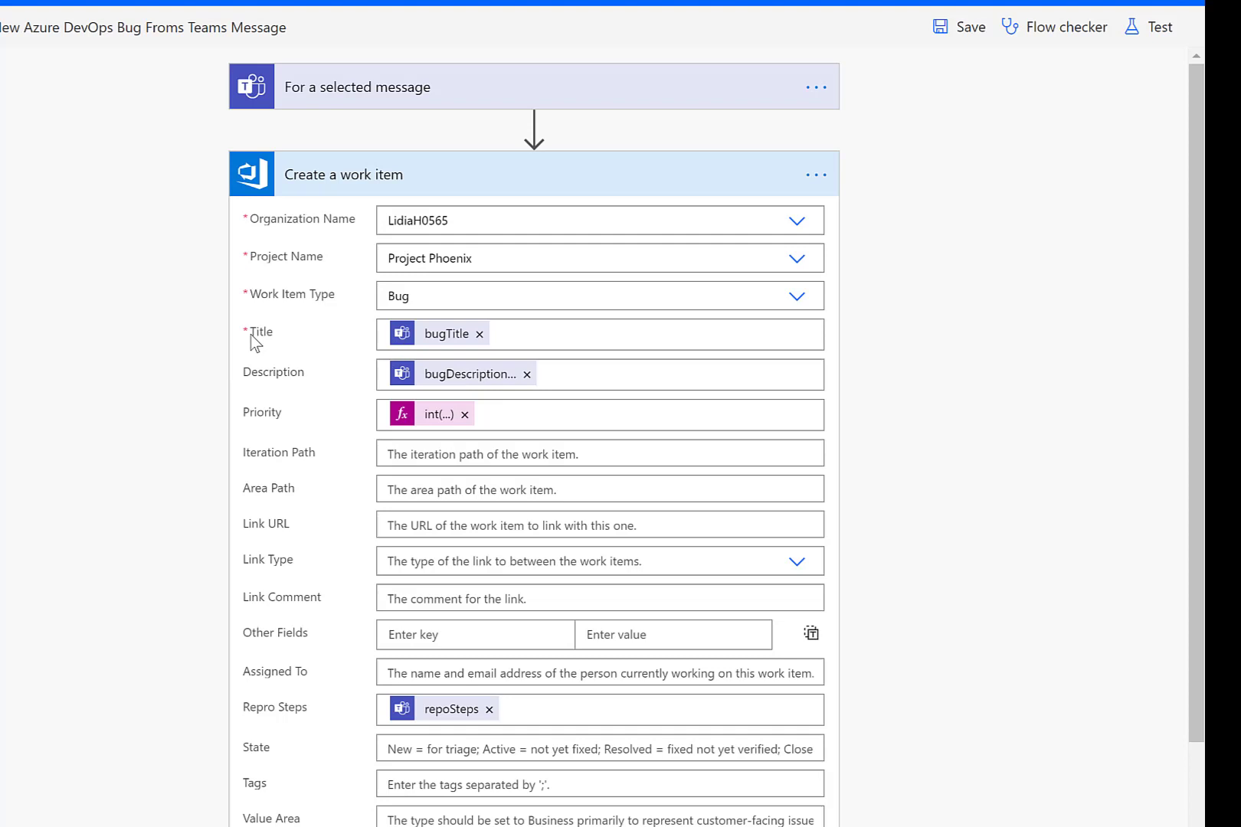
mouse_move(448, 334)
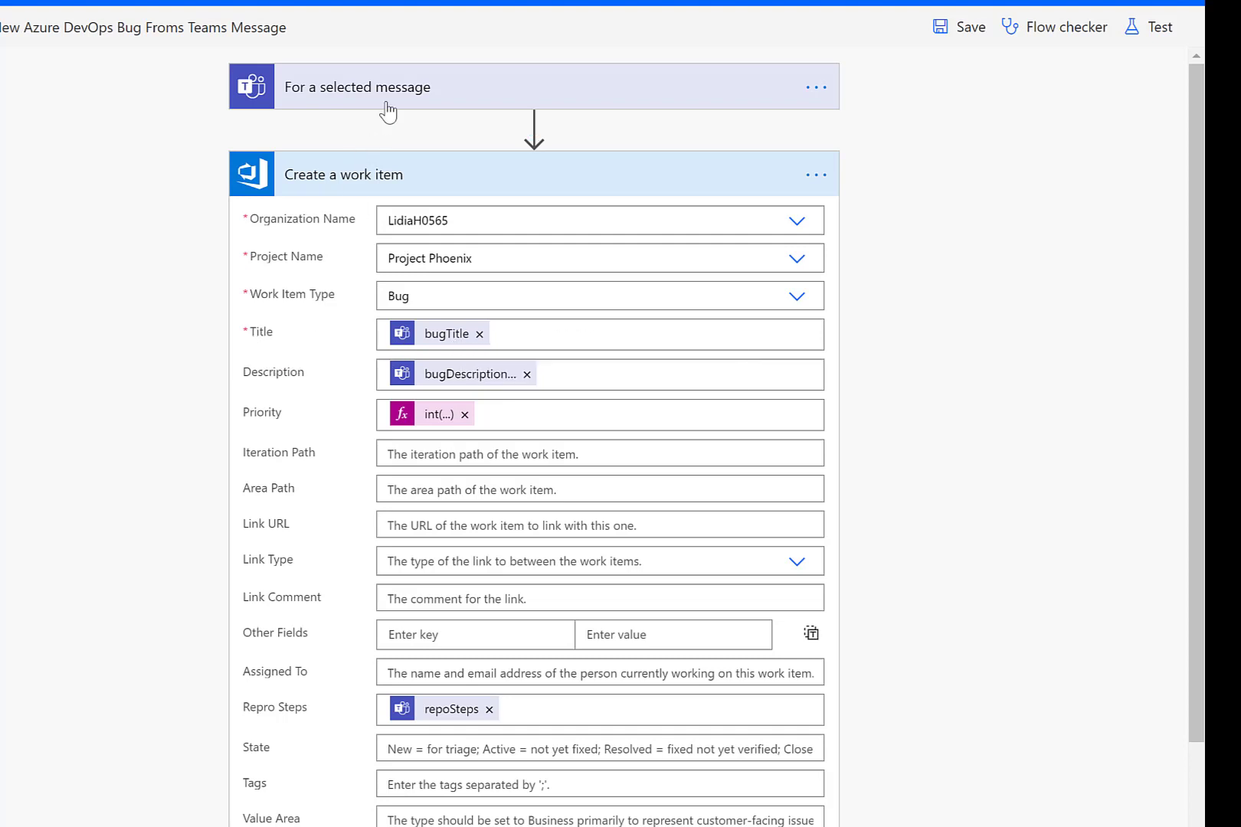
left_click(593, 334)
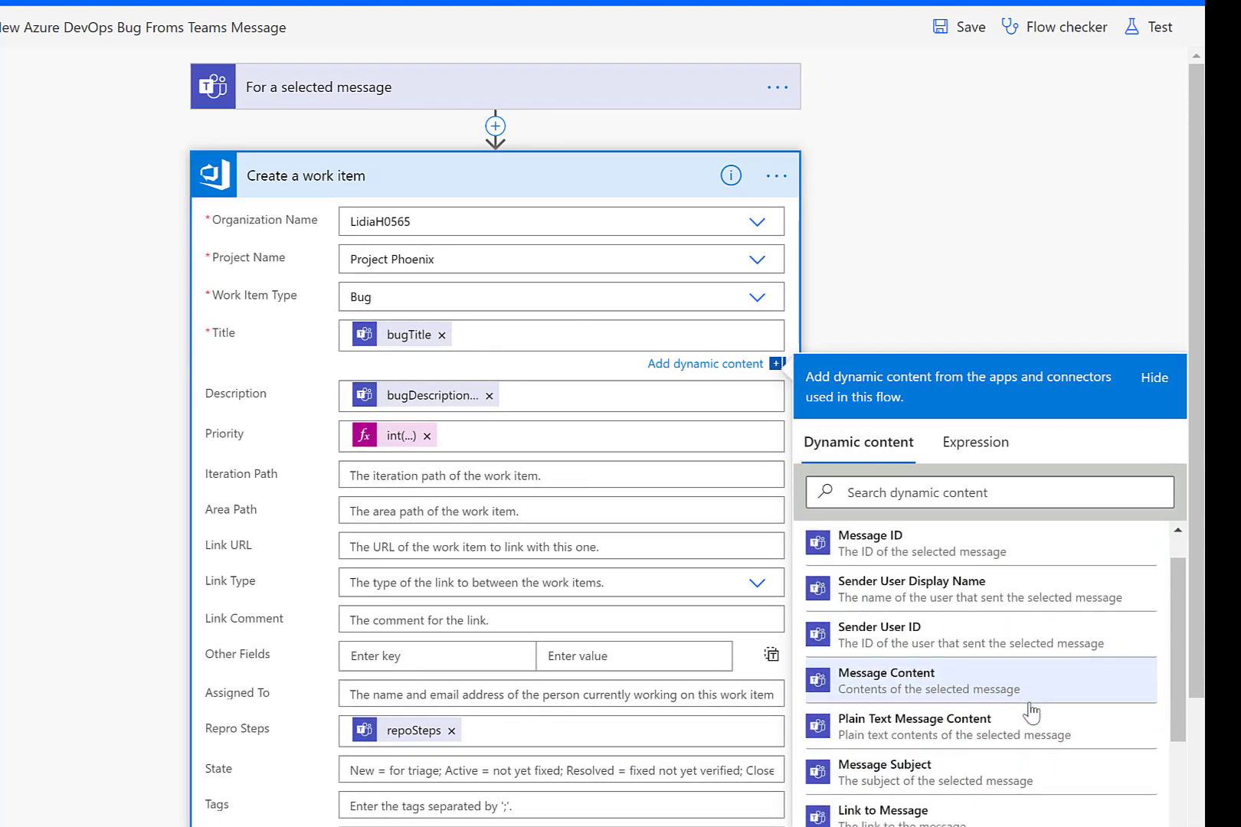
Step: Review the mapped work item fields and dismiss the dynamic content list
scroll("down", 3)
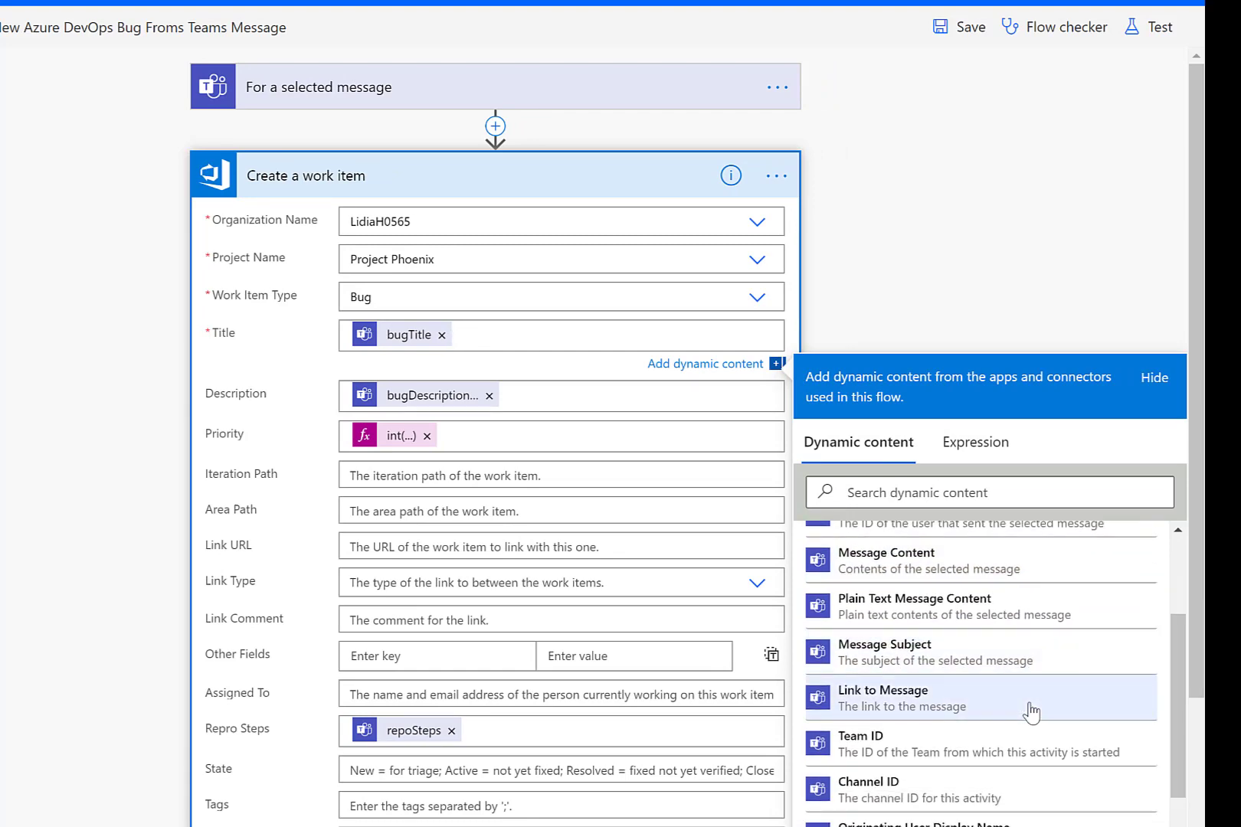
scroll("down", 3)
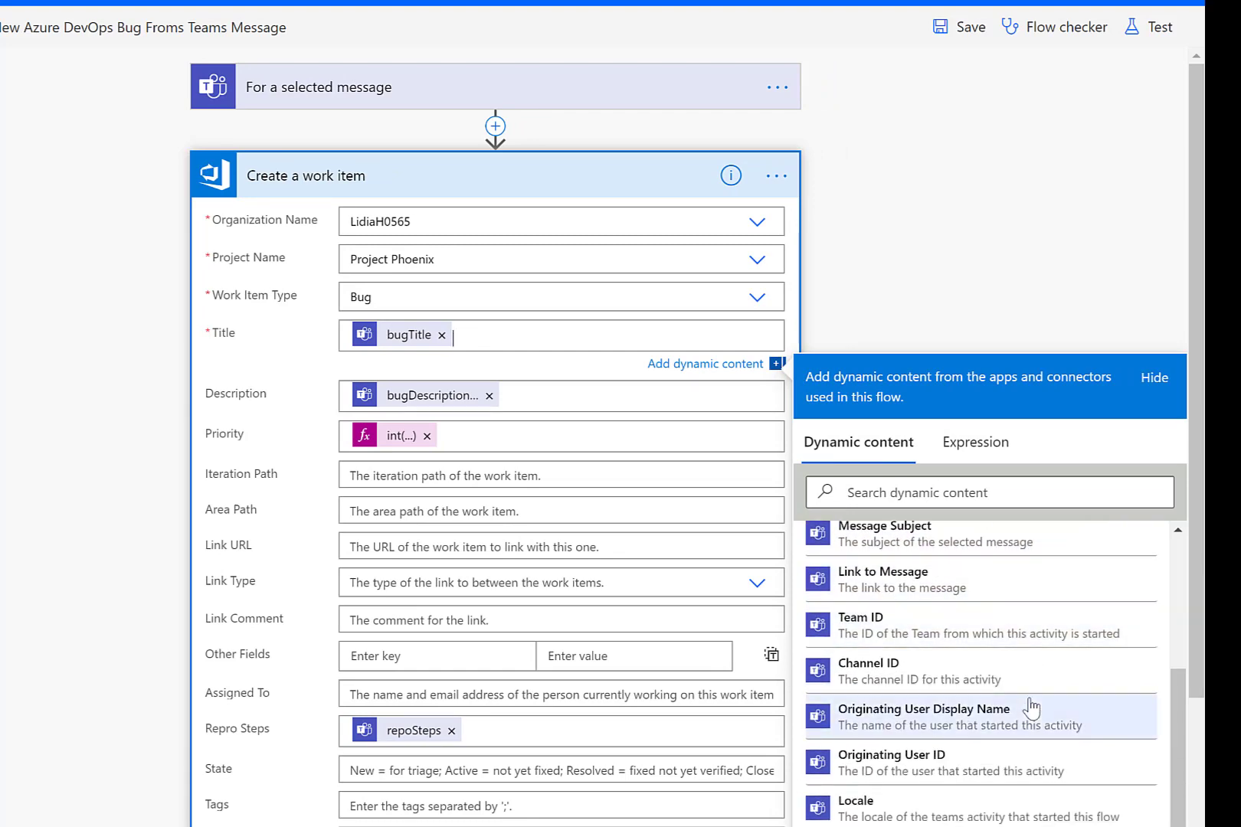
scroll("down", 3)
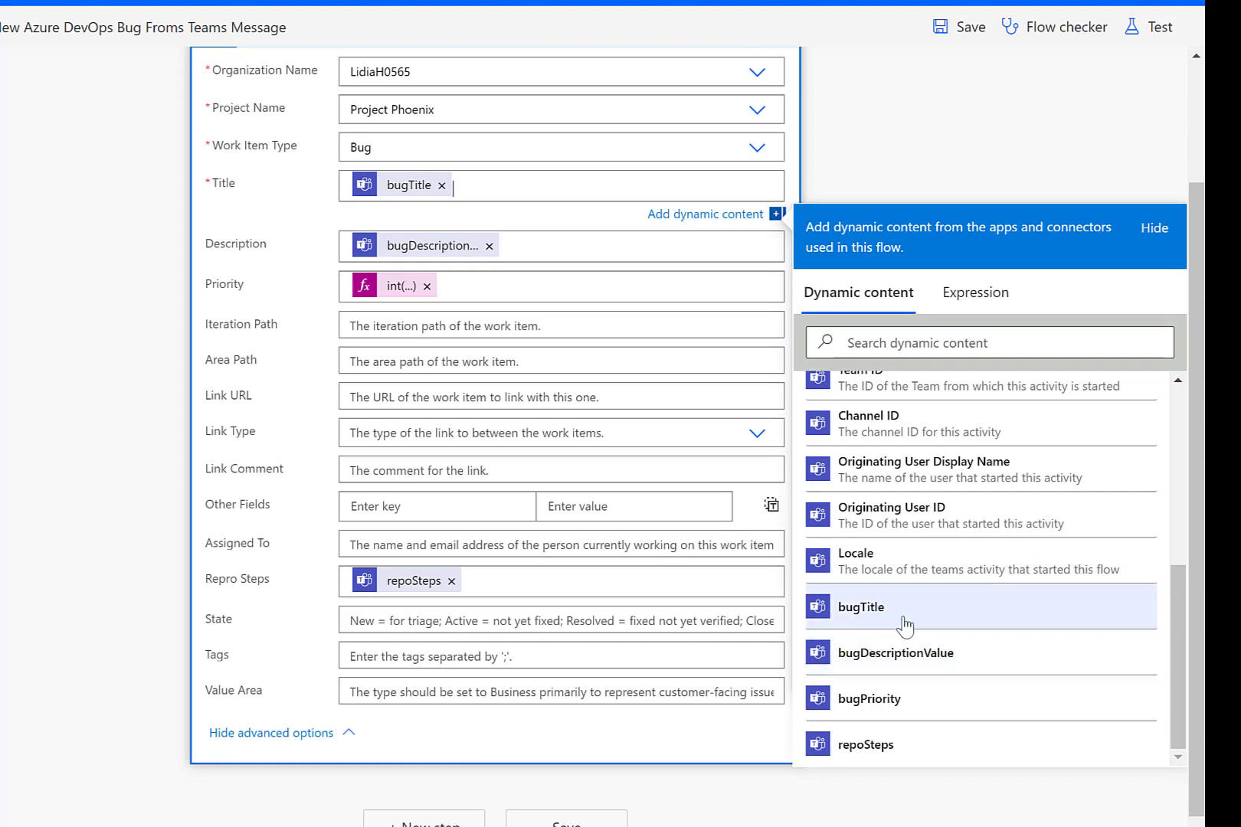
mouse_move(896, 763)
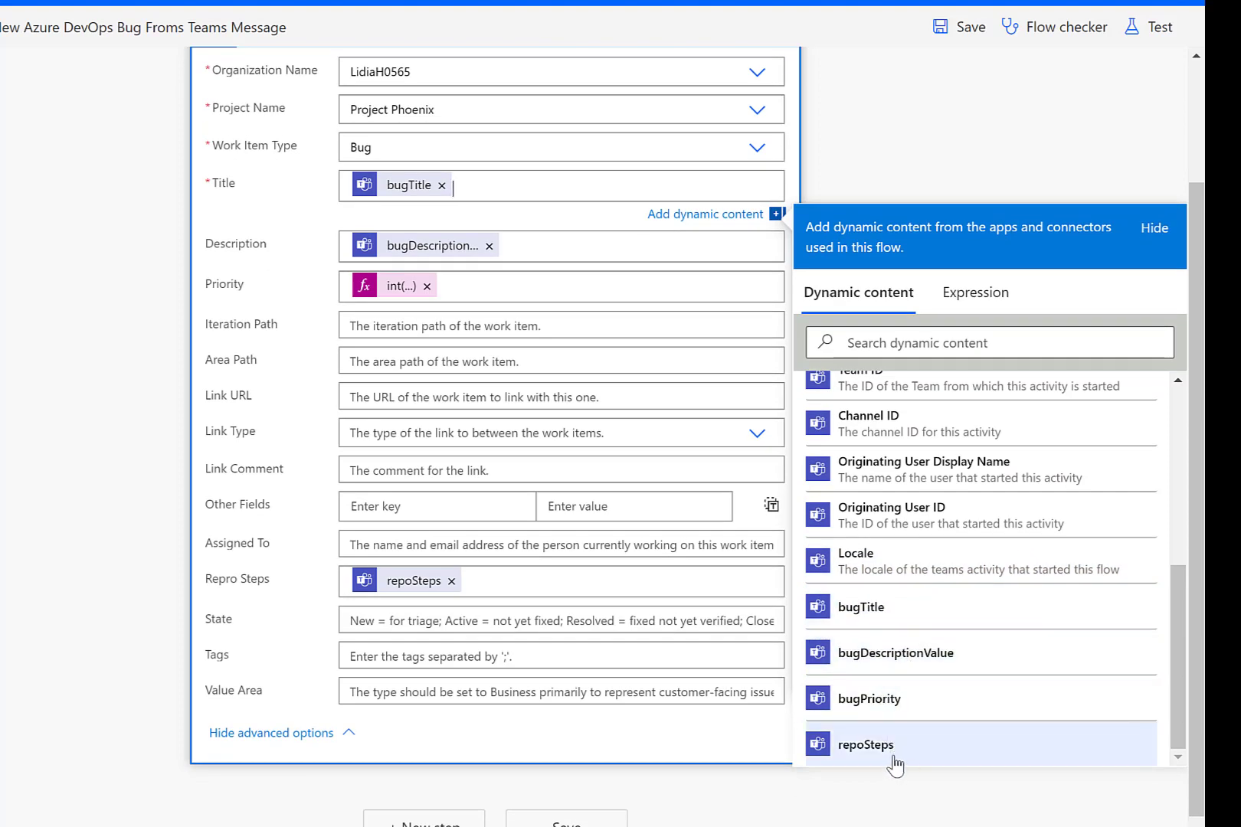
mouse_move(925, 738)
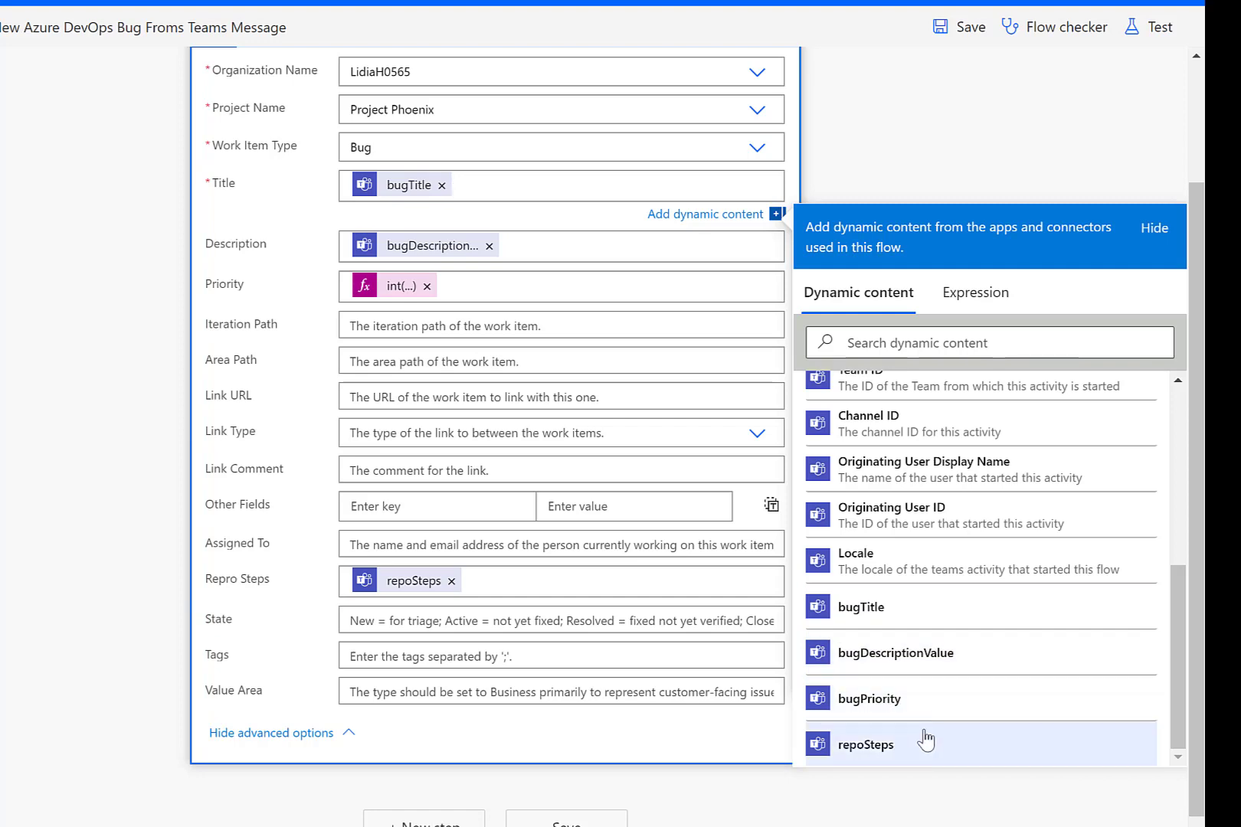
scroll("up", 3)
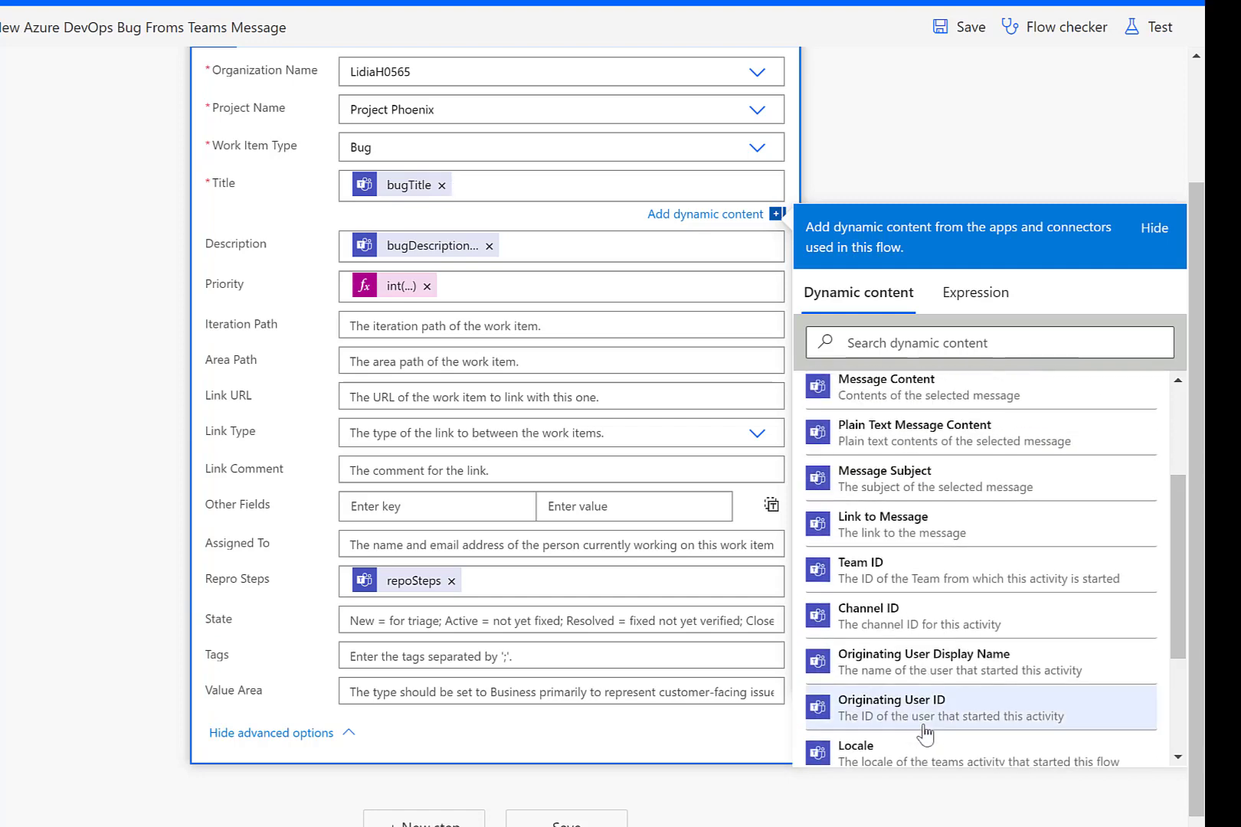
mouse_move(882, 547)
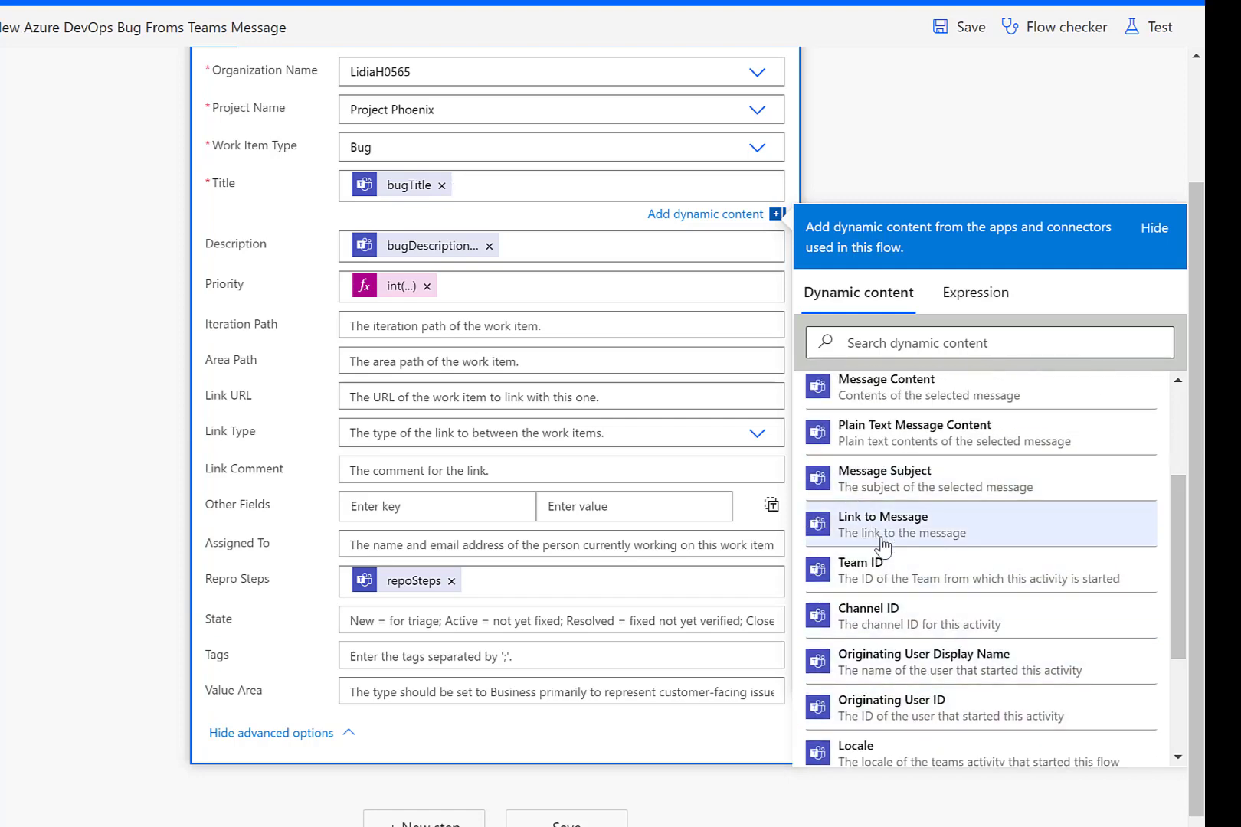
scroll("up", 3)
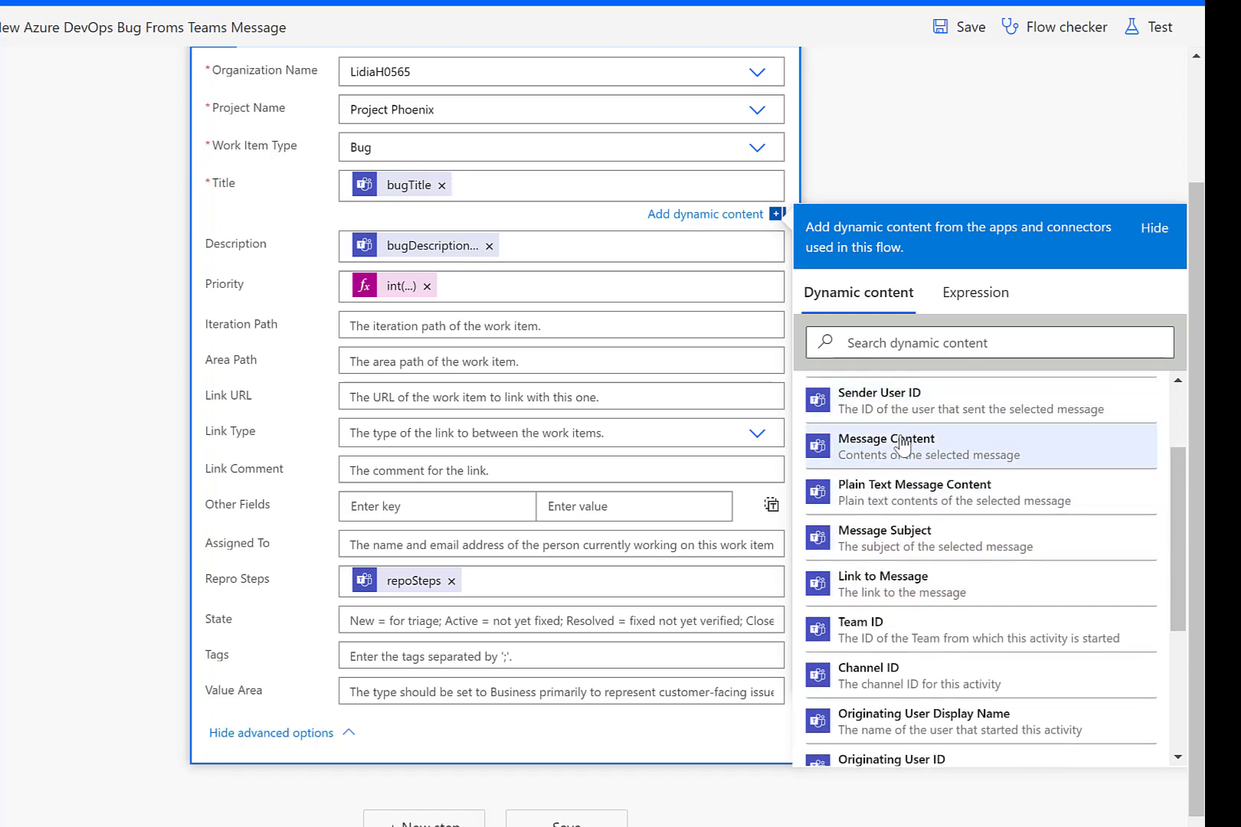
scroll("down", 3)
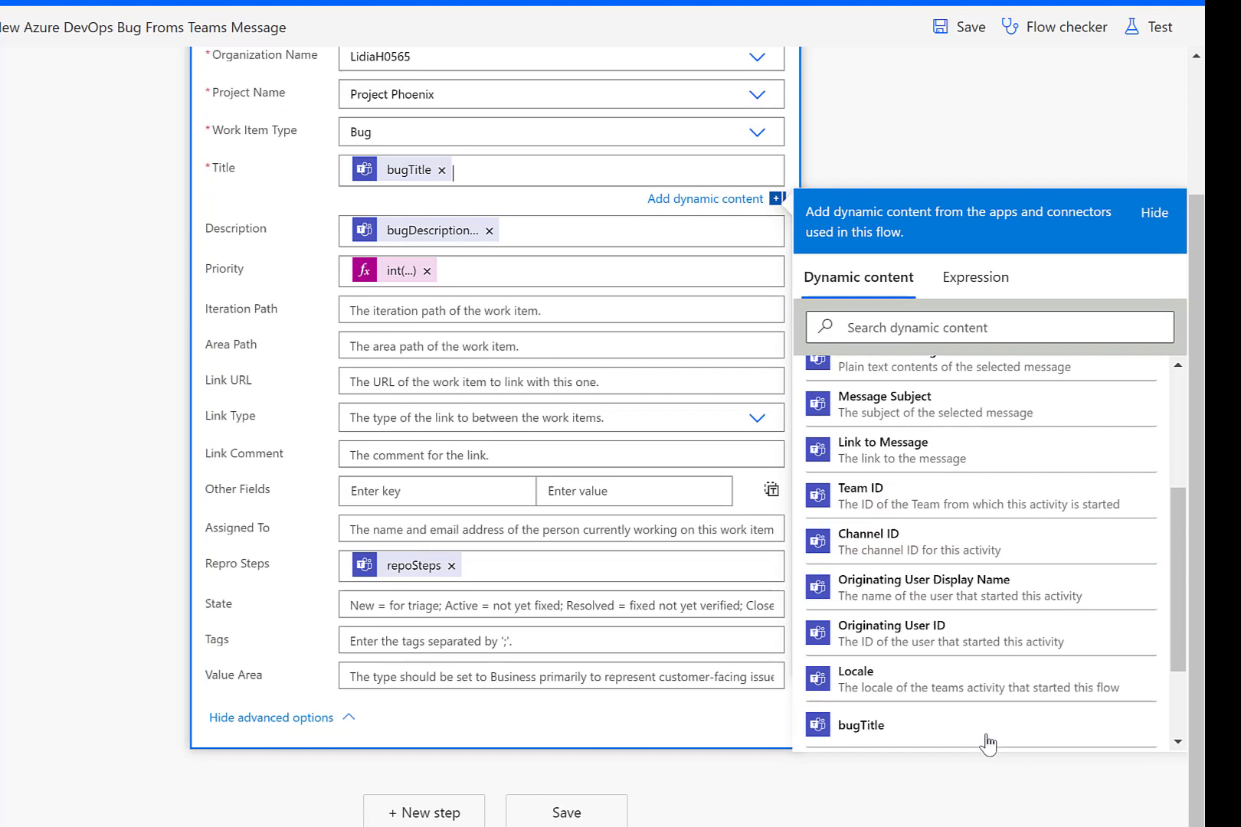
scroll("down", 3)
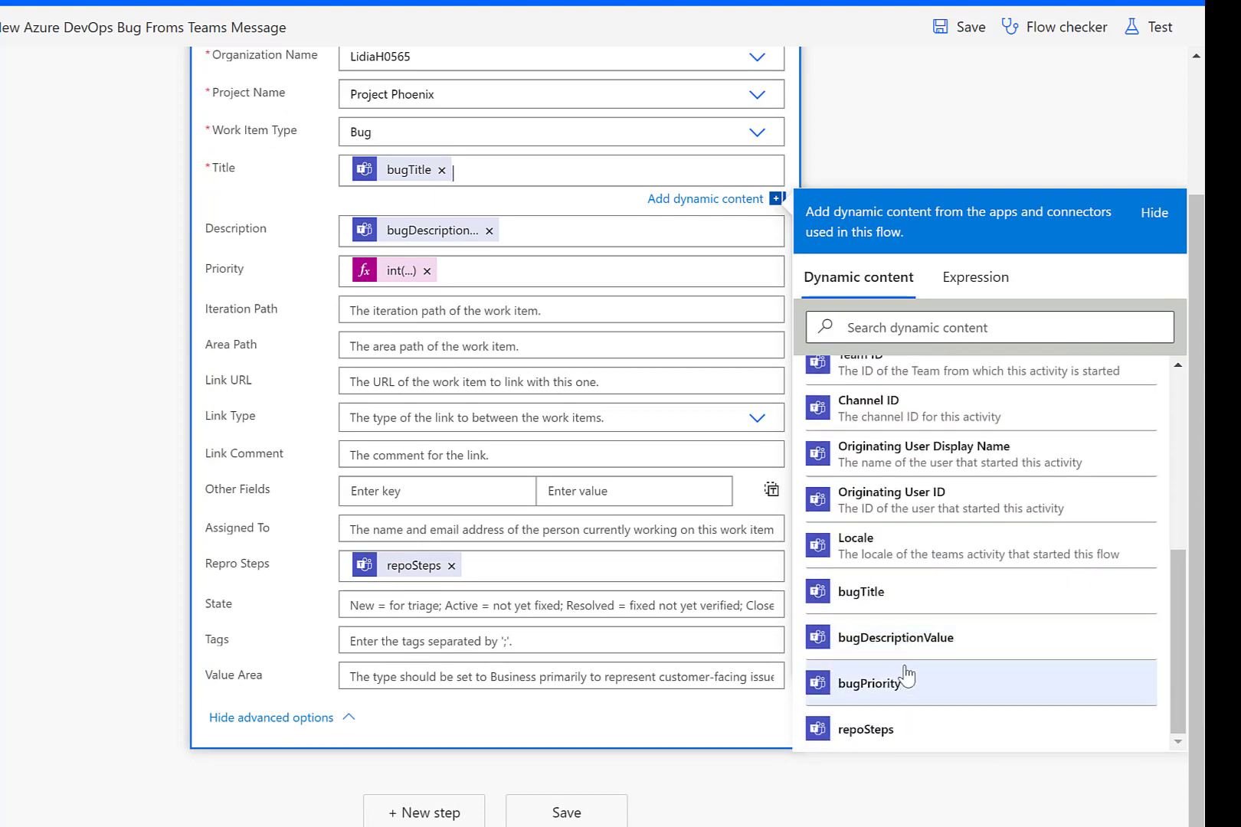
mouse_move(470, 406)
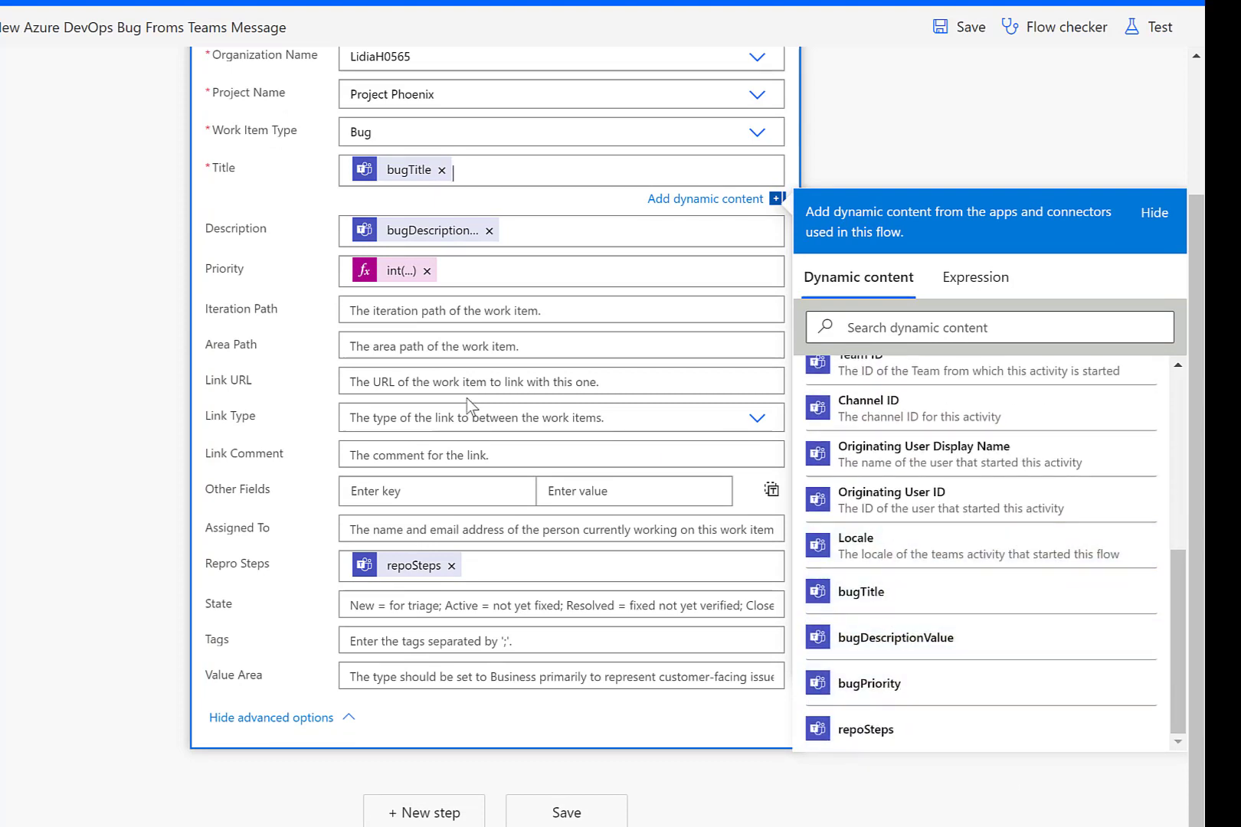
left_click(1153, 212)
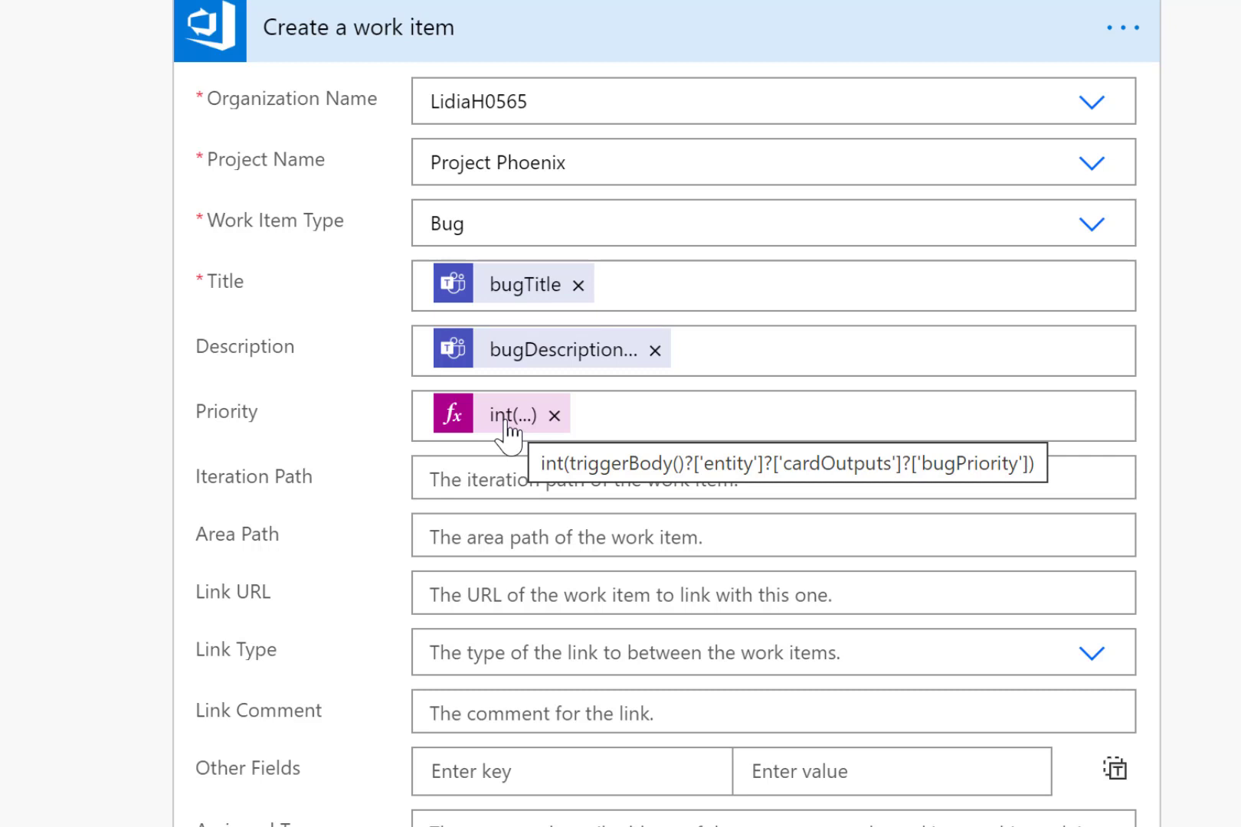
mouse_move(500, 432)
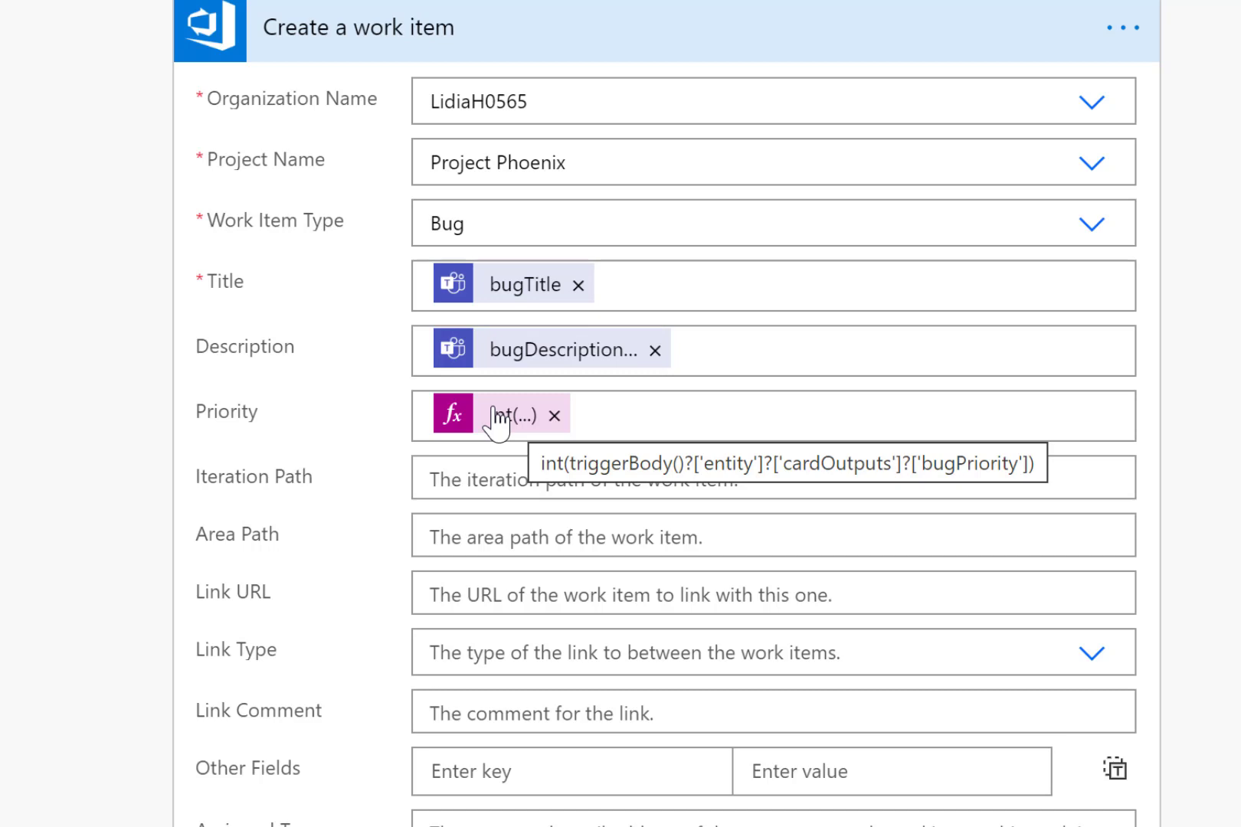
Step: Review the int() Priority expression and save the flow
scroll("down", 3)
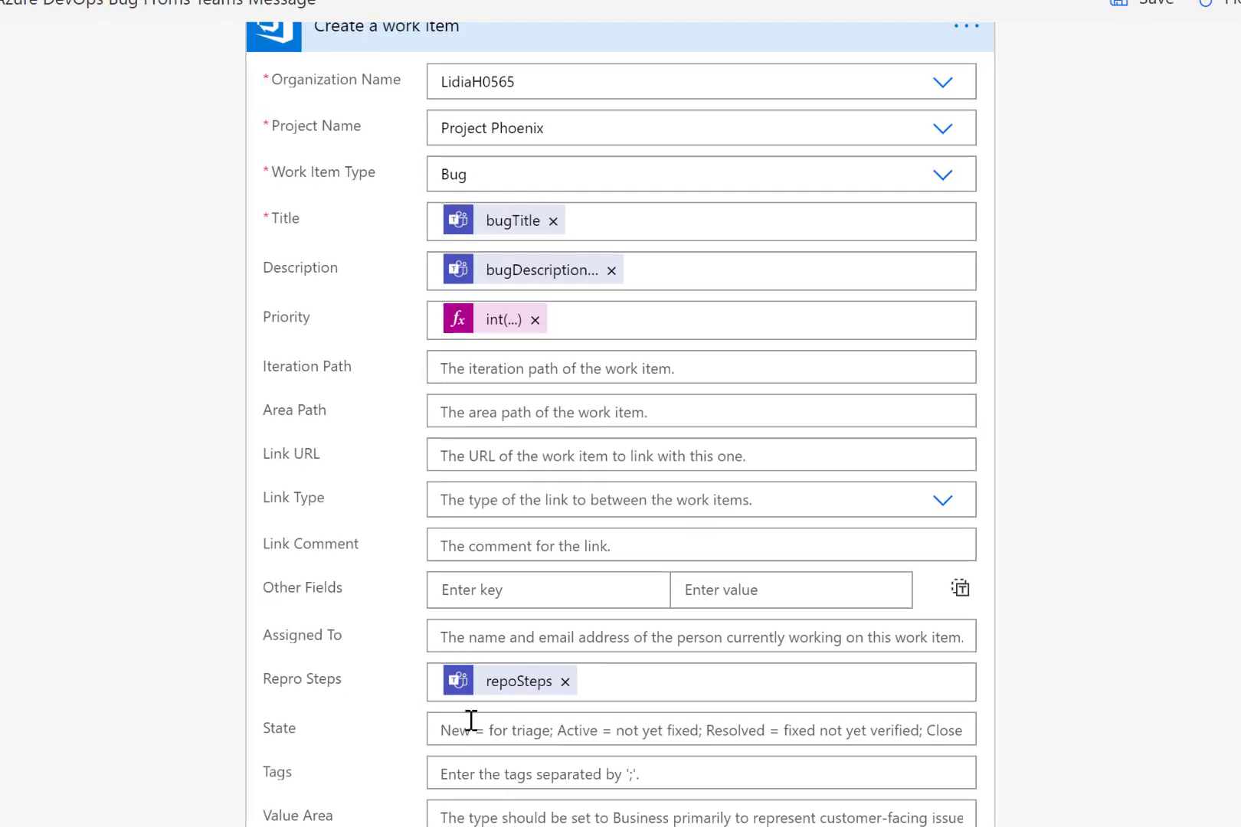
mouse_move(999, 265)
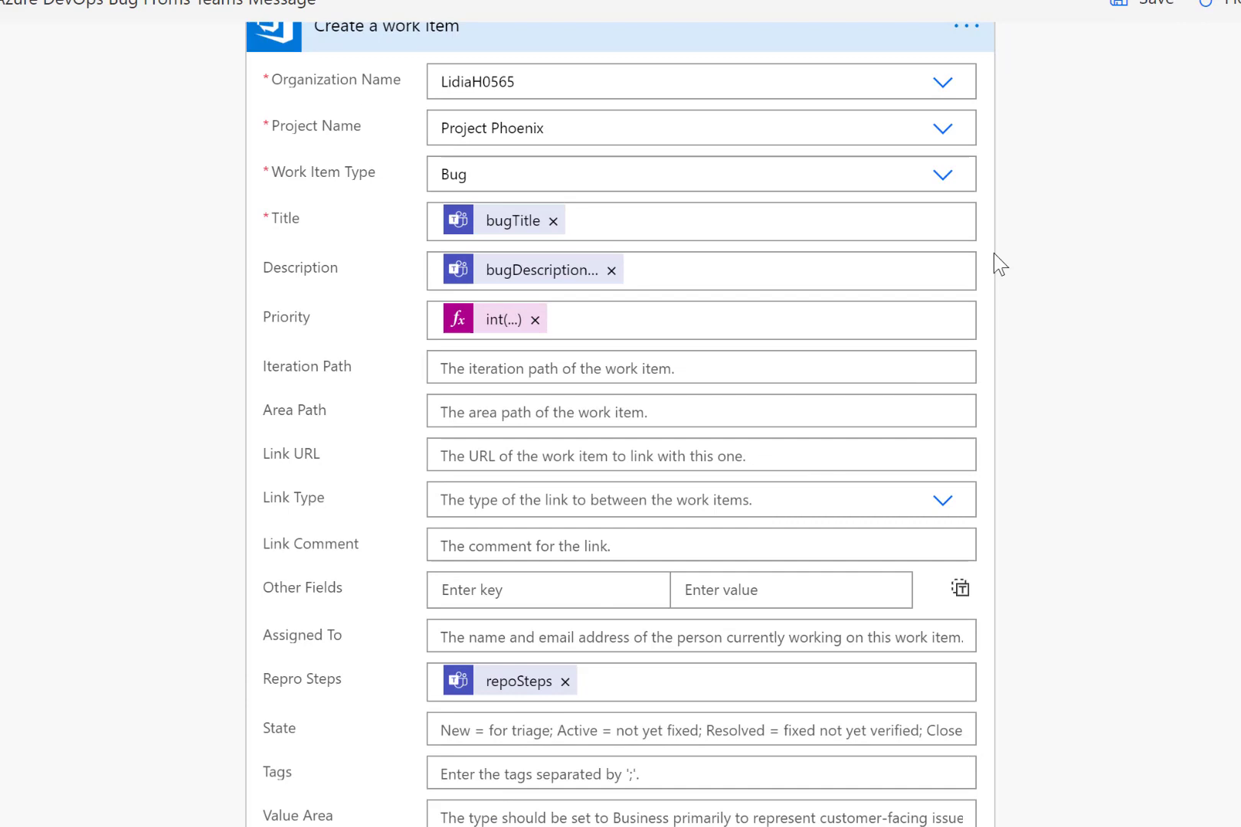
left_click(1116, 36)
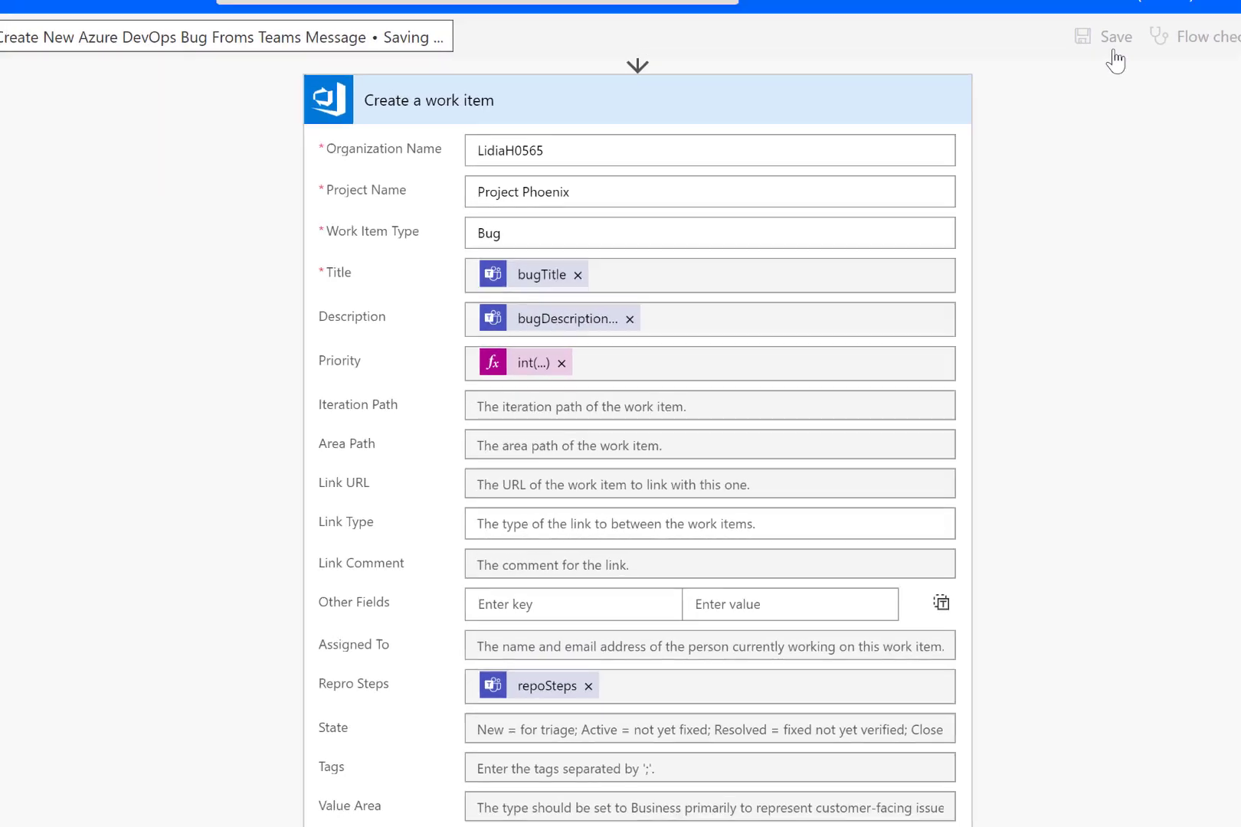
left_click(1106, 36)
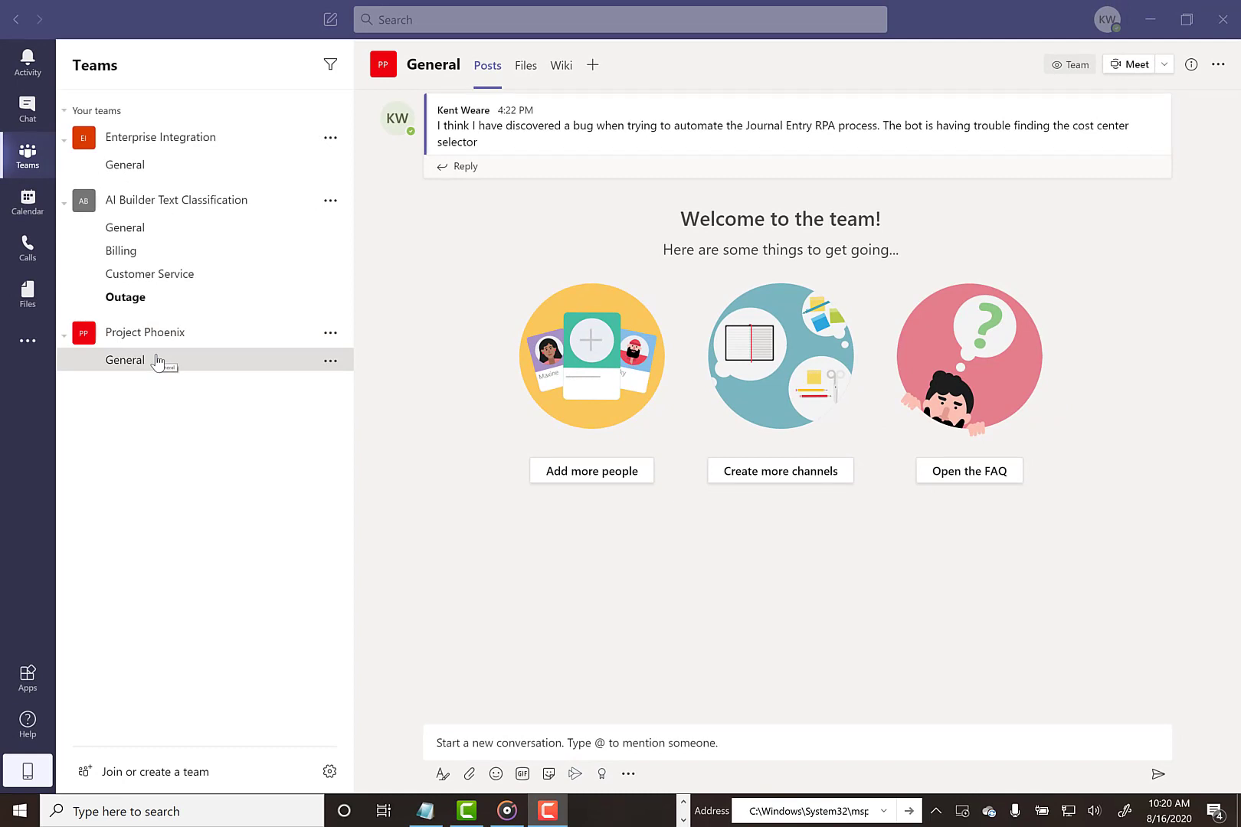
mouse_move(258, 406)
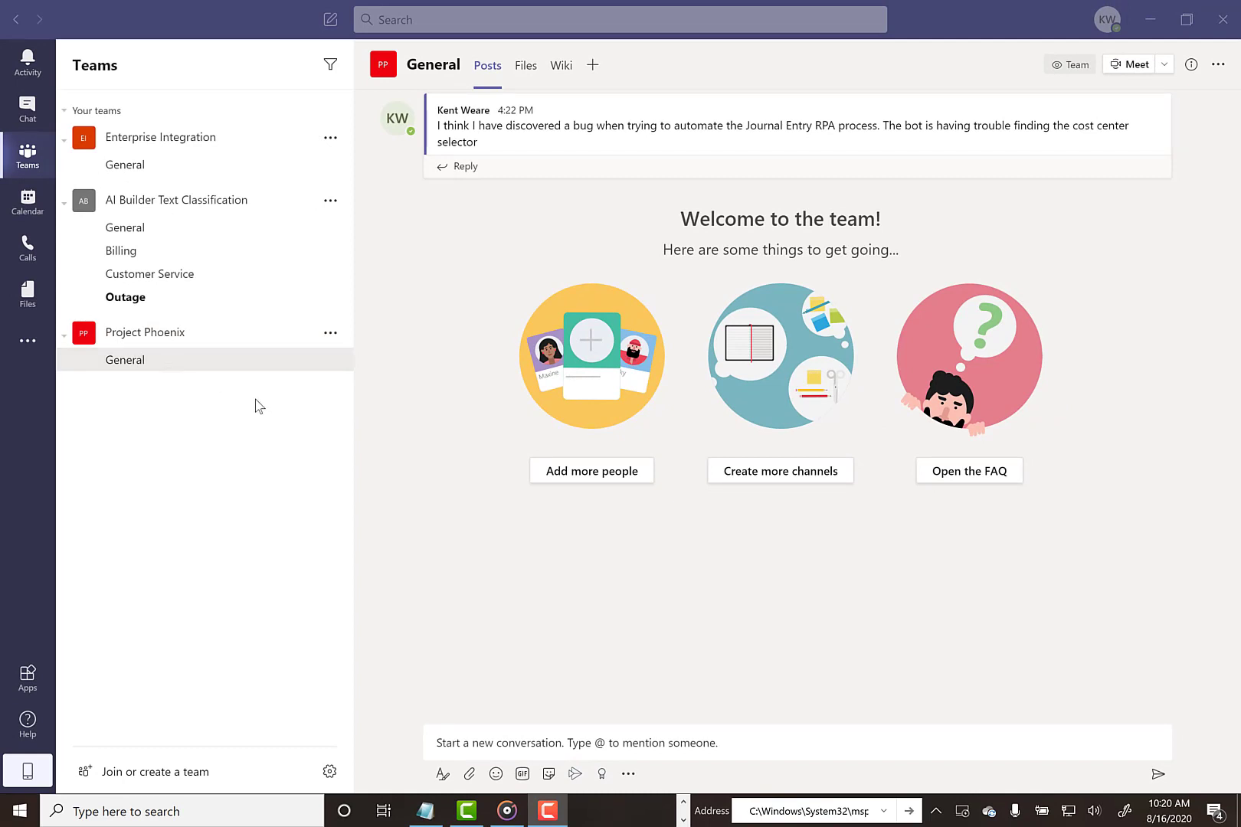
Step: View the Flow bot chat and the extra actions available on a message
left_click(28, 109)
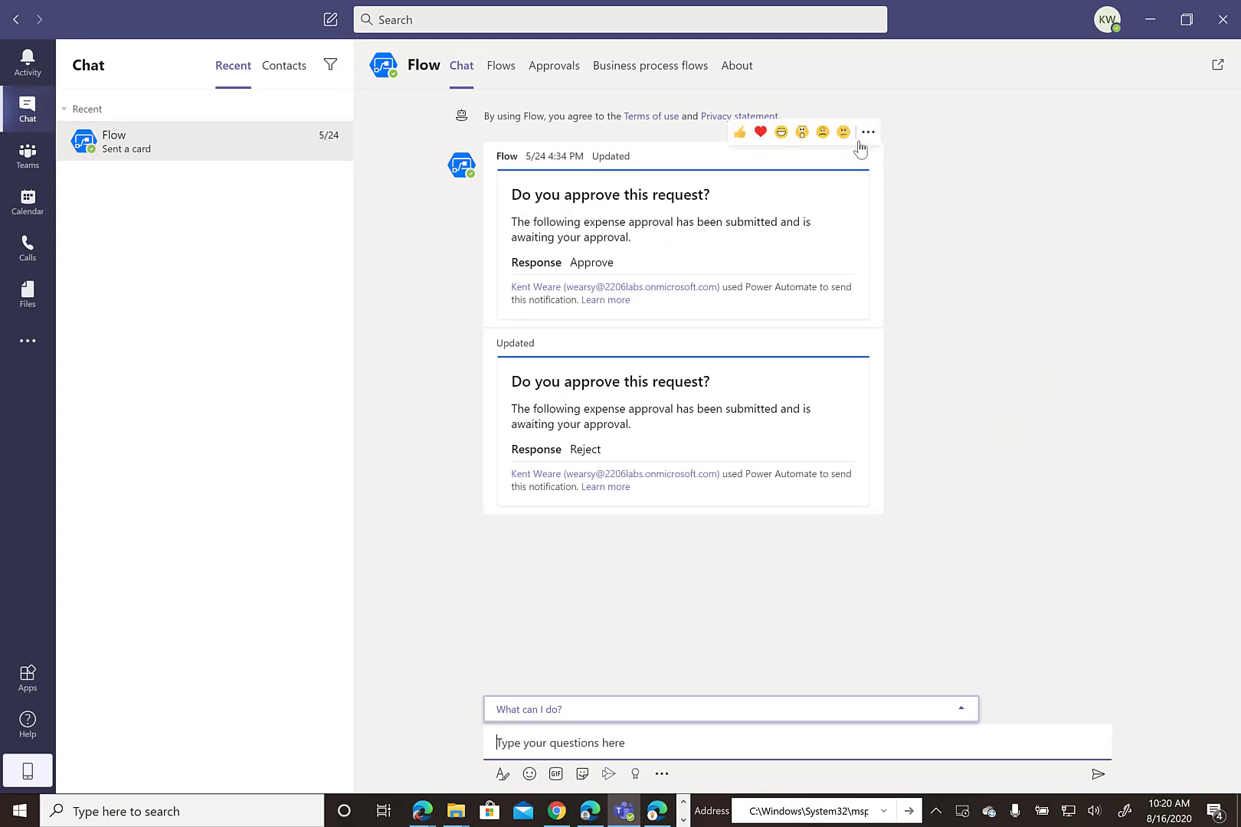
left_click(867, 132)
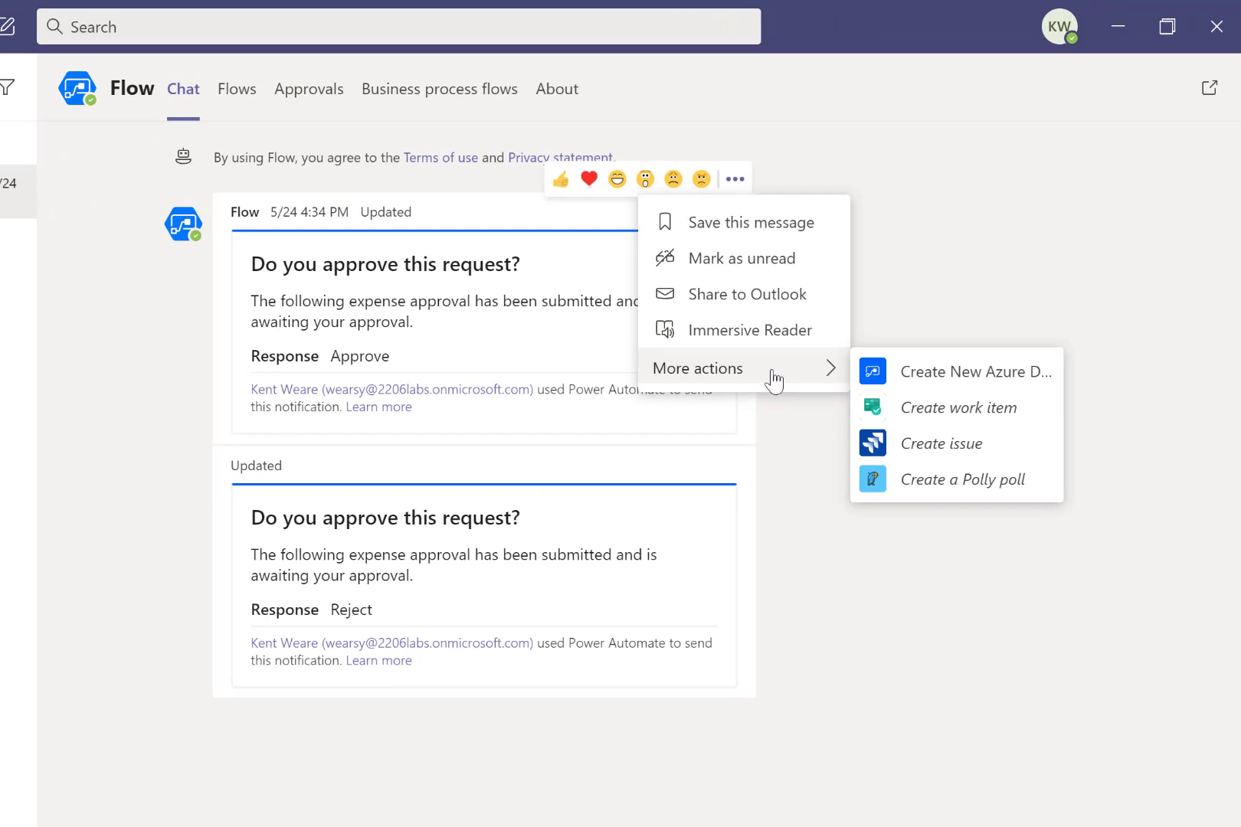
mouse_move(812, 383)
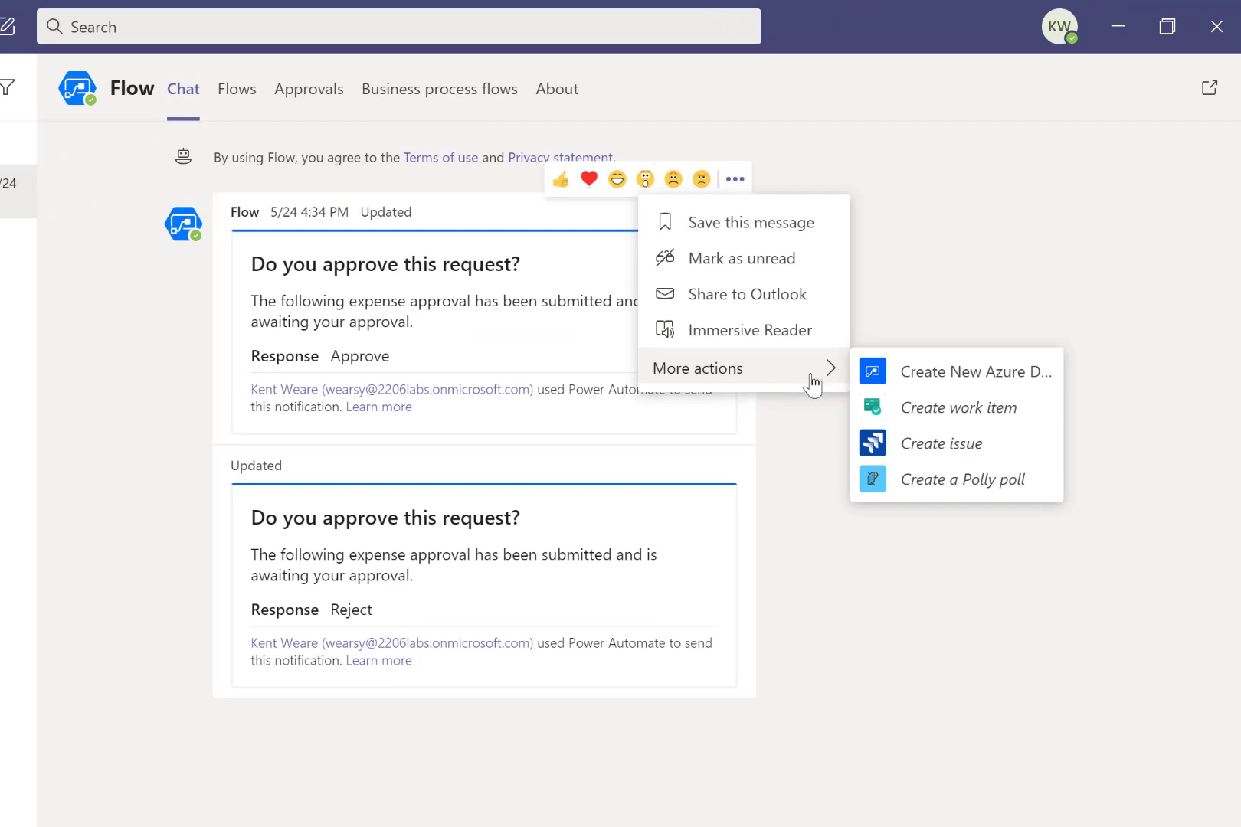
mouse_move(751, 383)
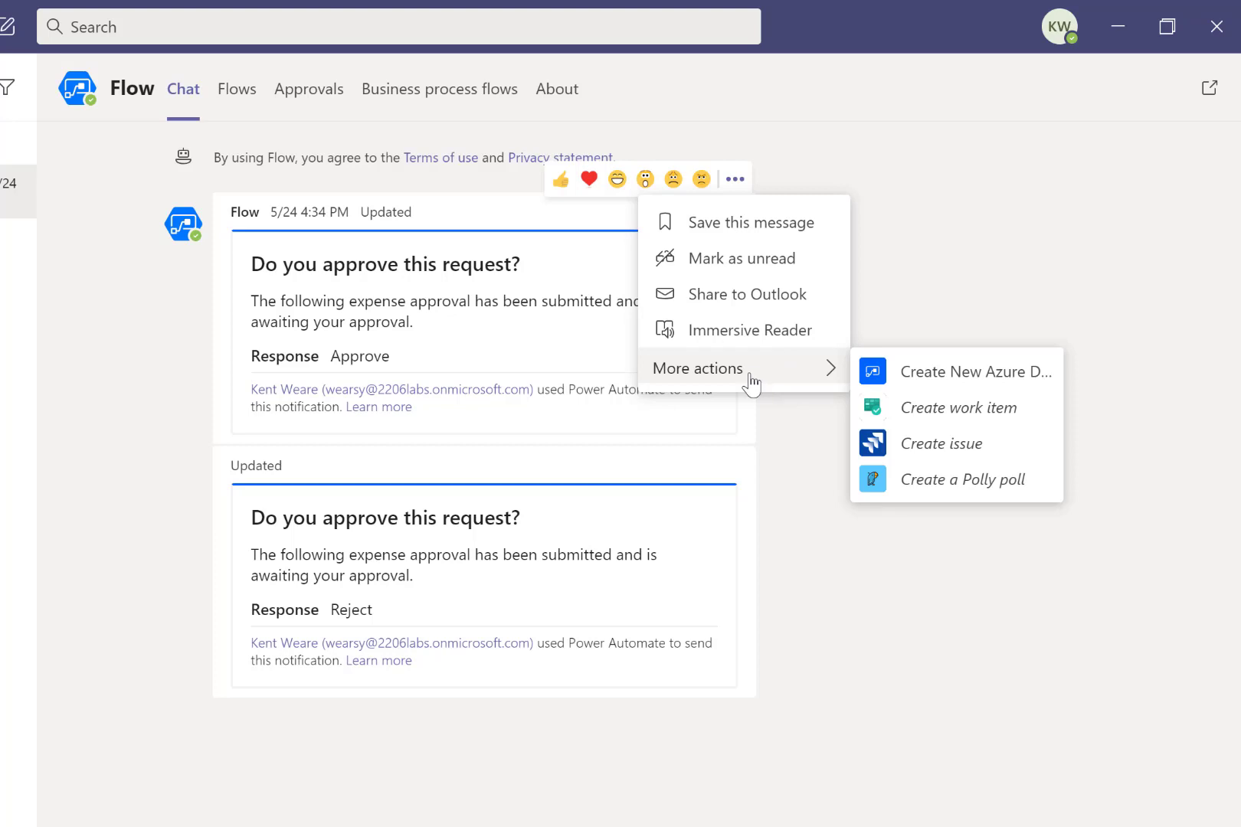
mouse_move(904, 395)
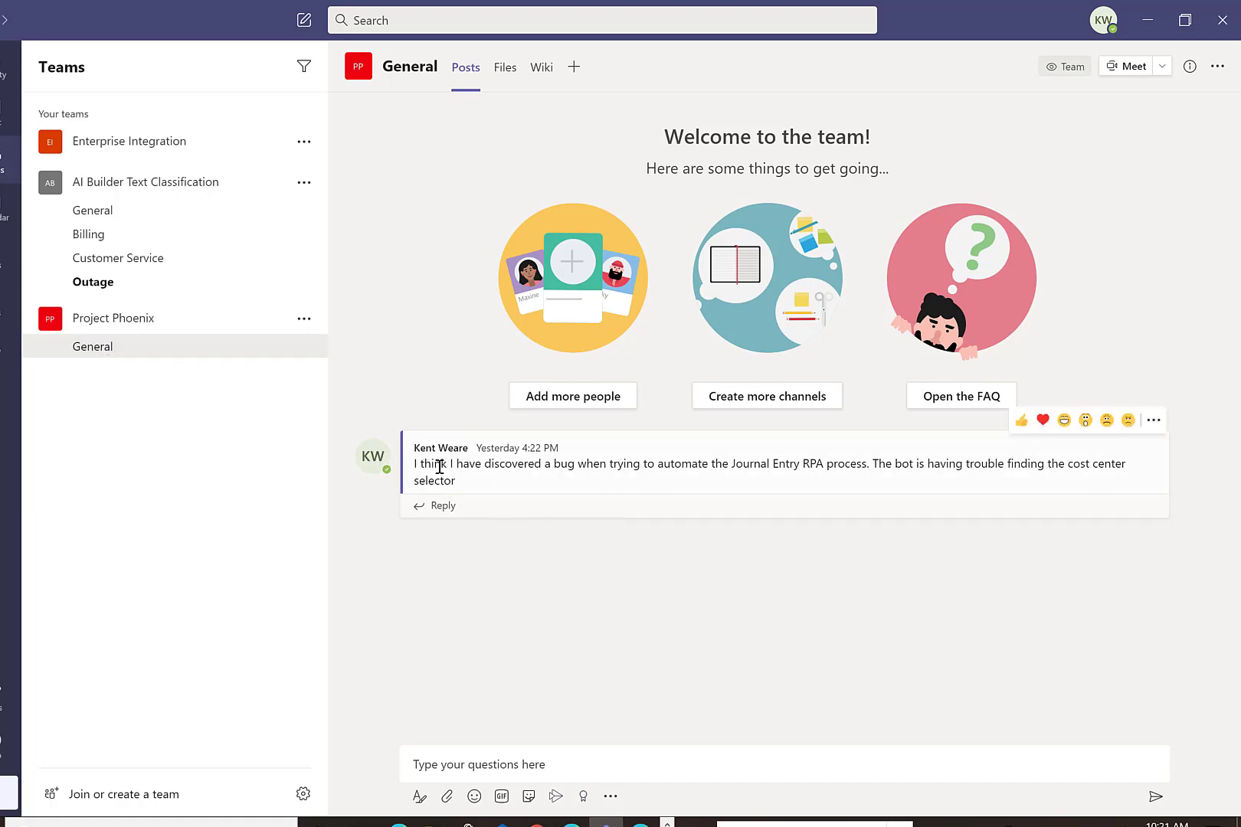
mouse_move(728, 482)
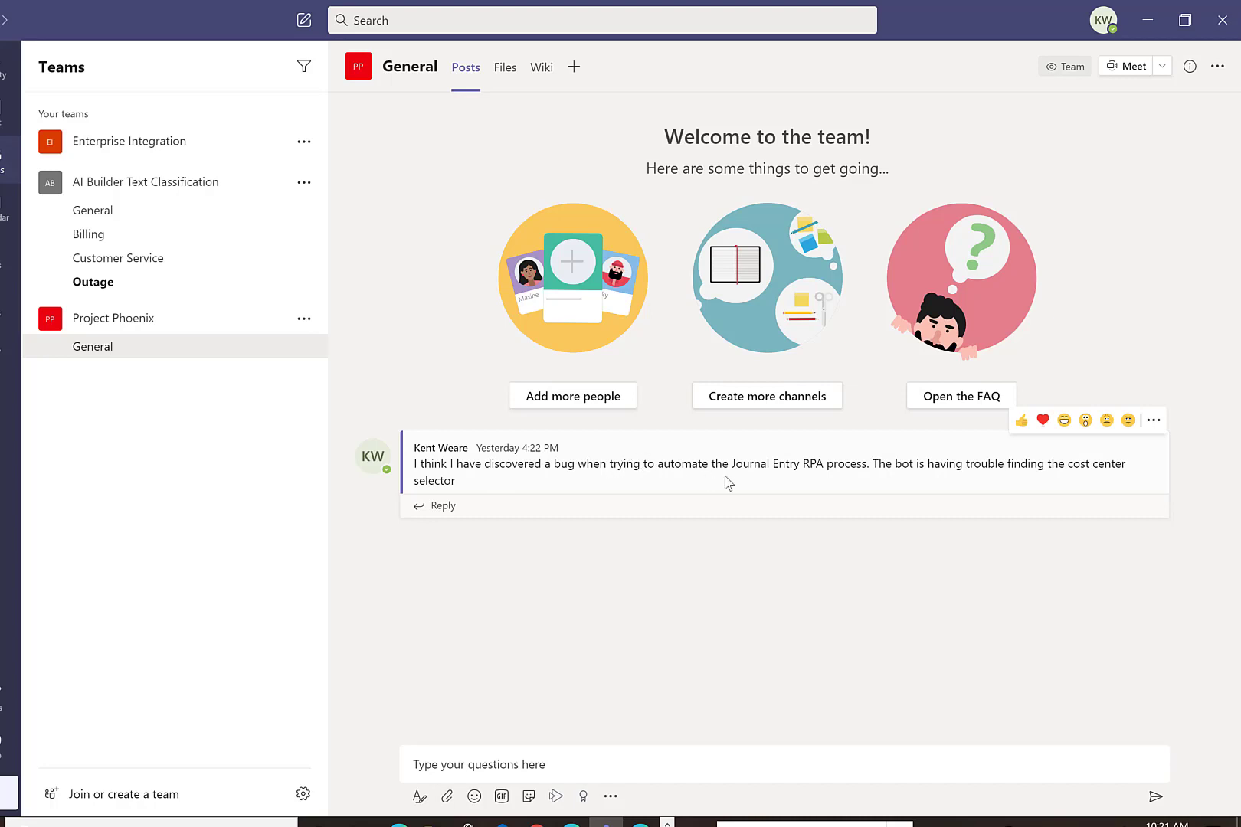
mouse_move(792, 504)
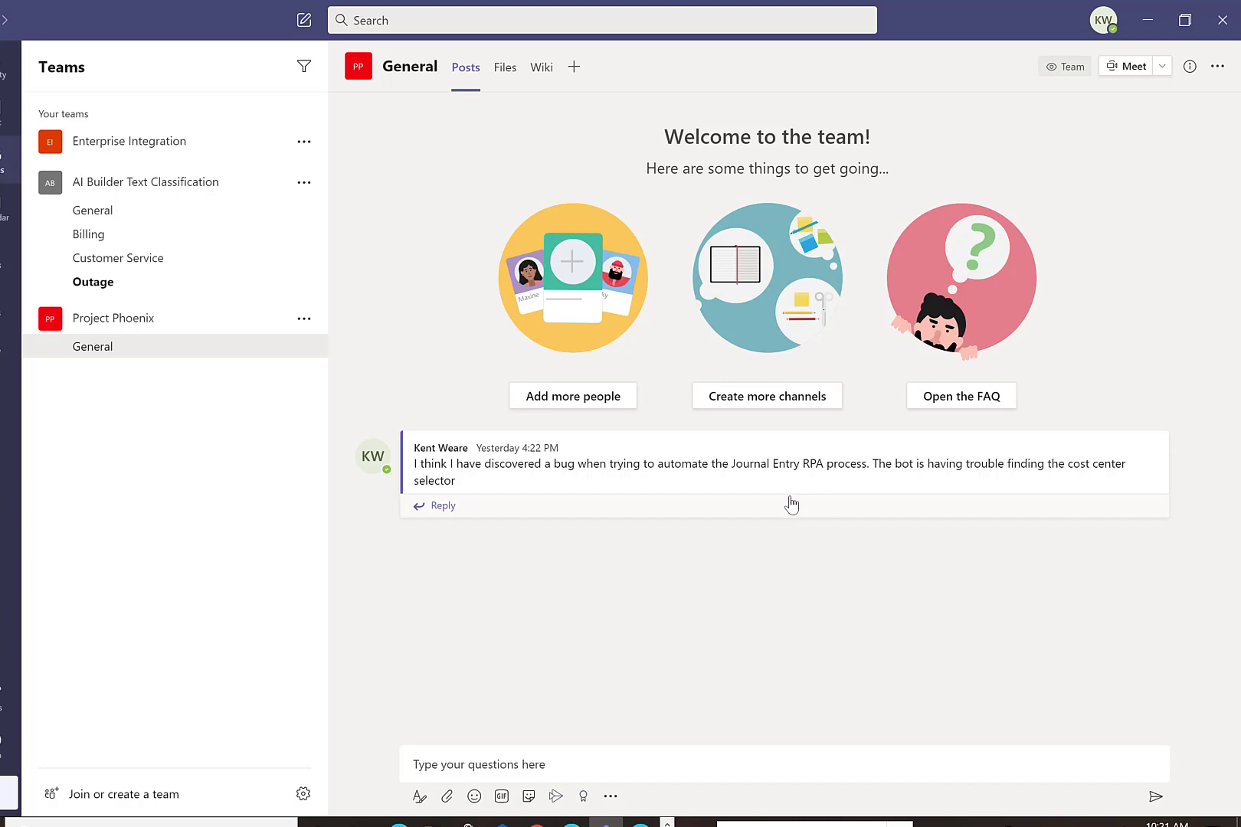
mouse_move(988, 507)
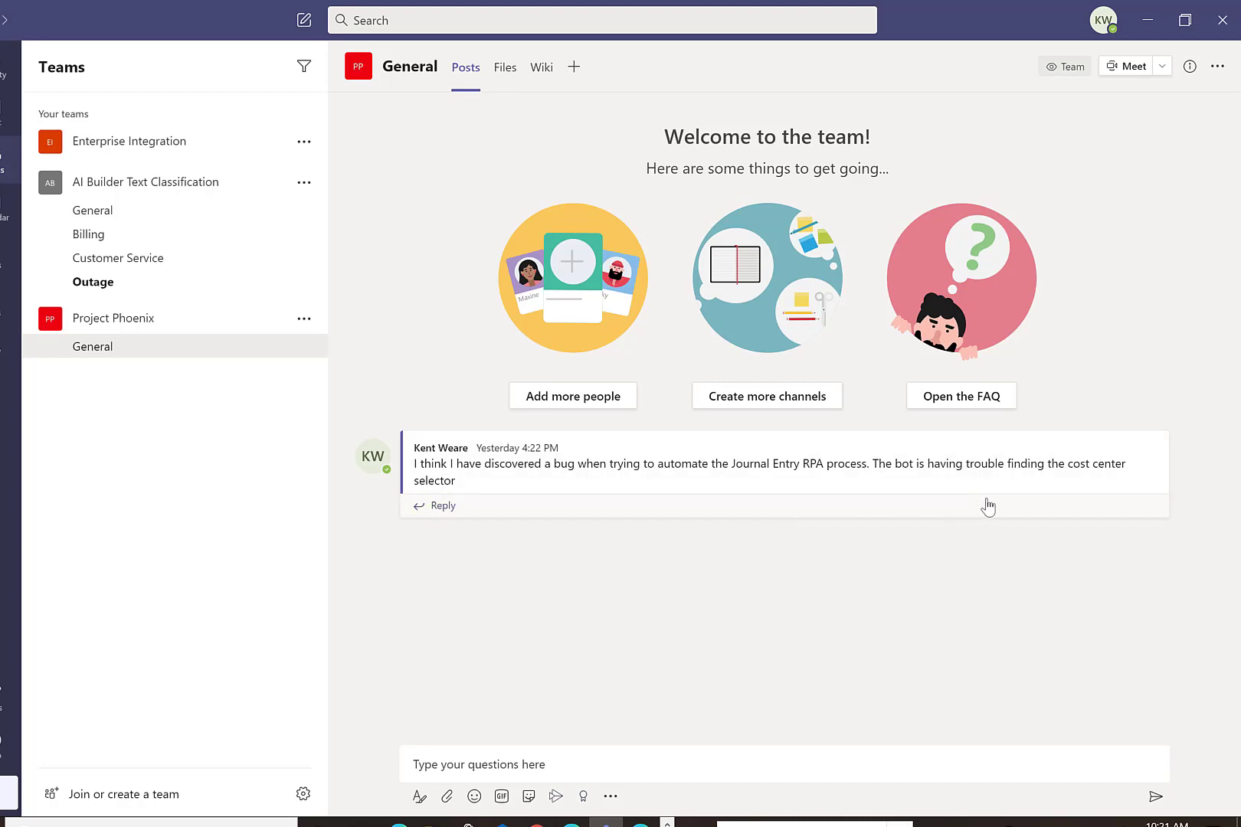
Step: Run Create New Azure DevOps Bug from the cost center post's More actions menu
left_click(890, 302)
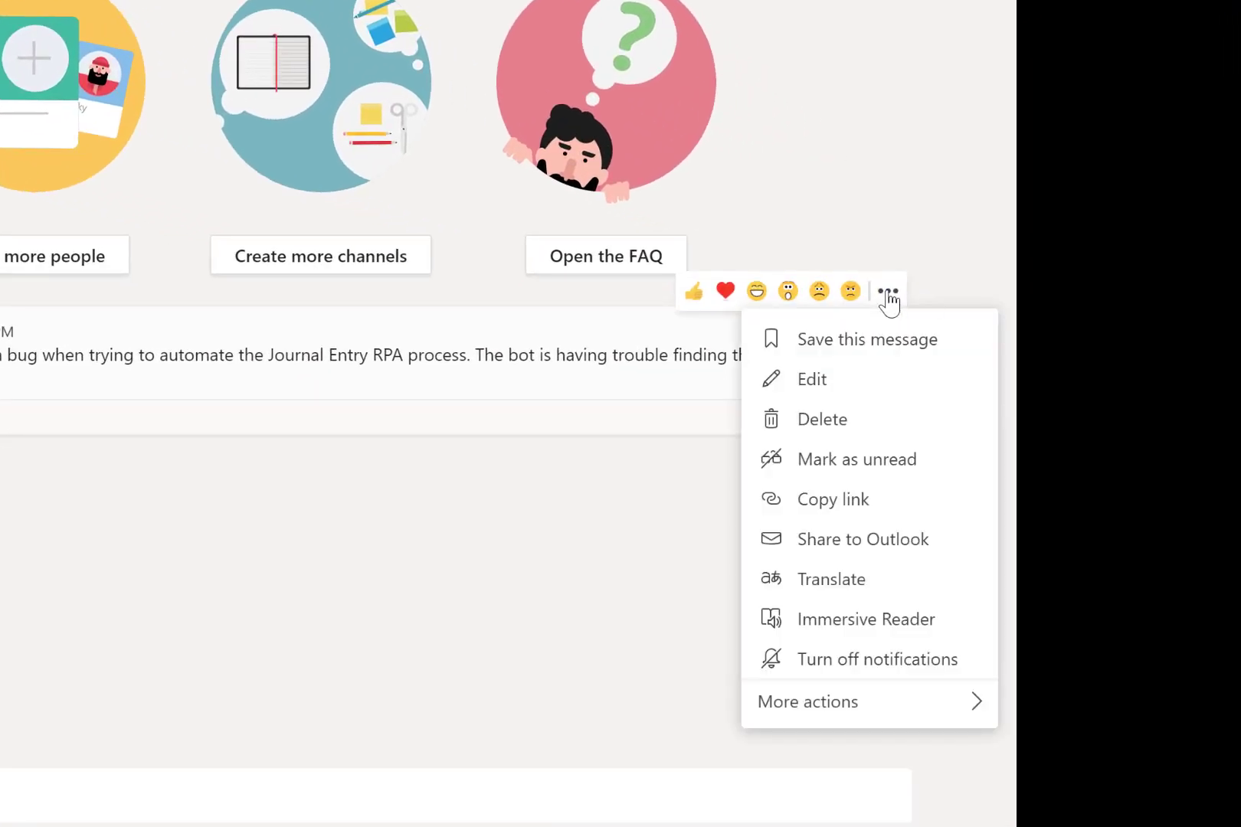
left_click(808, 701)
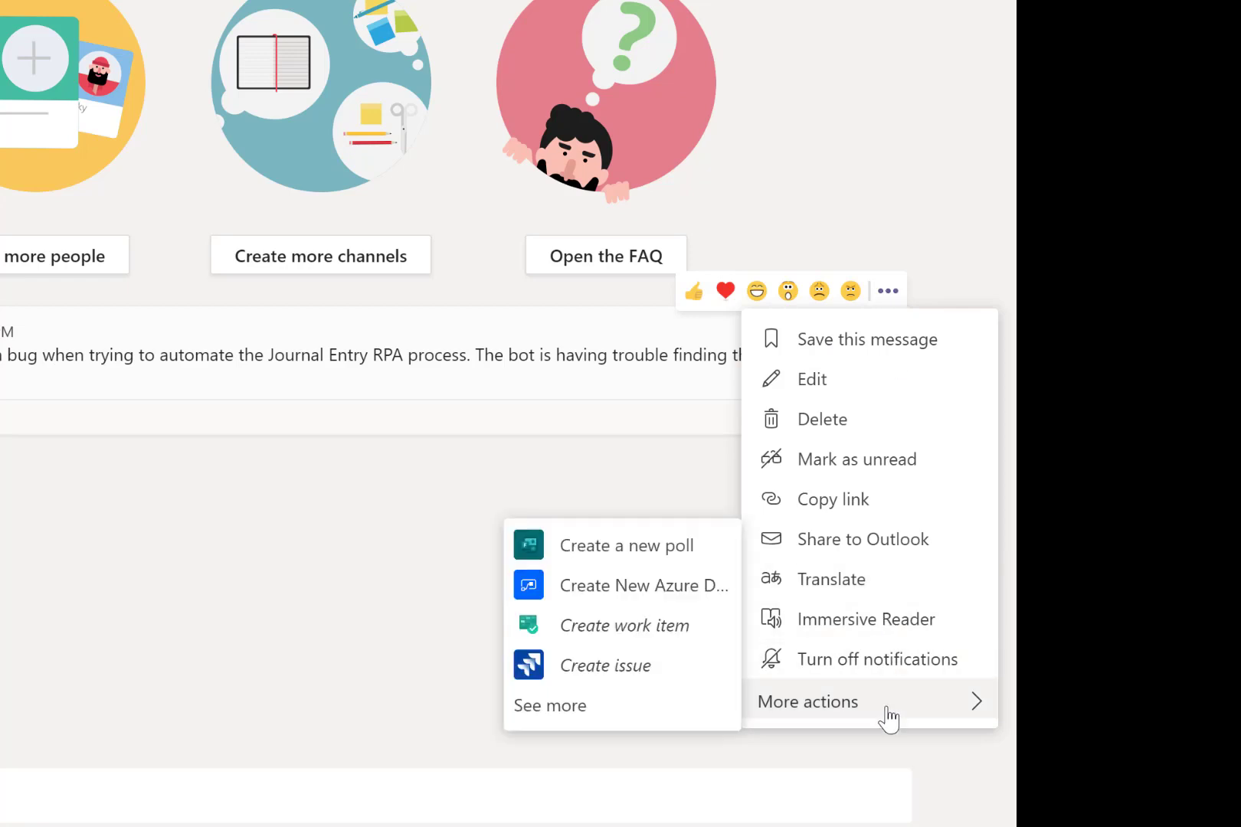
mouse_move(641, 585)
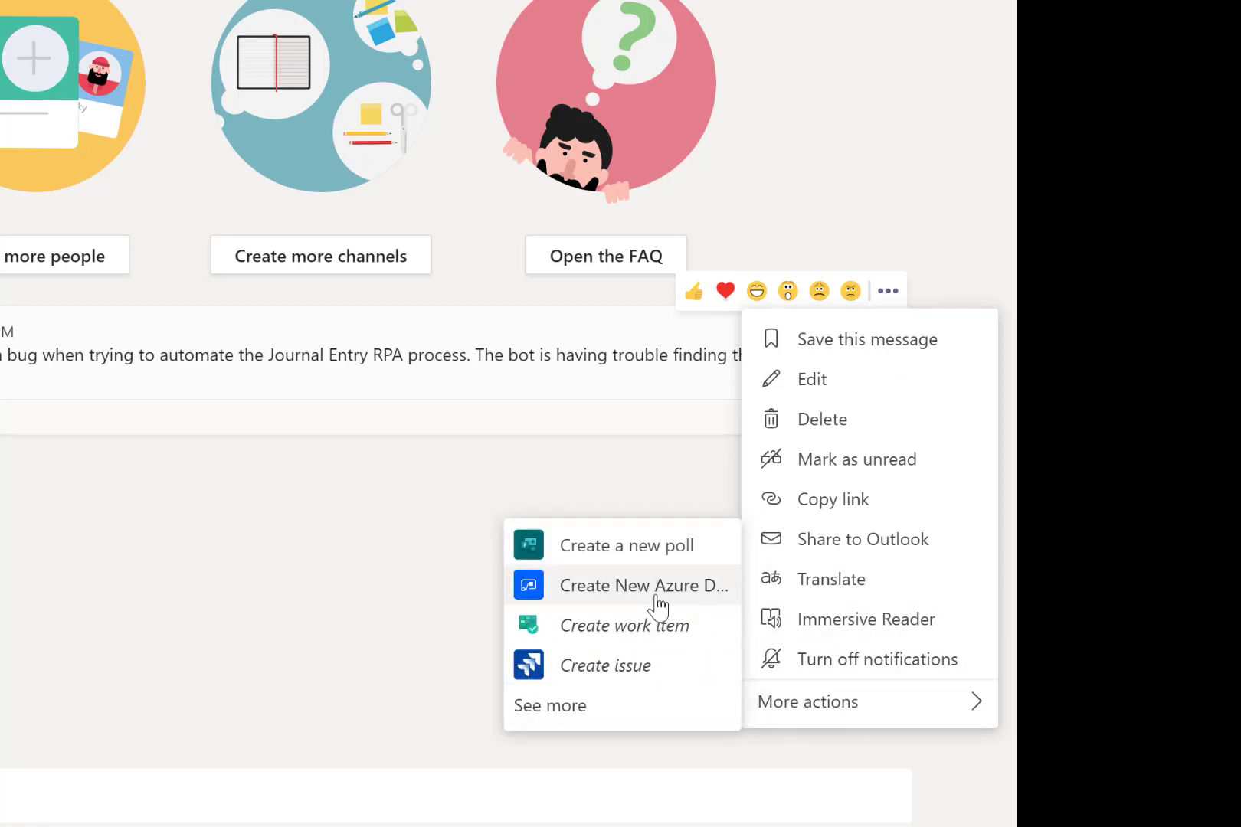
left_click(643, 585)
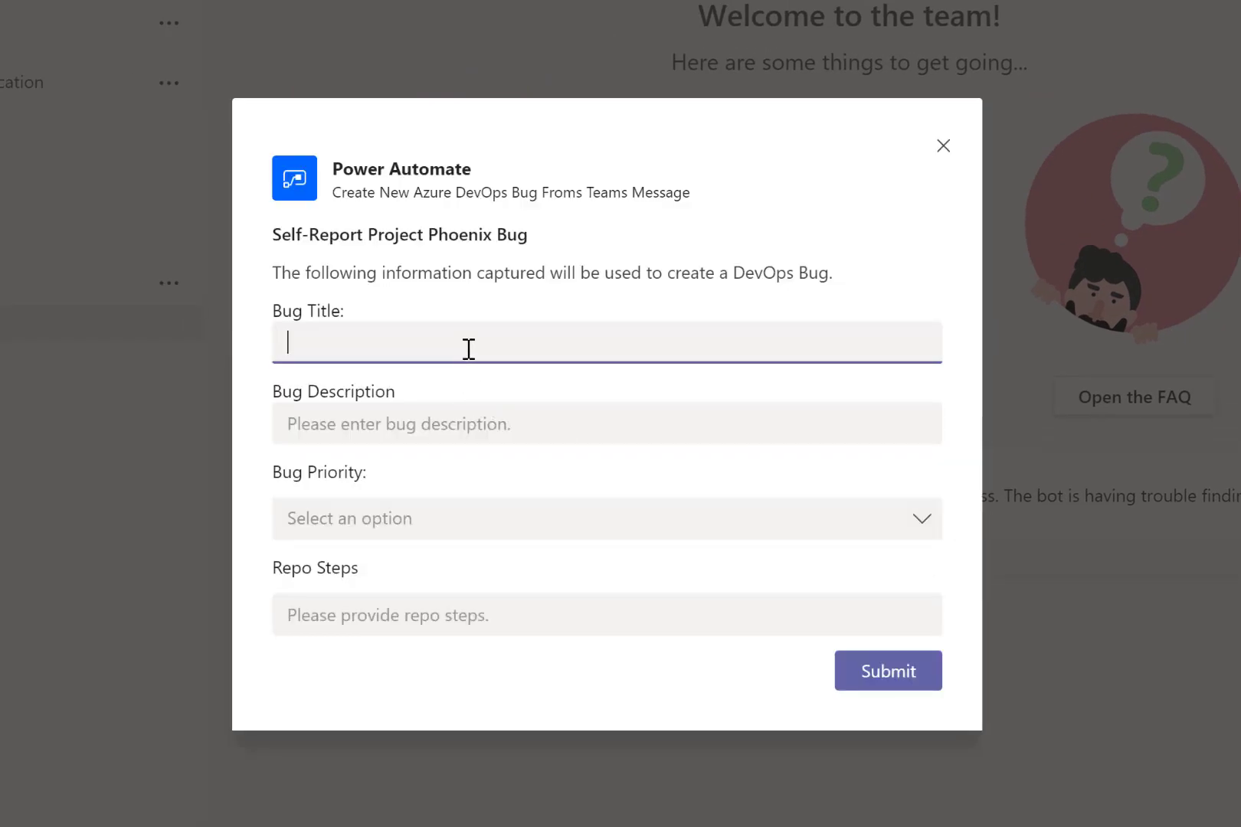
Step: Enter description 'Cant find Cost Center 123456 on transaction W' and set priority 1
type("Error finding Cost Center")
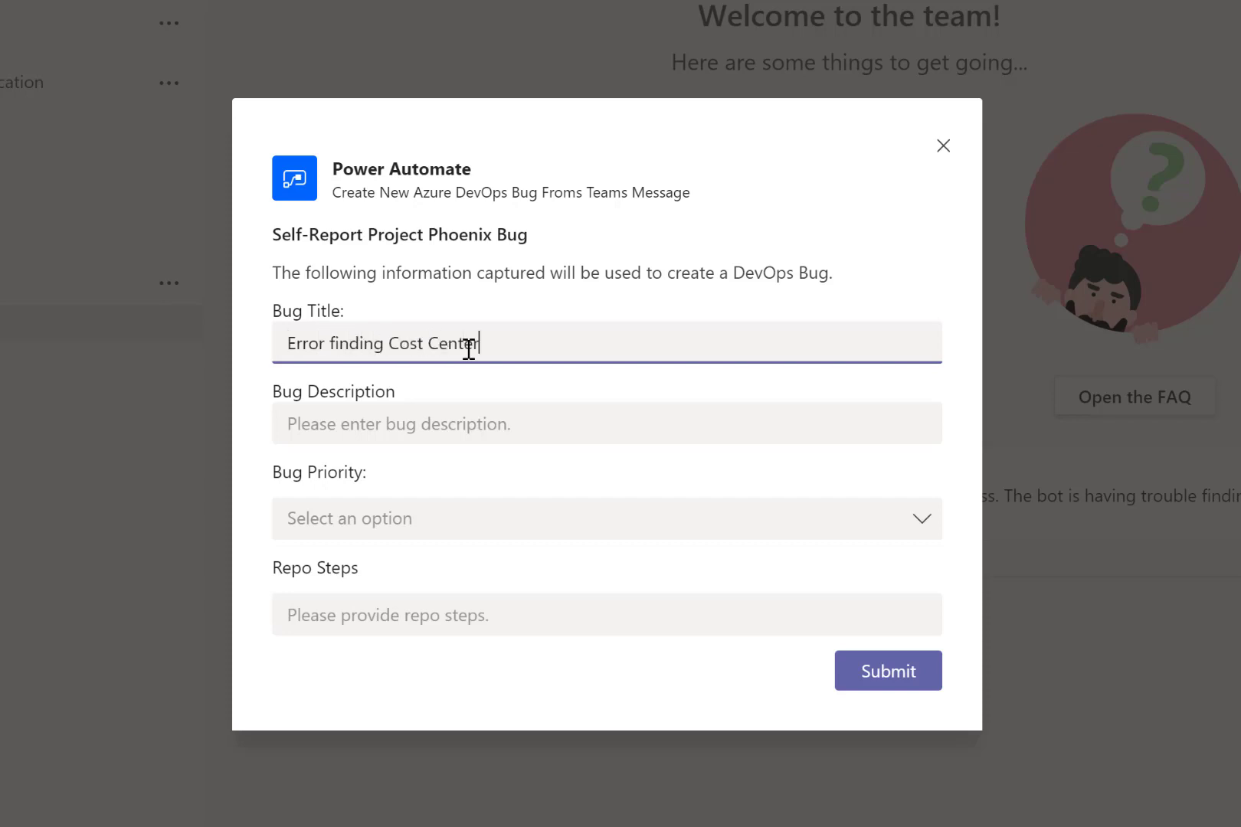
type("Cant find")
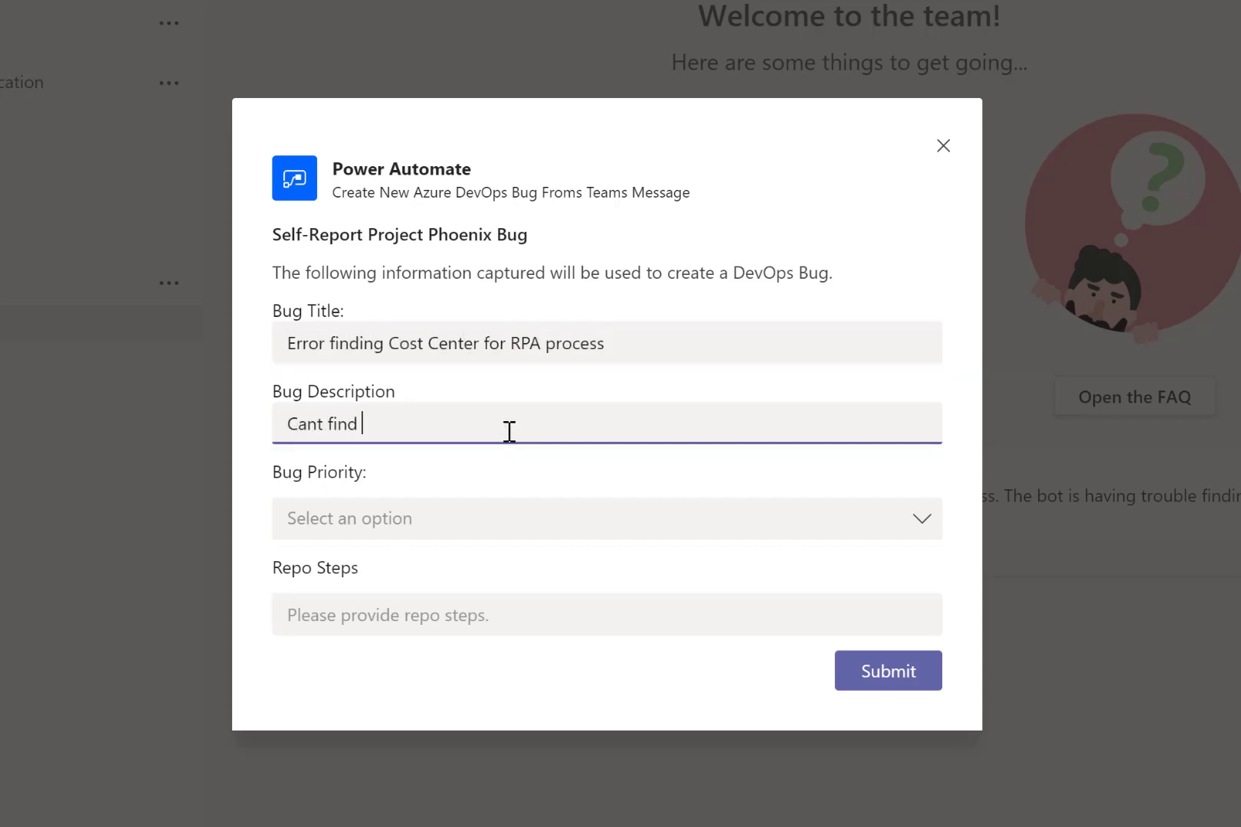
type("Cost Center 123456 on transaction WE02 please investigate")
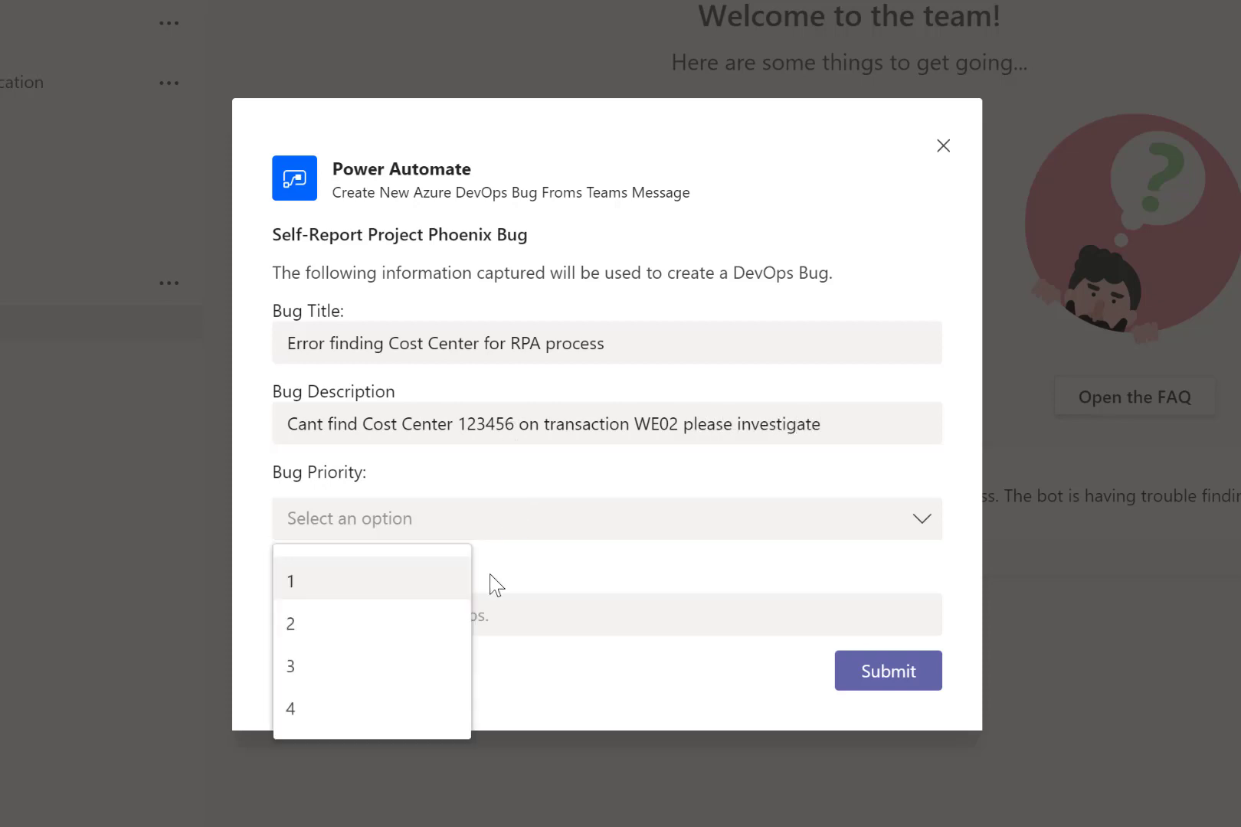
mouse_move(372, 624)
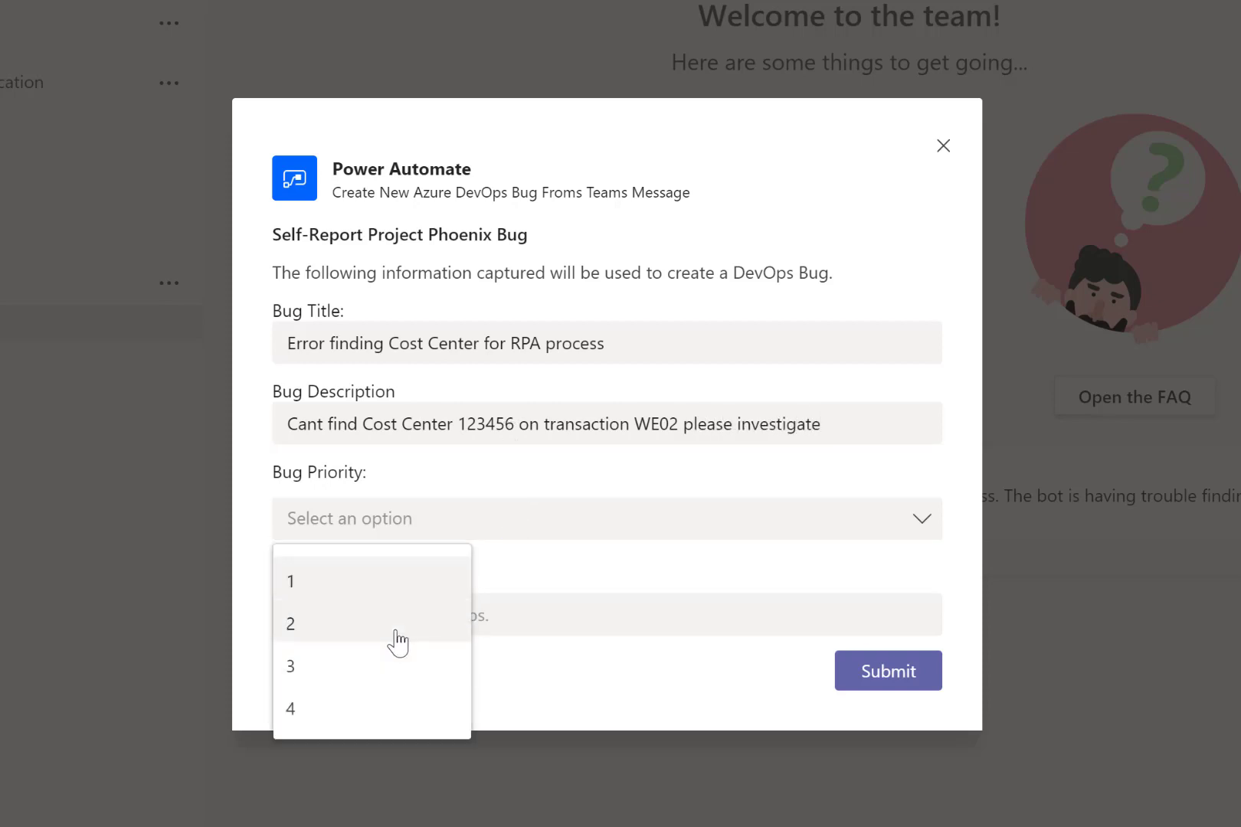
mouse_move(347, 700)
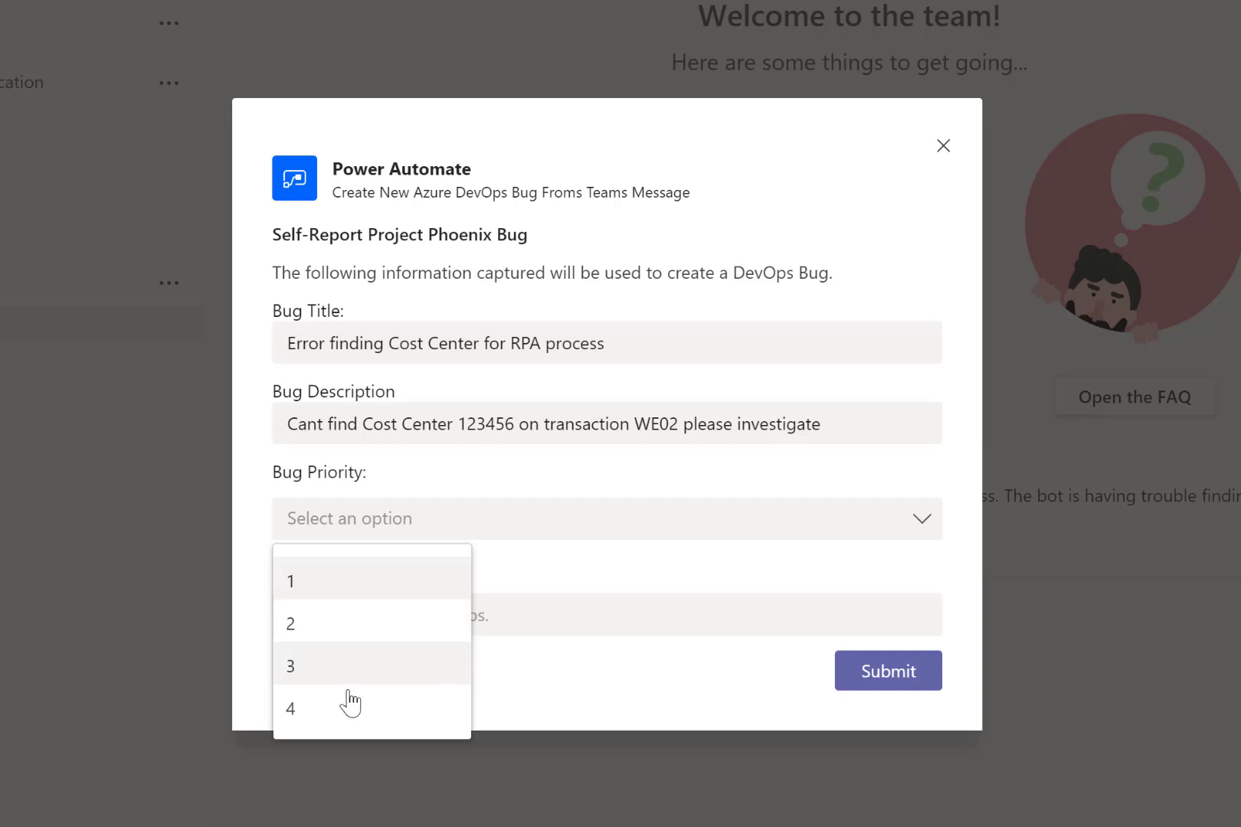
left_click(291, 580)
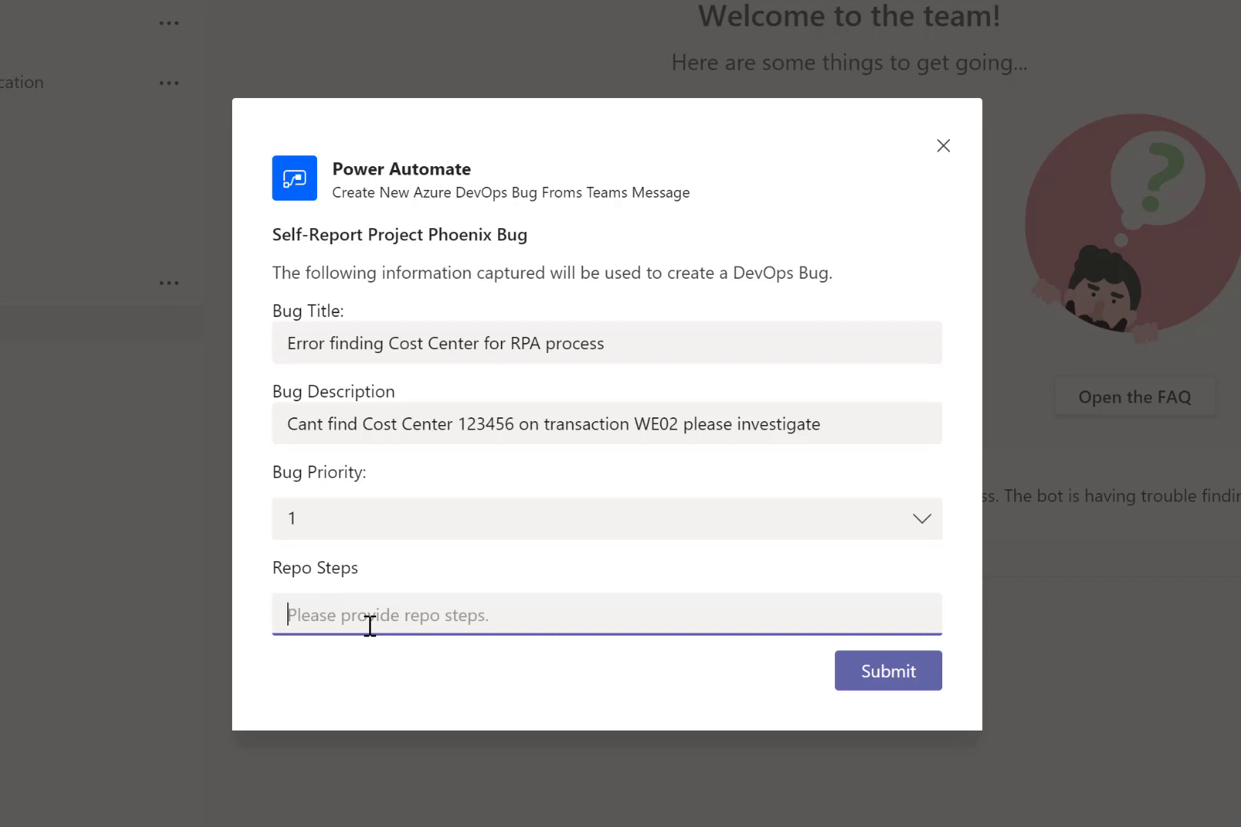
Step: Enter repro steps 'Log in, navigate to WE02 and provide Cost Center 123456' and submit the card
type("Log in")
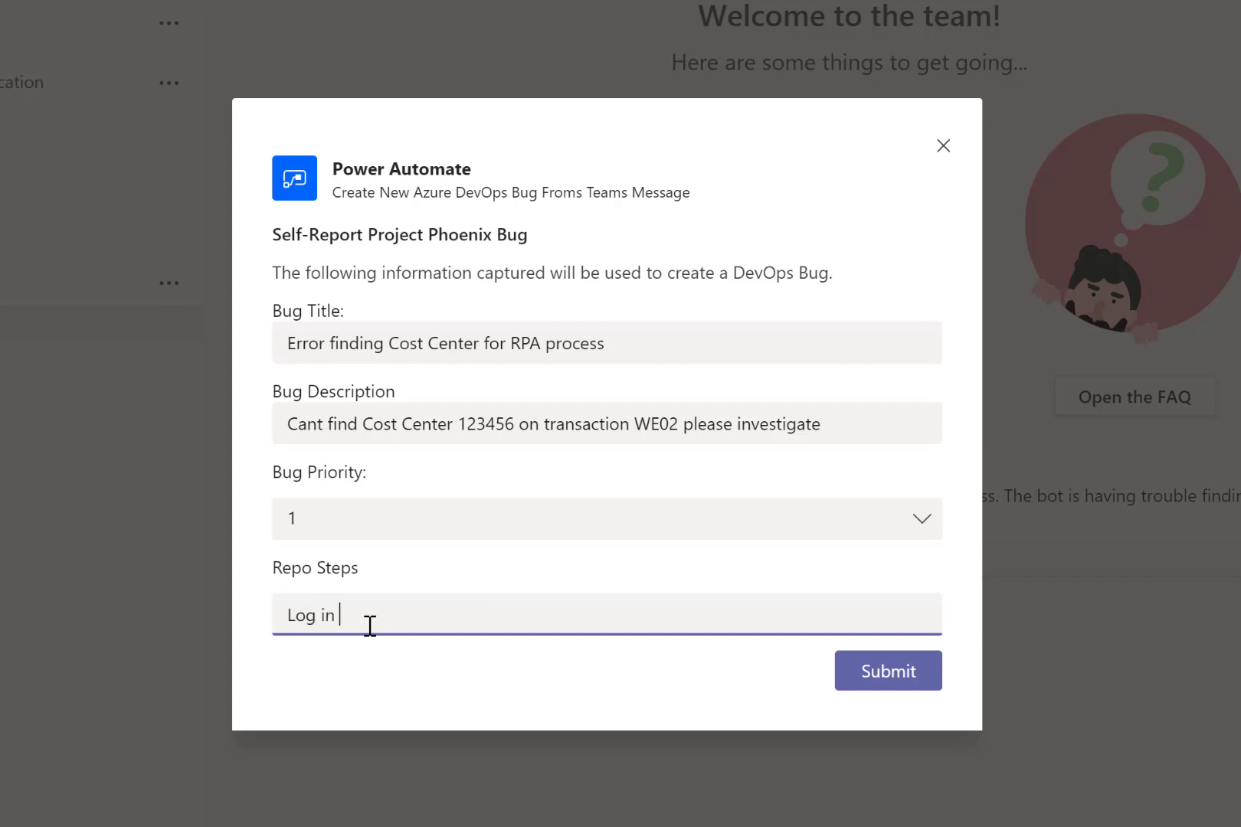
type(", navigate to")
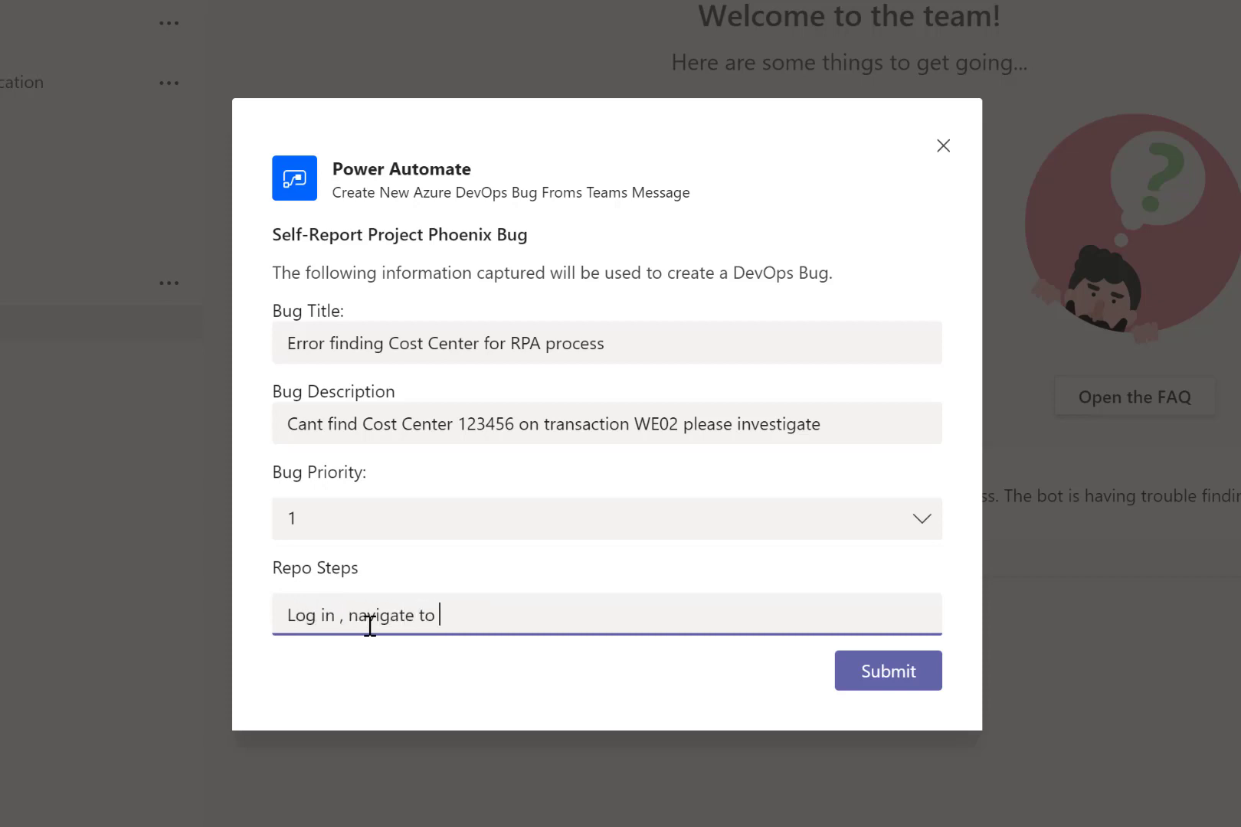
type("WE02")
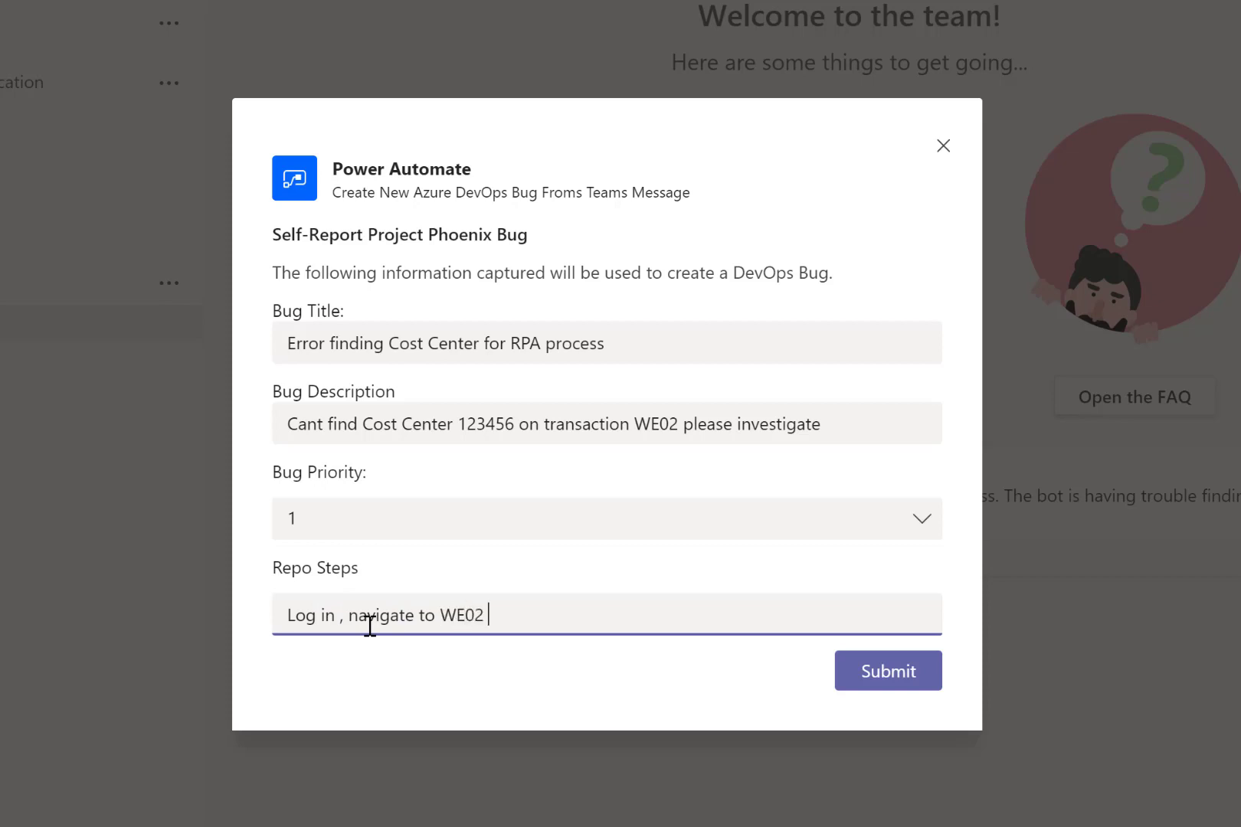
type("and provide")
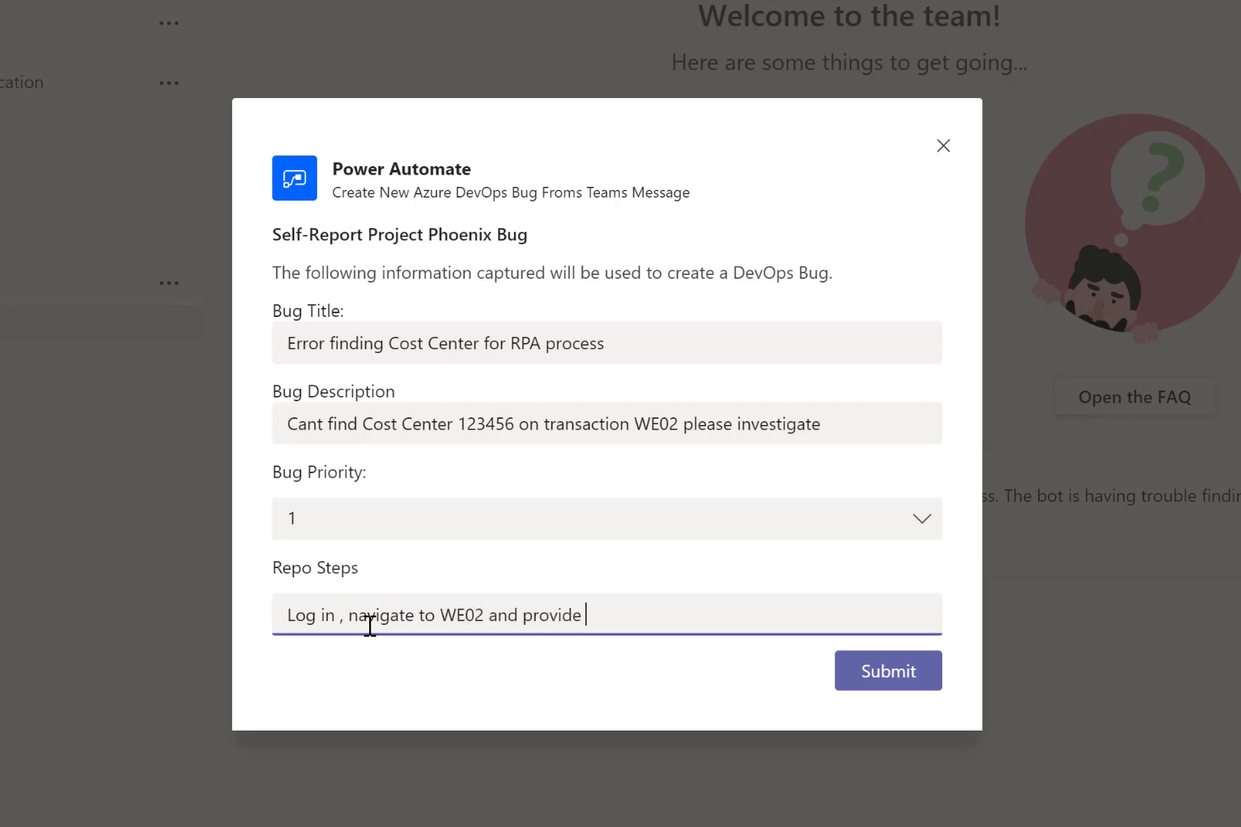
type("Cost Cent")
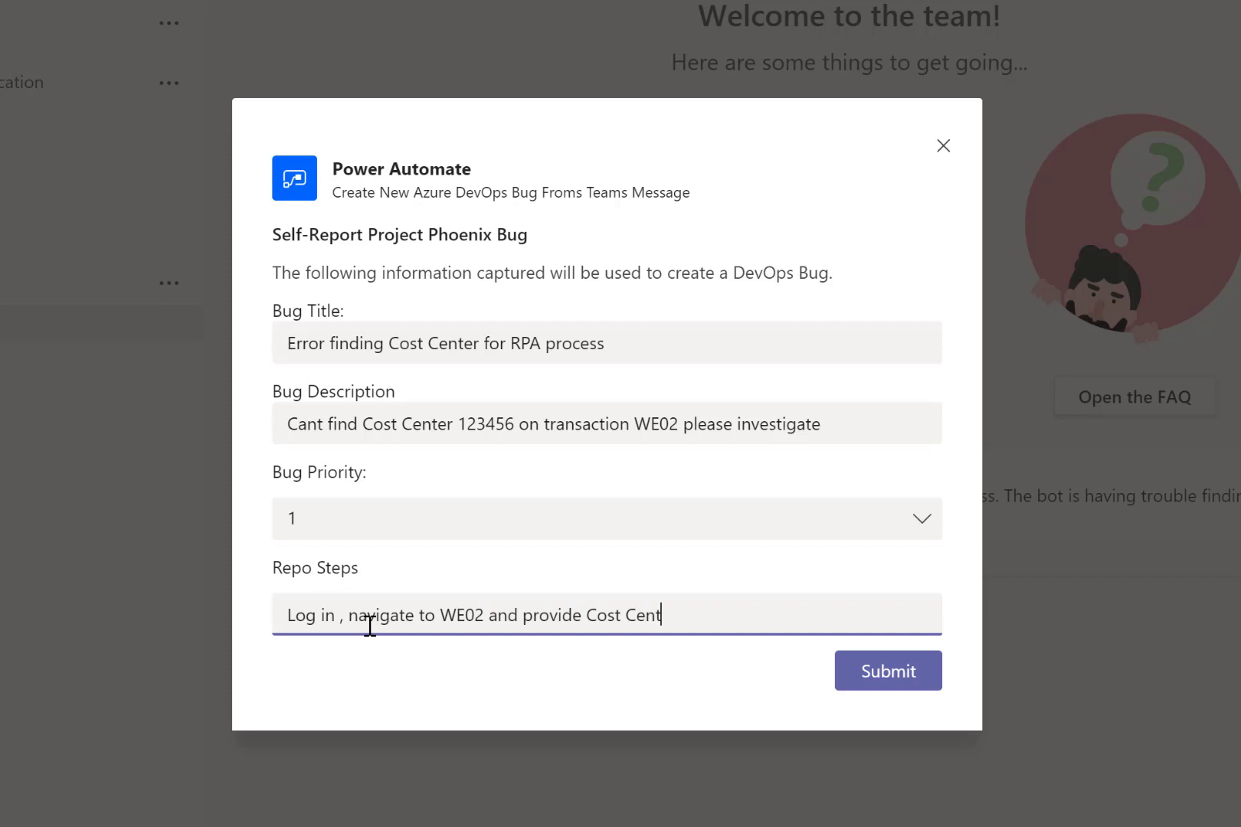
type("er 123456")
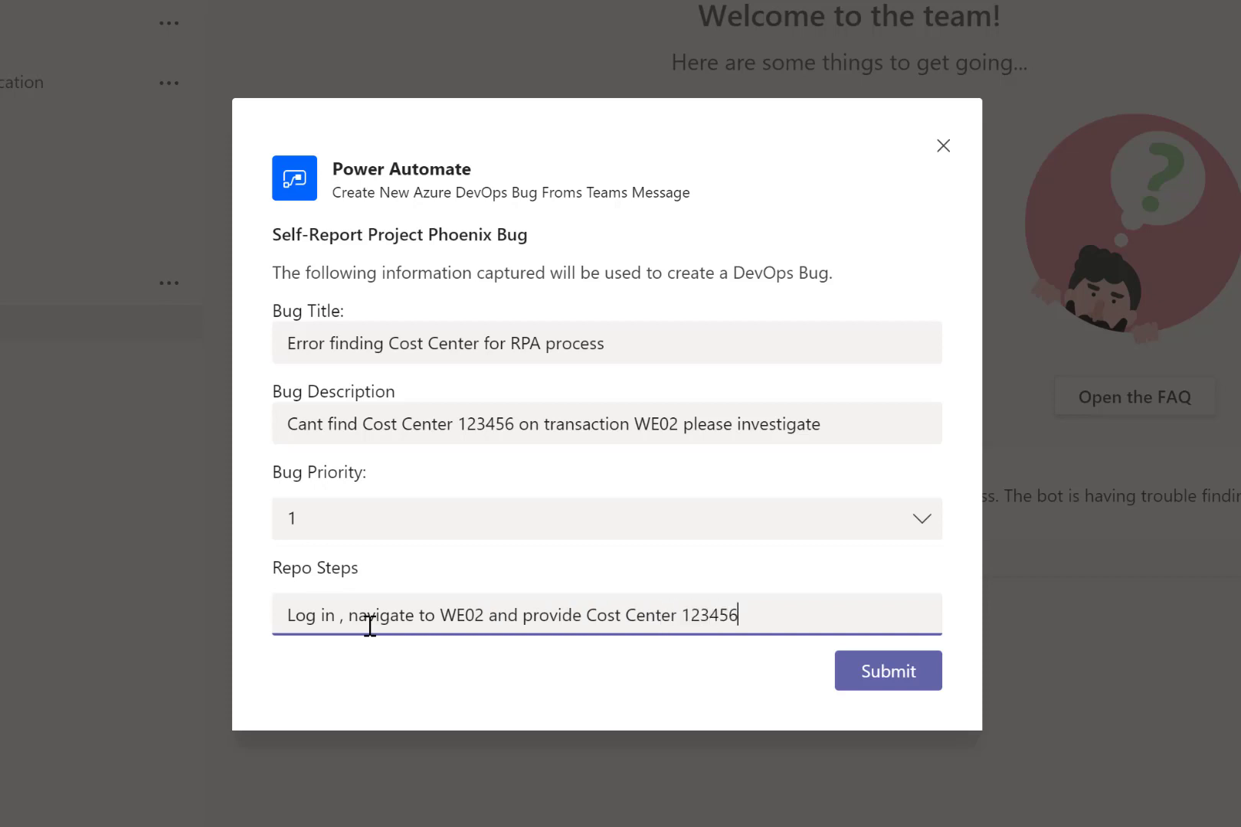
mouse_move(889, 671)
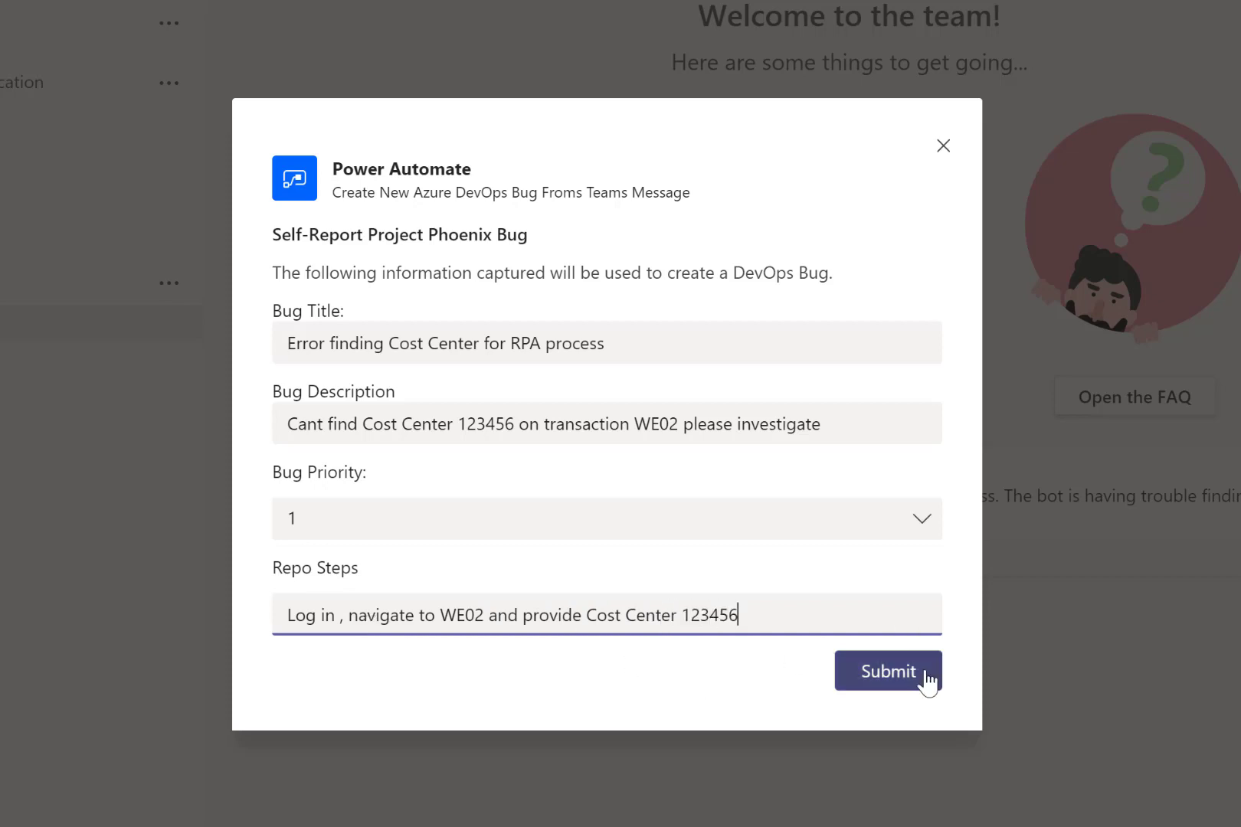
left_click(886, 671)
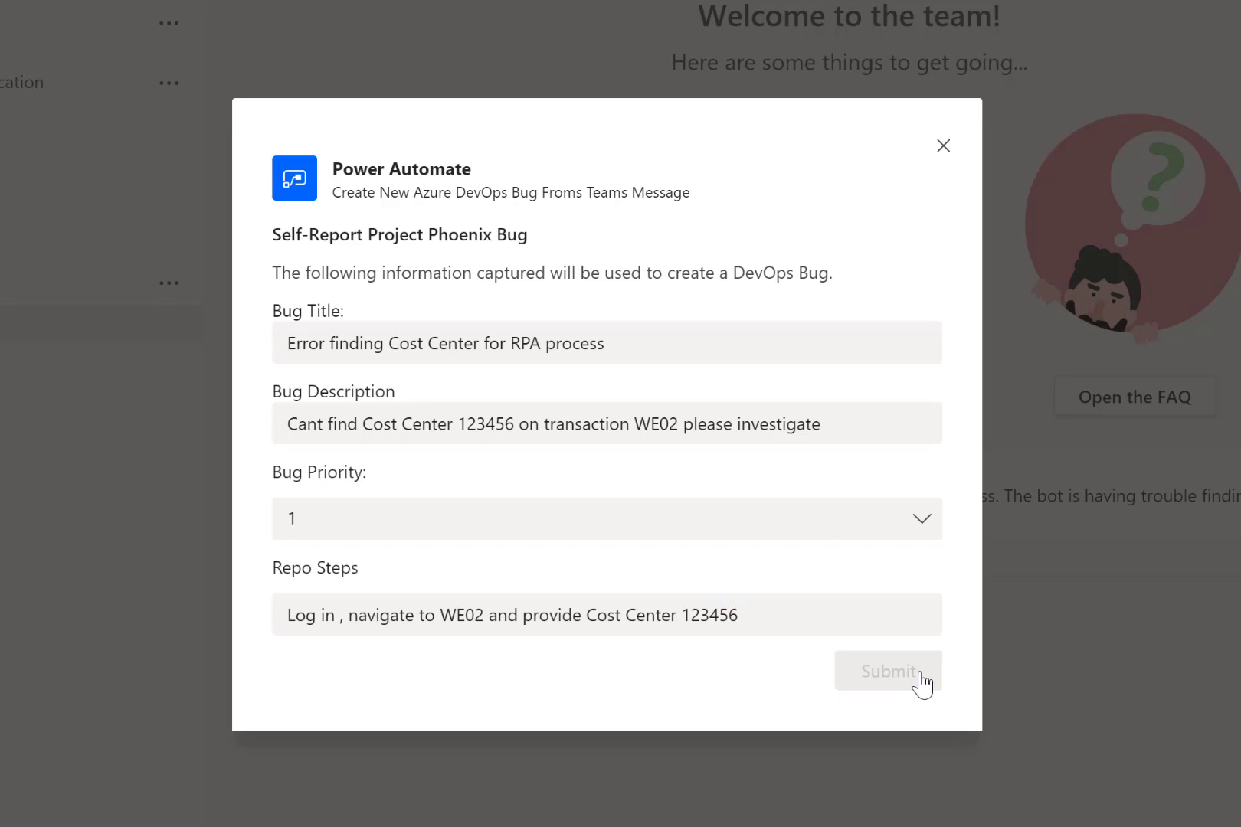
left_click(887, 671)
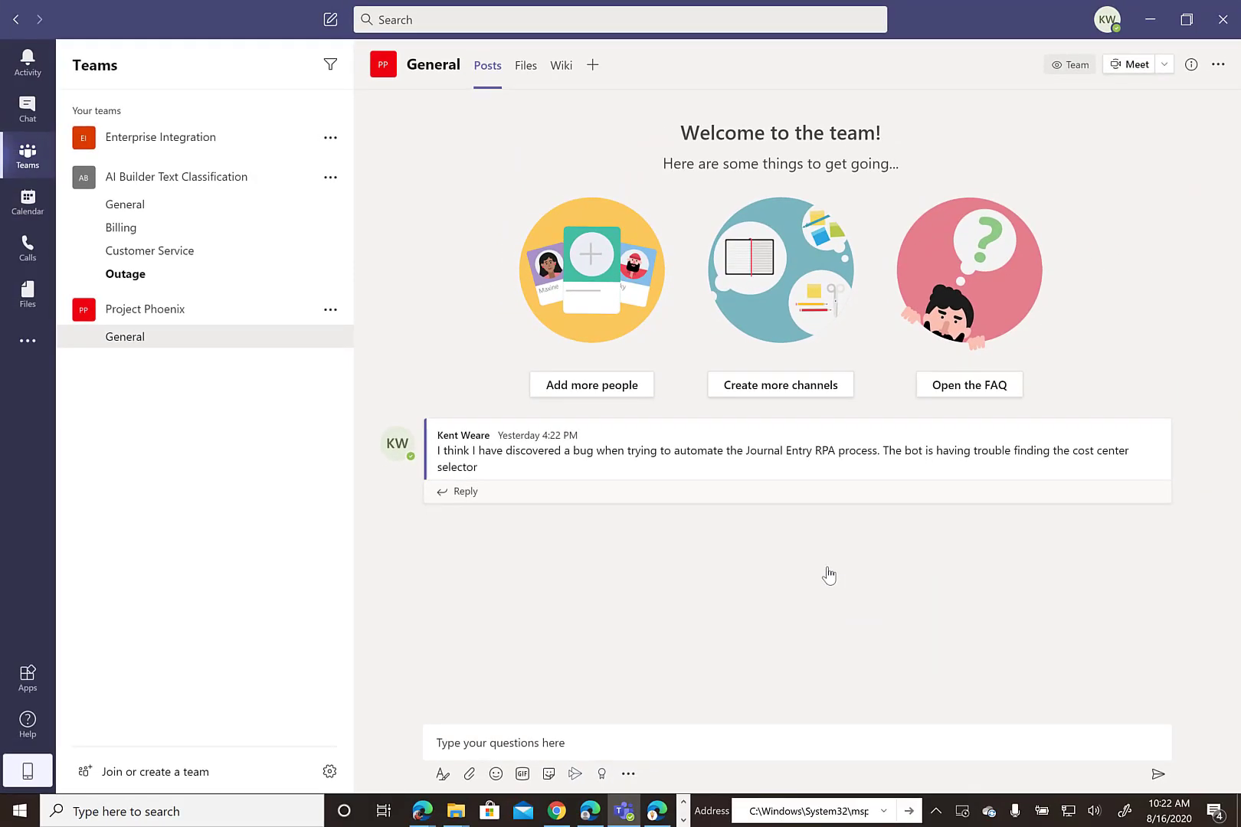
mouse_move(1088, 421)
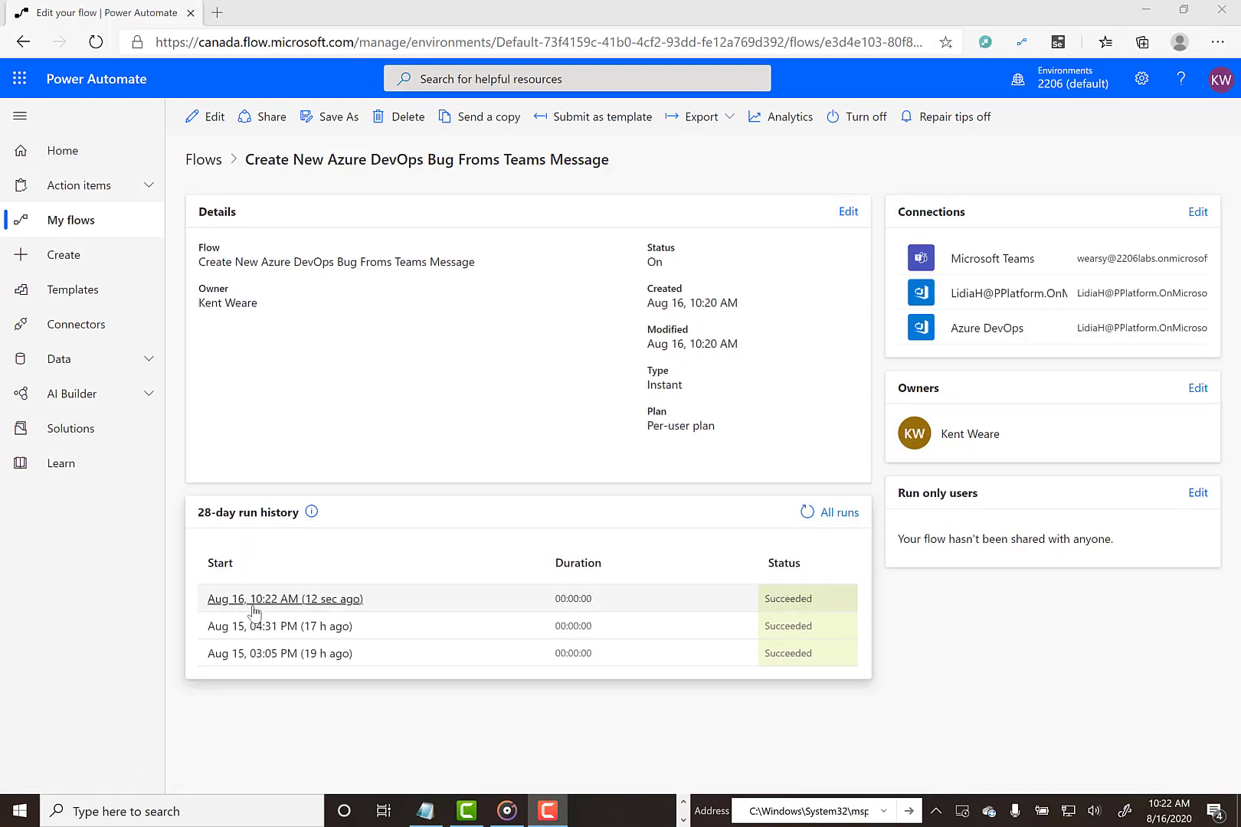
Step: Open the Aug 16 10:22 AM run and expand Create a work item's outputs showing bug Id 2
left_click(284, 599)
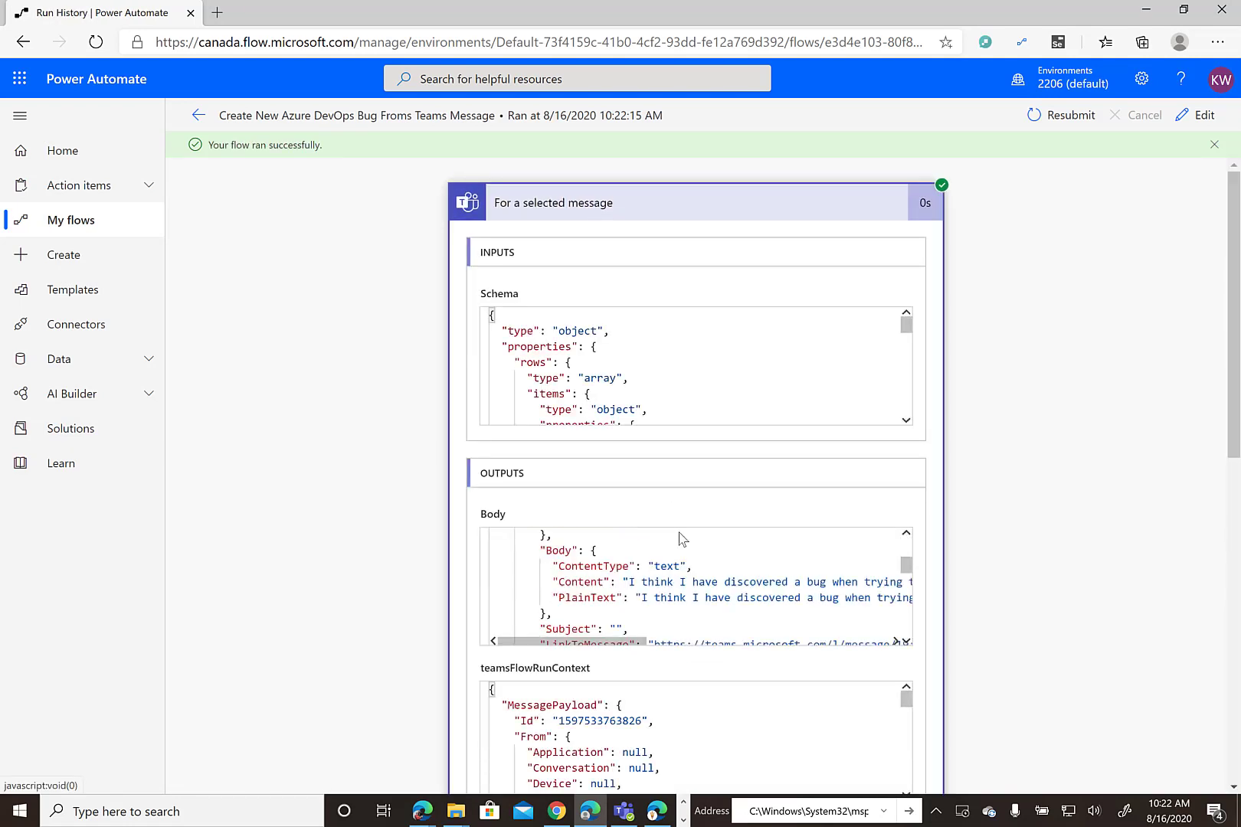
scroll("down", 3)
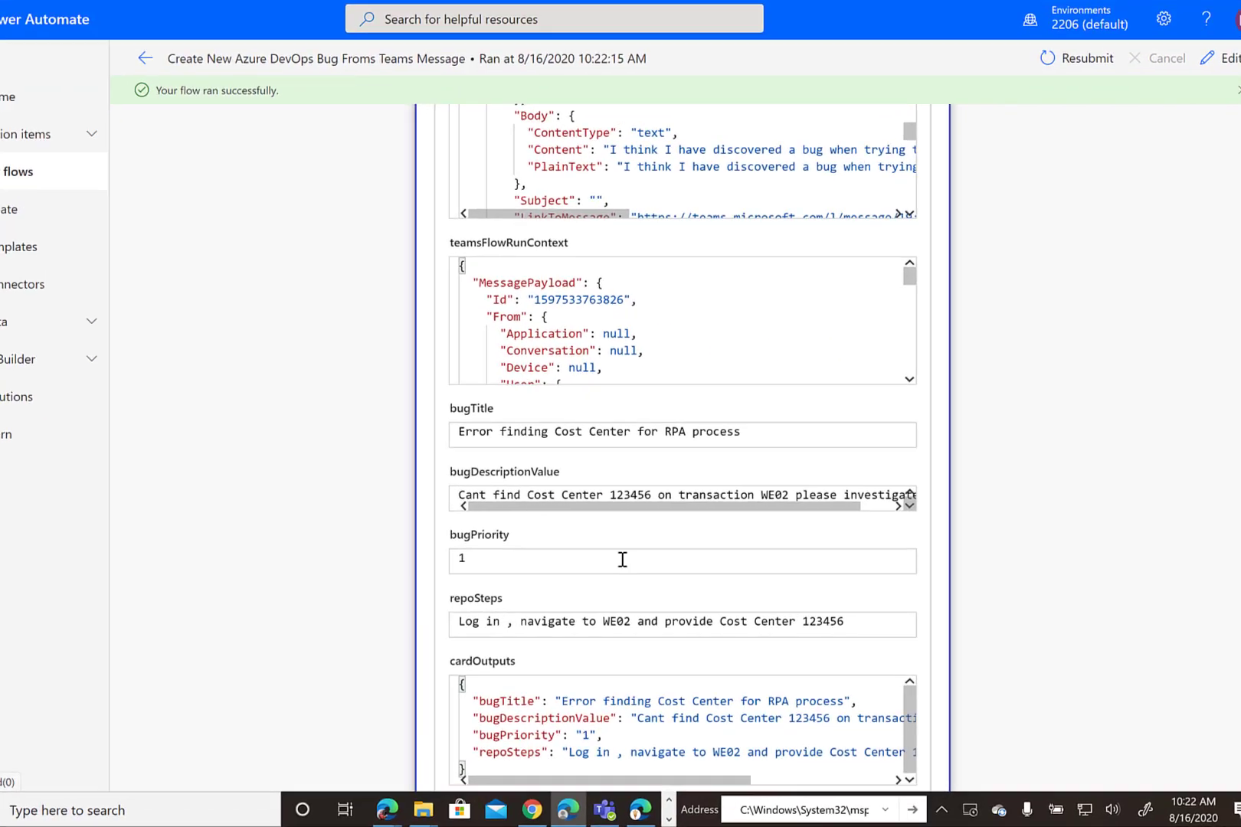
scroll("down", 3)
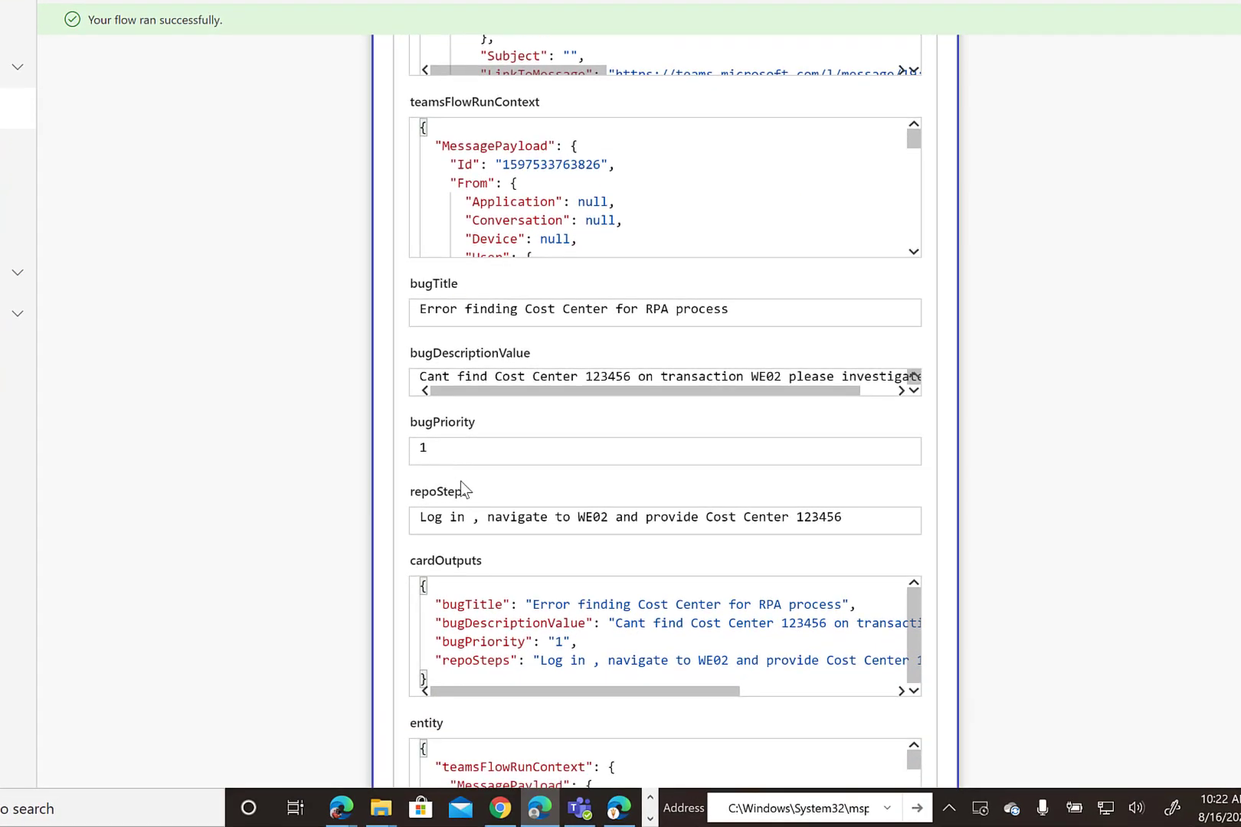
scroll("down", 3)
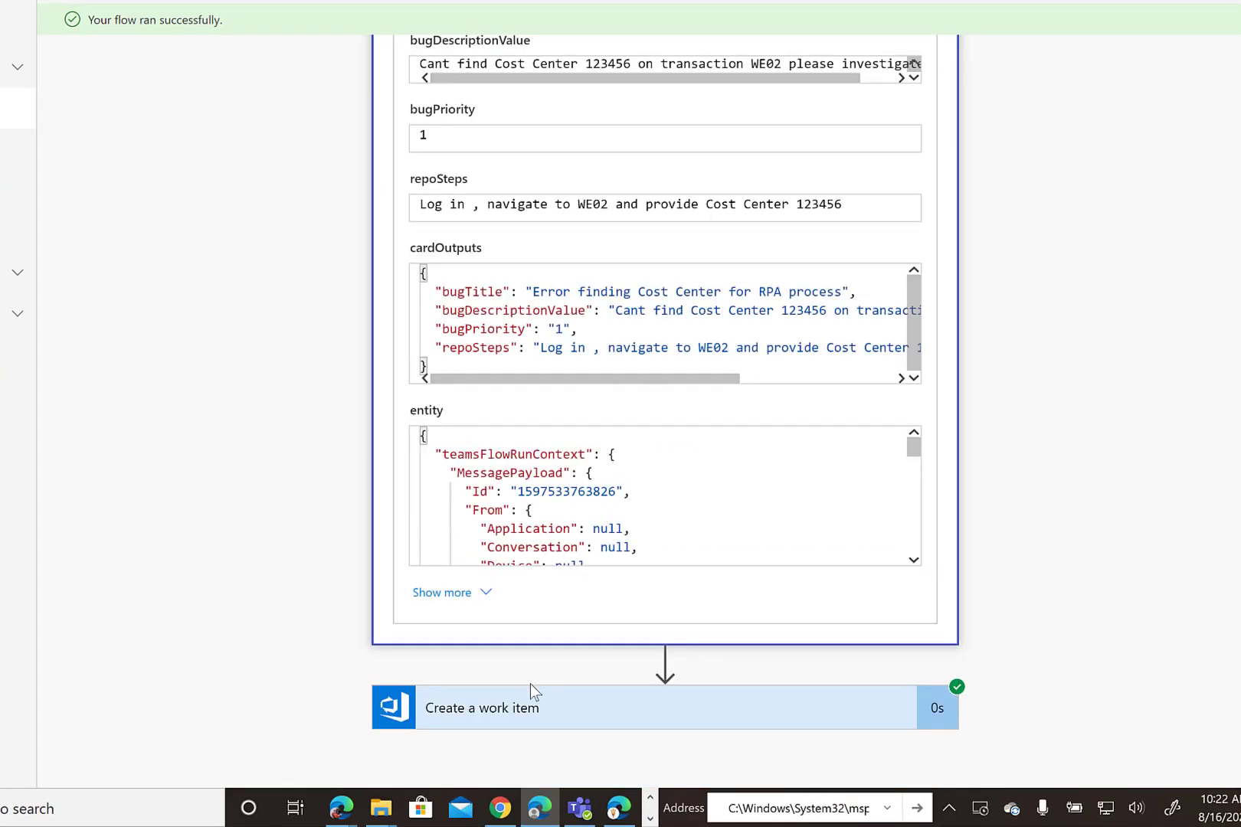
left_click(481, 706)
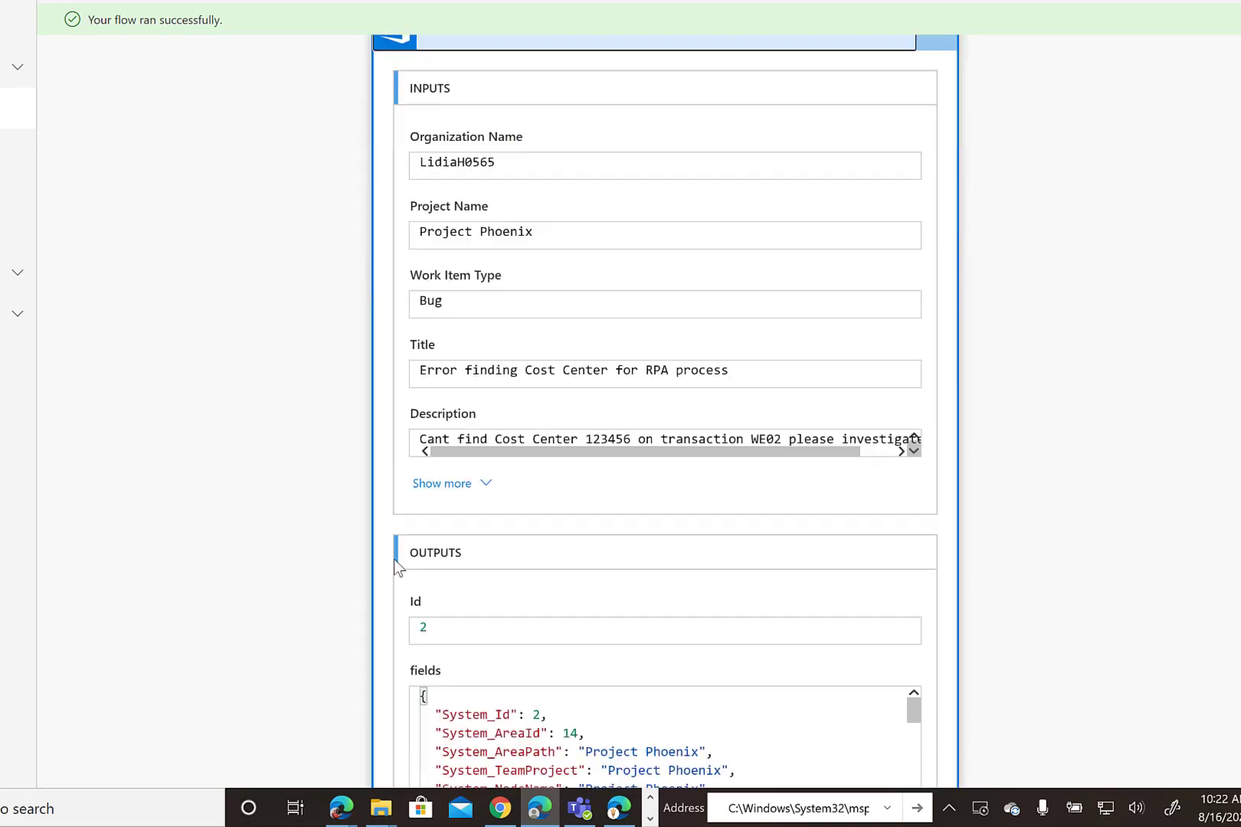
scroll("down", 3)
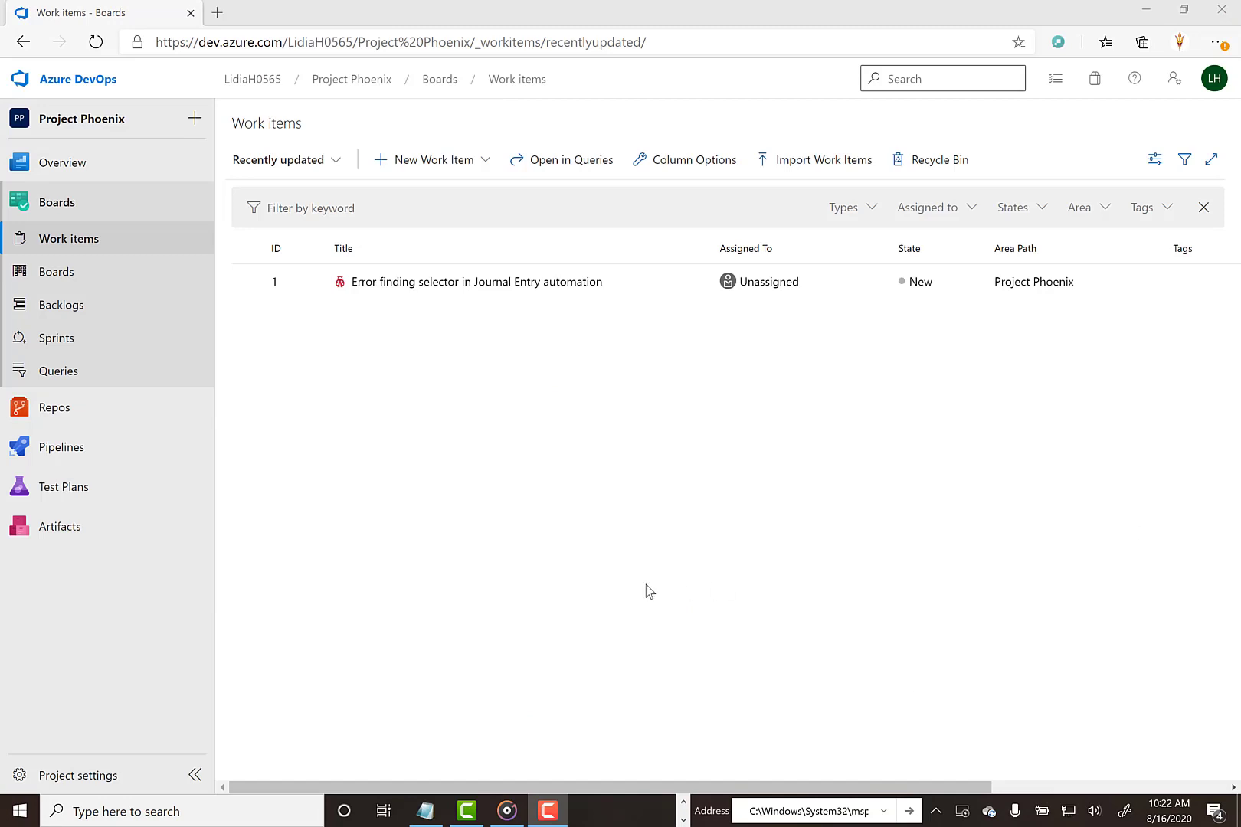
mouse_move(448, 454)
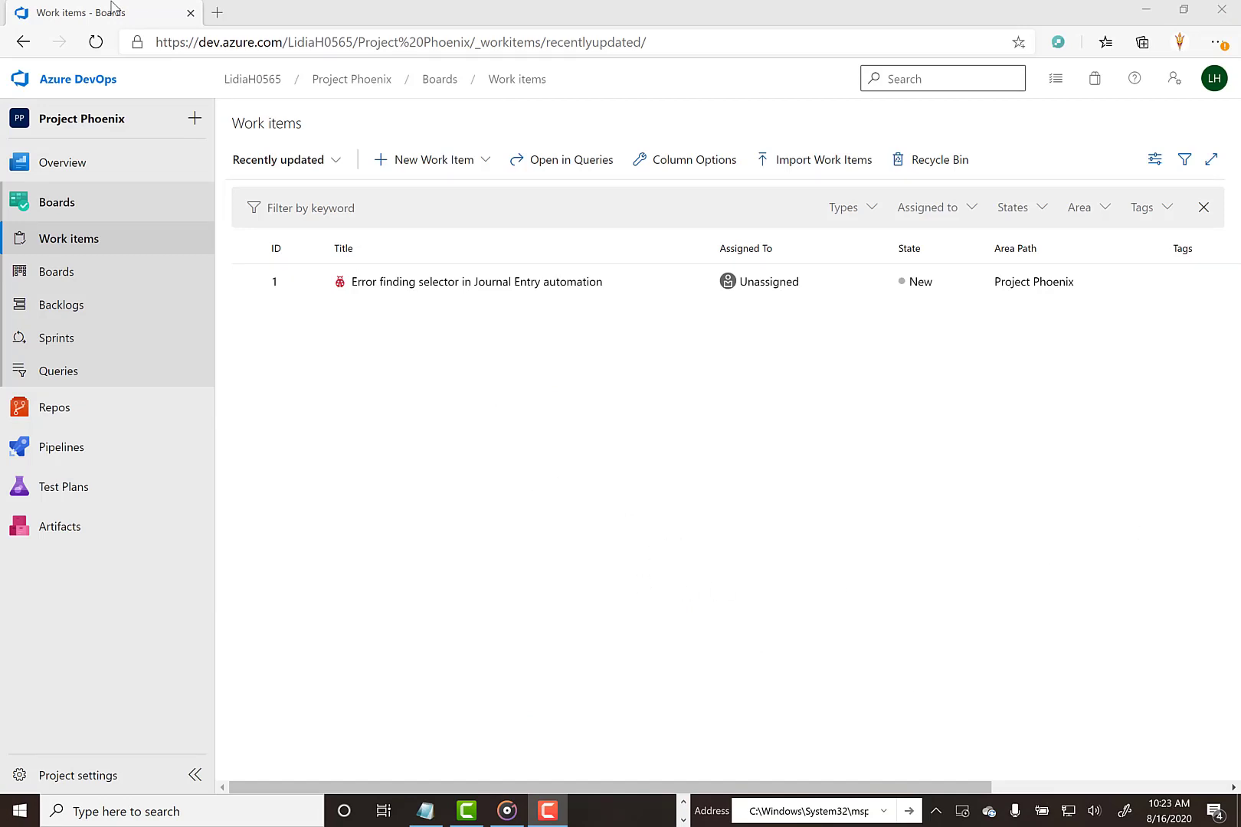
Step: Reload the Work items list and view Bug 2, 'Error finding Cost Center for RPA process', with repro steps and priority 1
left_click(95, 41)
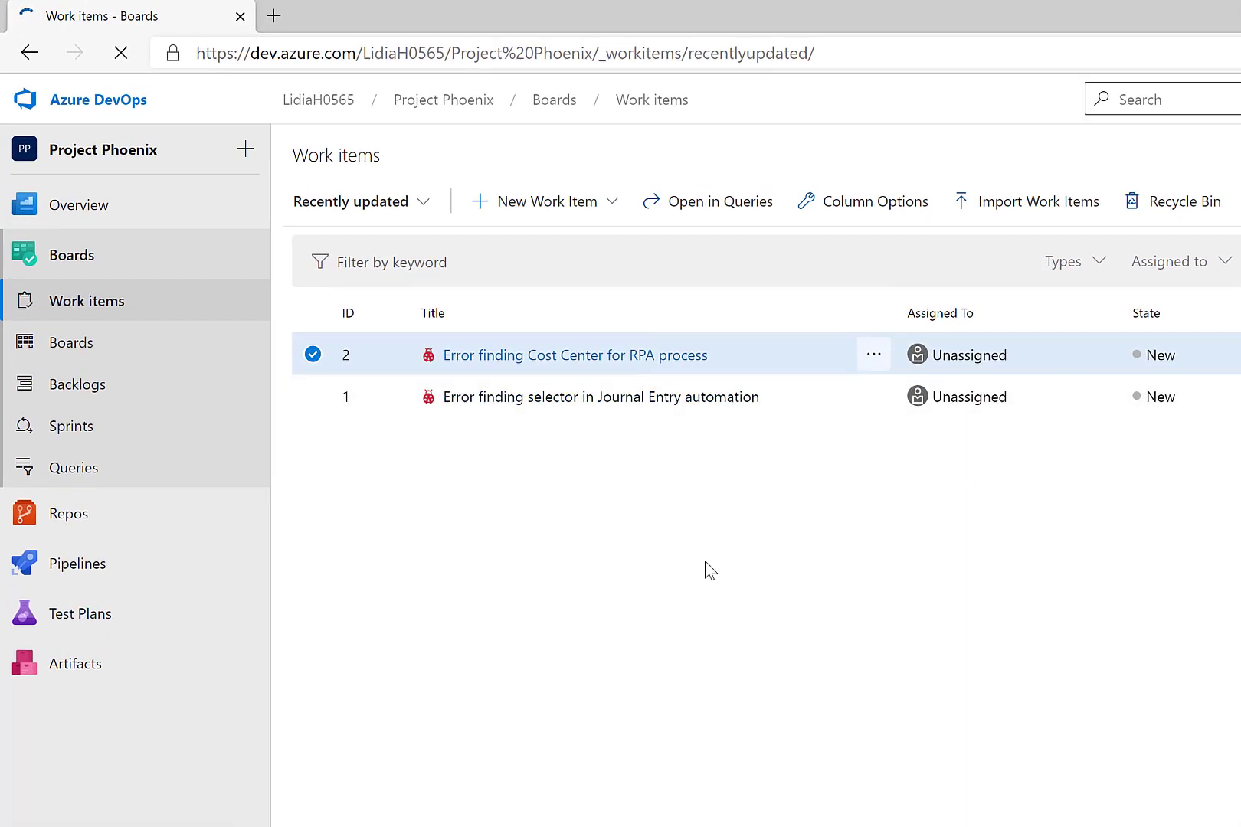
left_click(570, 355)
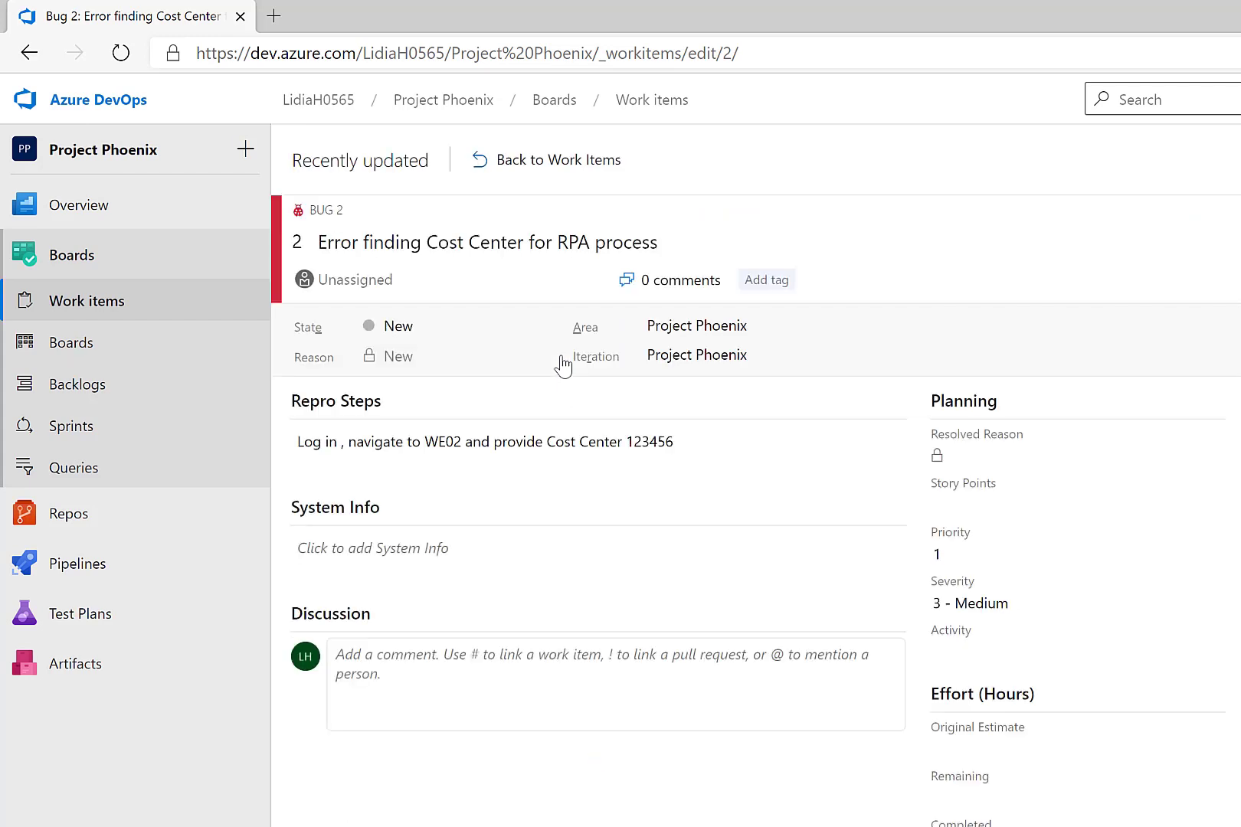
mouse_move(670, 345)
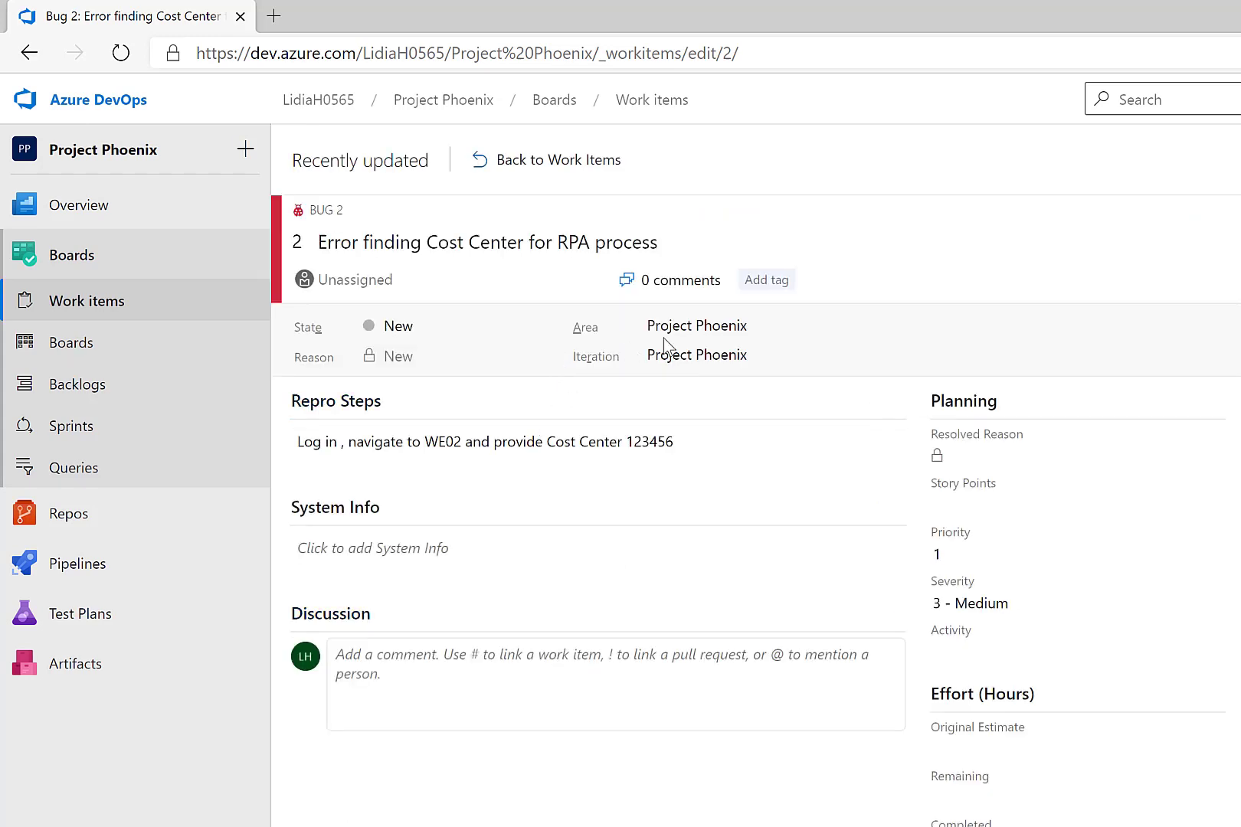